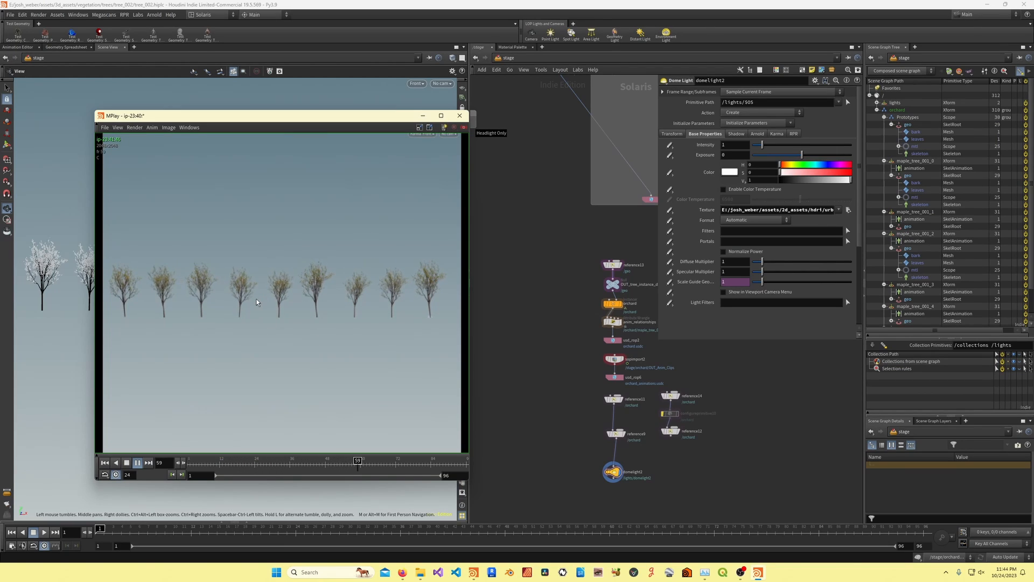
Play and stop the flipbook of the trees, then close the MPlay flipbook window
click(137, 463)
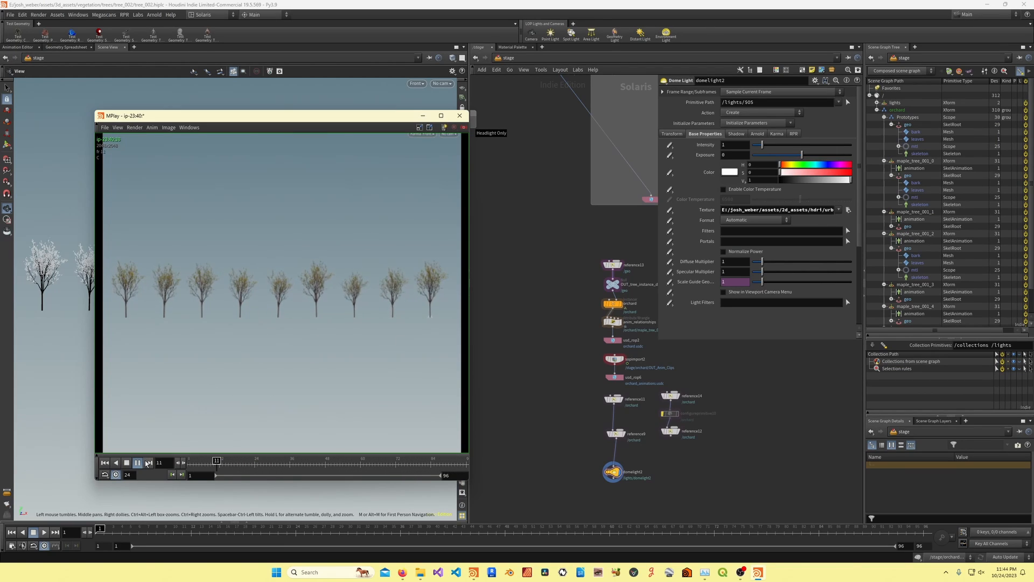
click(136, 462)
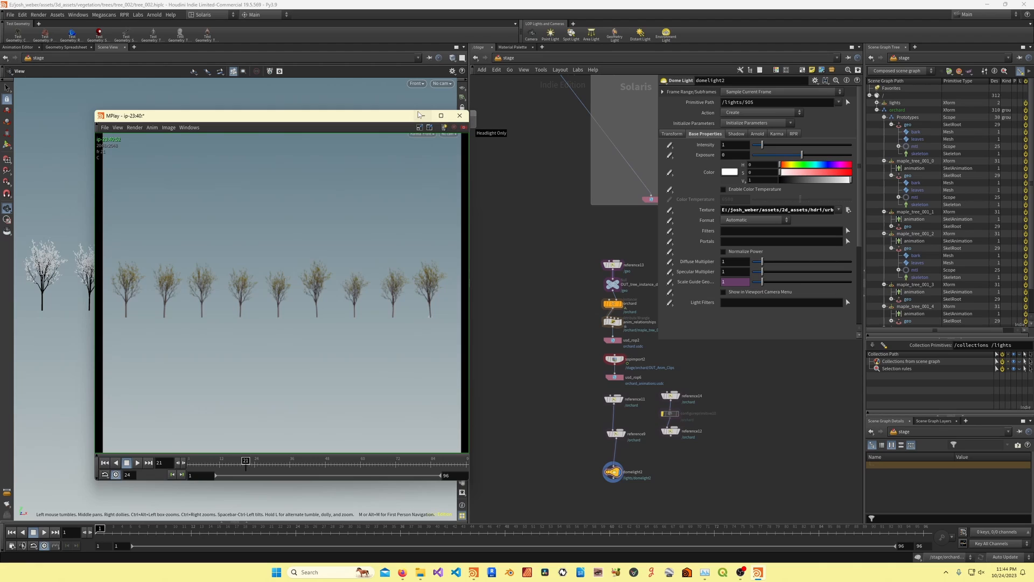
click(460, 115)
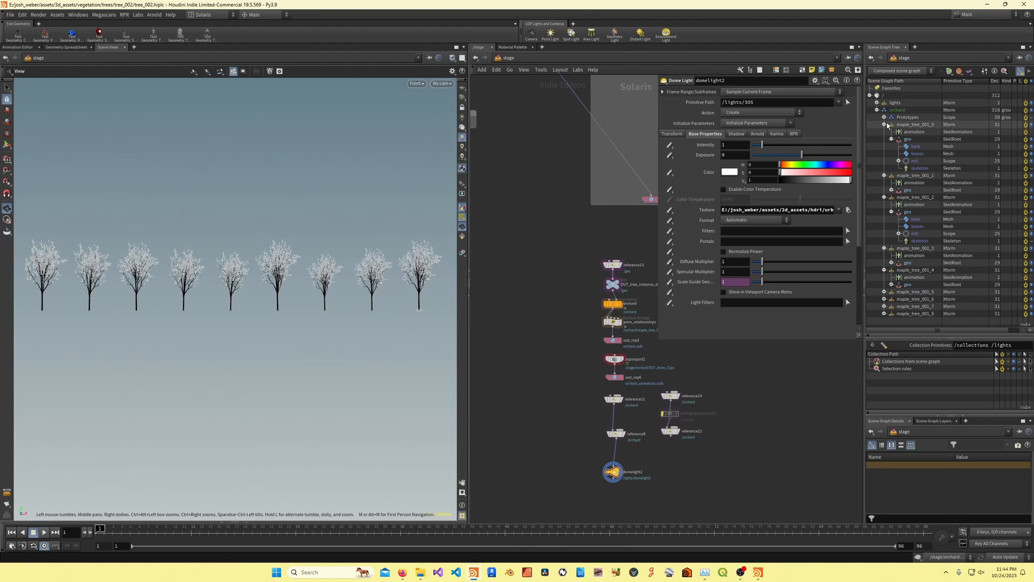
Collapse the maple tree hierarchies and display the orchard output of anim_relationships
click(883, 124)
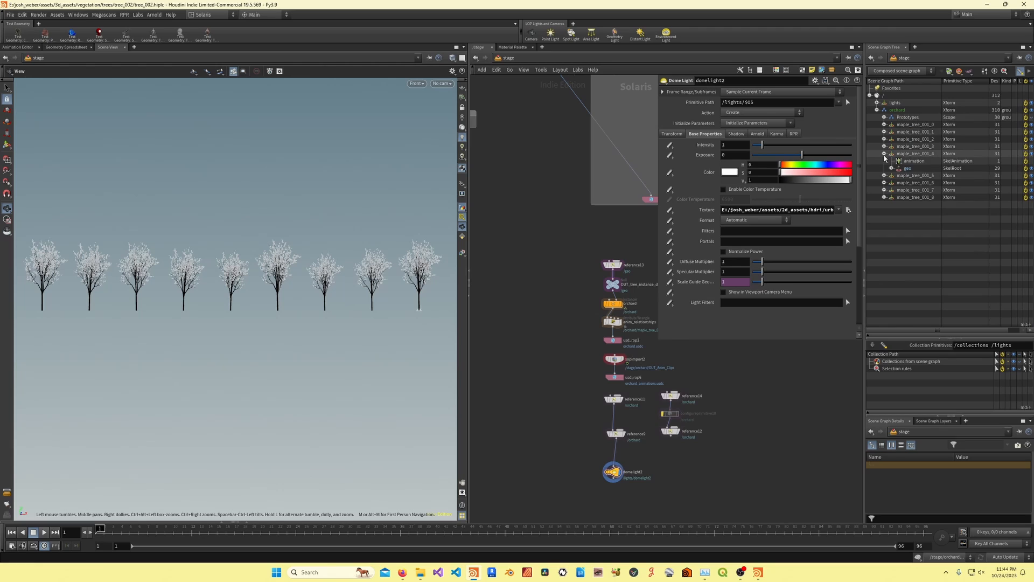
click(891, 123)
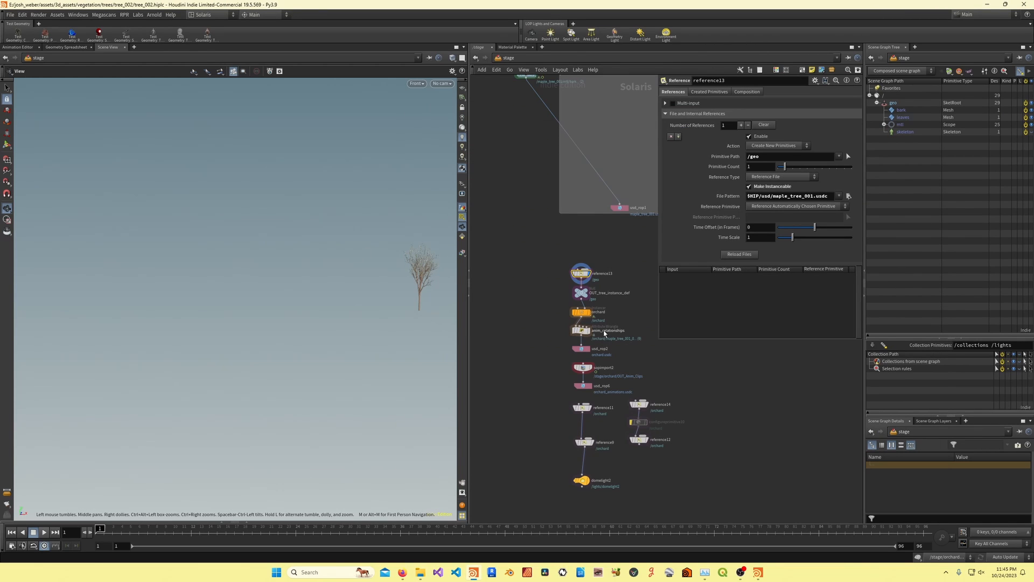
click(580, 330)
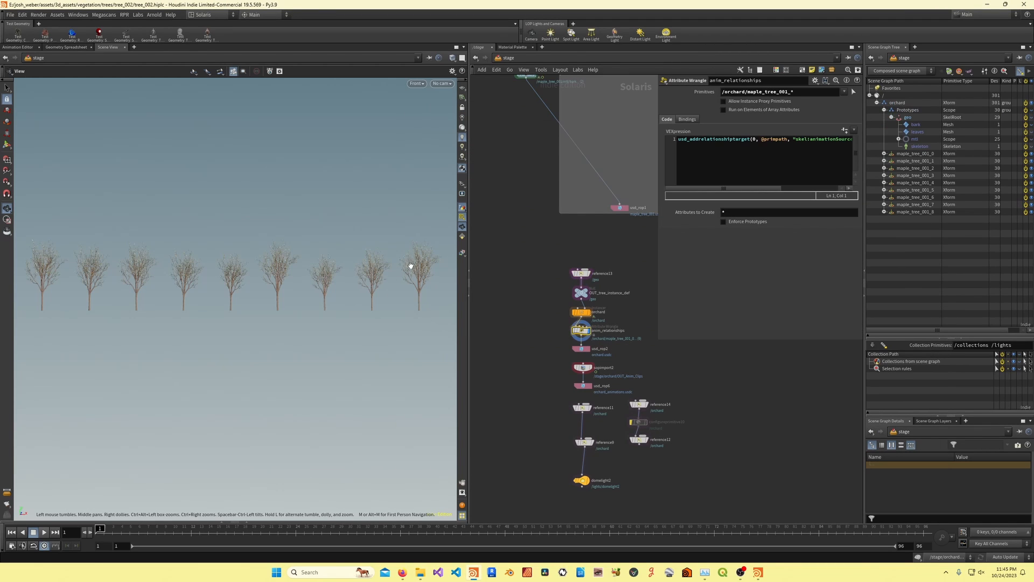
mouse_move(409, 313)
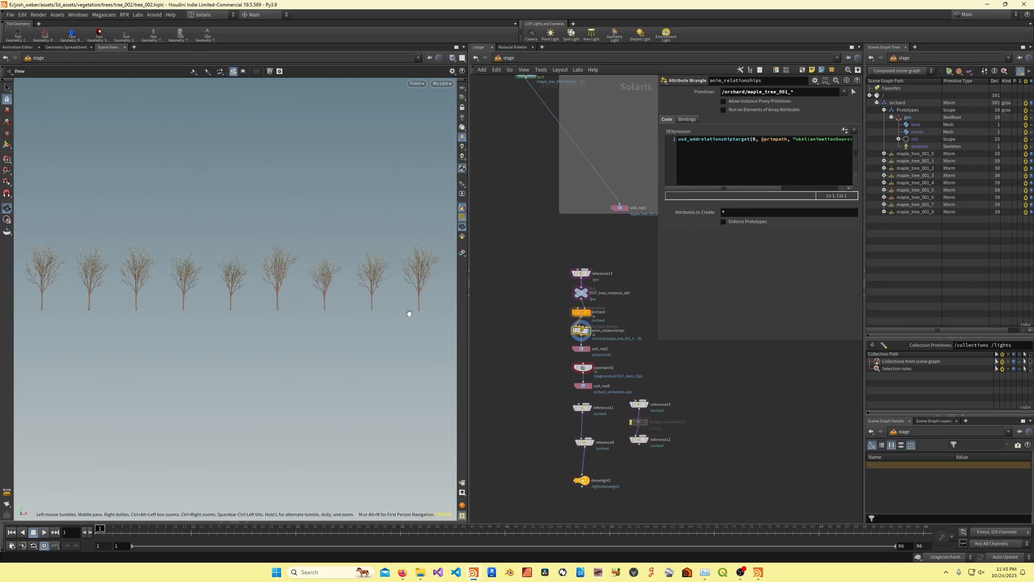
mouse_move(444, 300)
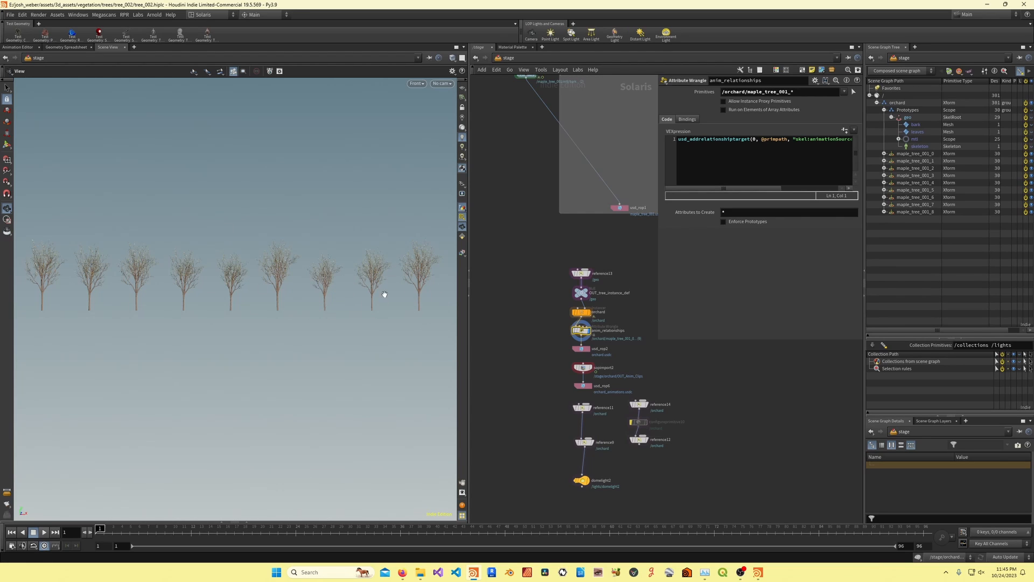
mouse_move(601, 322)
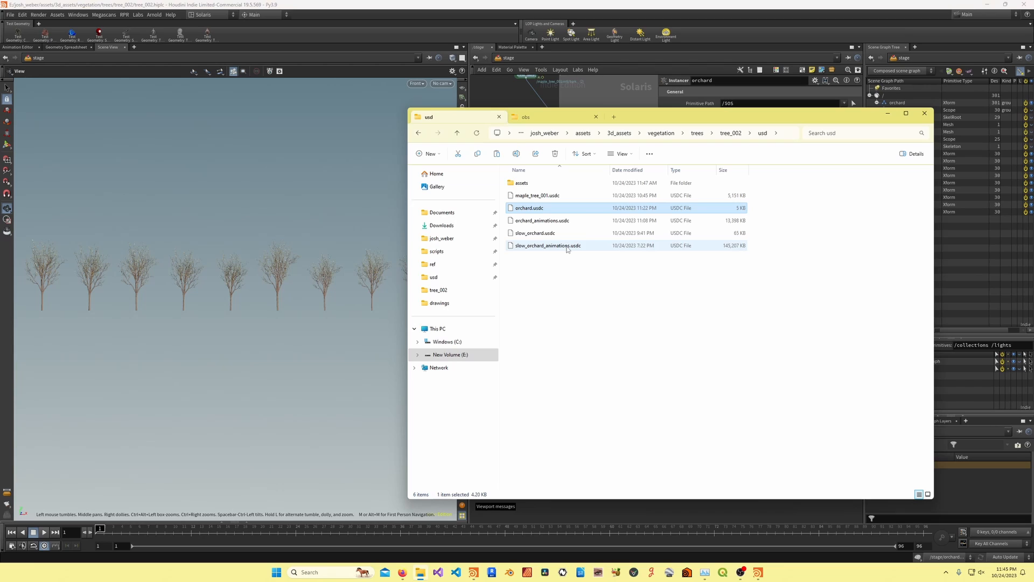
Close the File Explorer folder of usd files to return to the Houdini scene
click(541, 220)
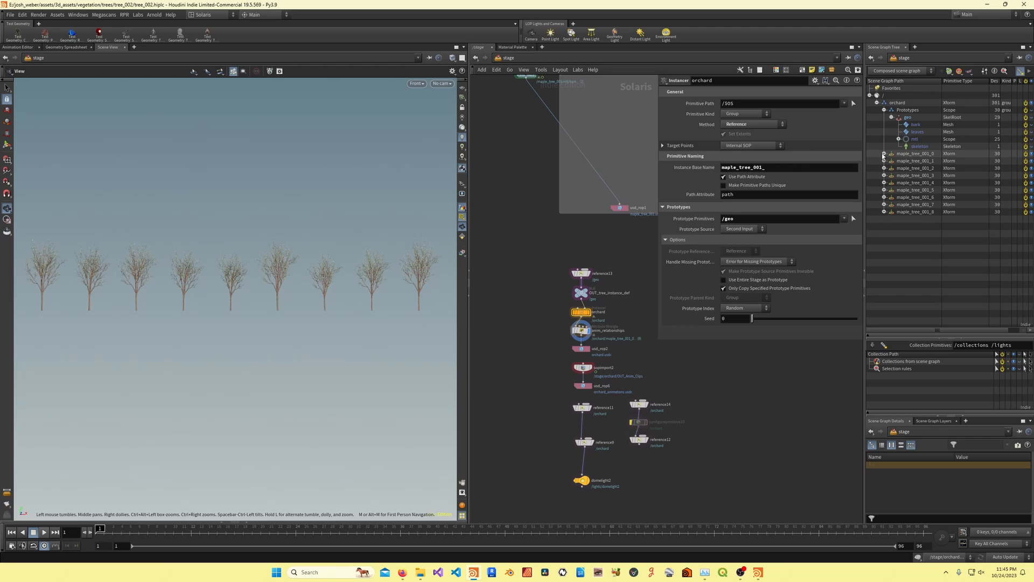
Inspect the animated orchard, single maple tree and static orchard references, expanding a tree instance
click(883, 153)
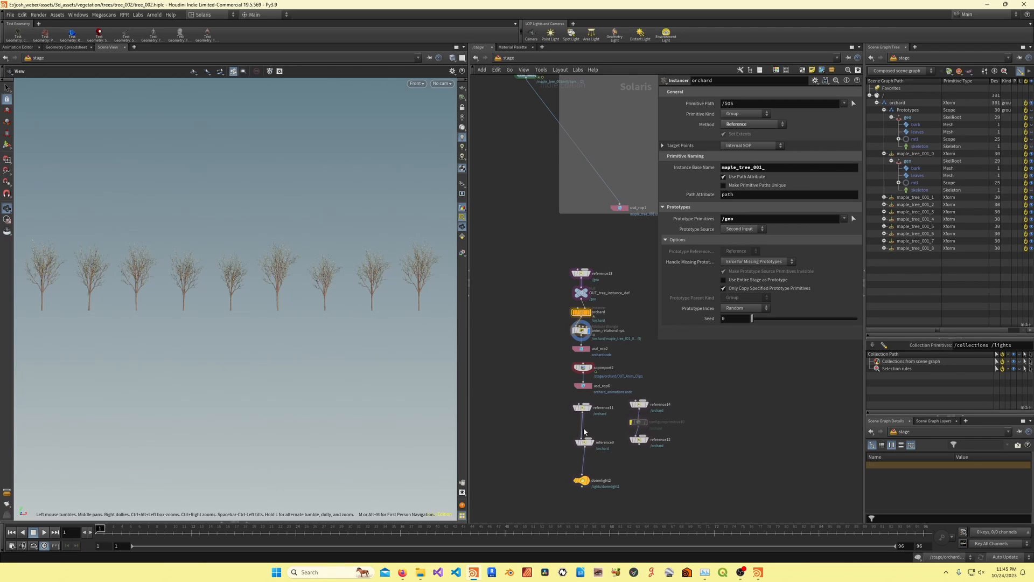
click(584, 441)
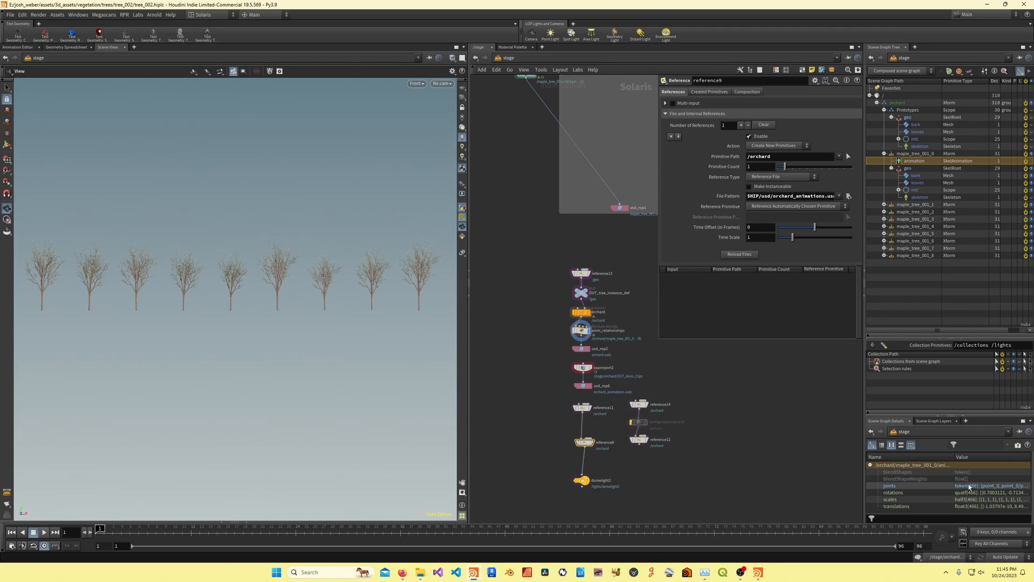
mouse_move(702, 357)
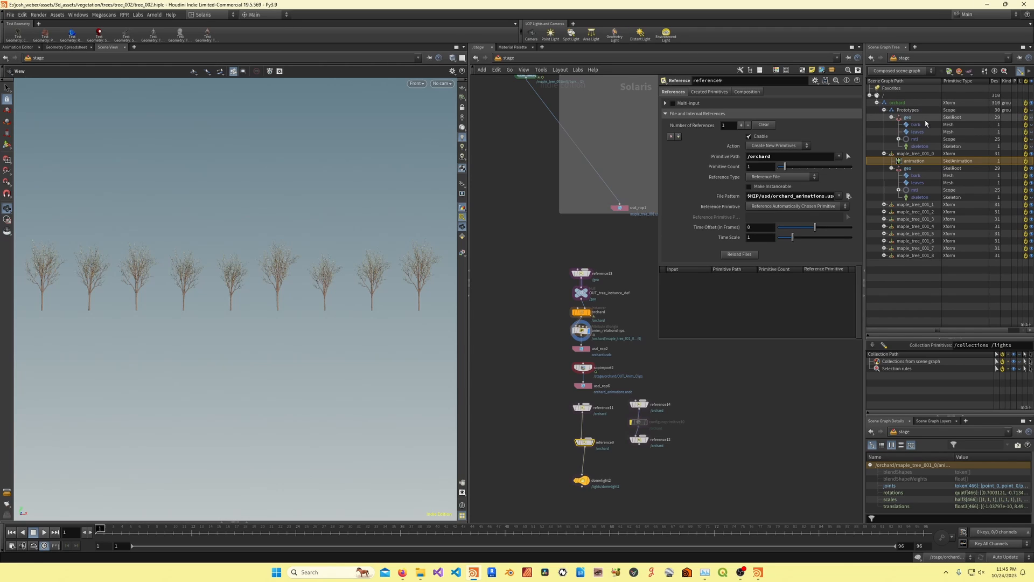
click(583, 272)
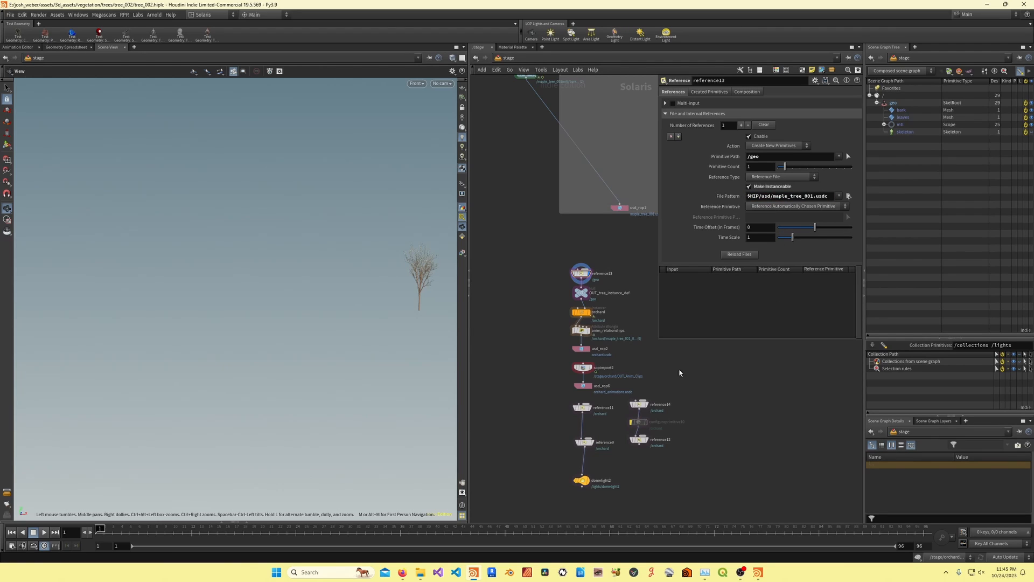
mouse_move(582, 407)
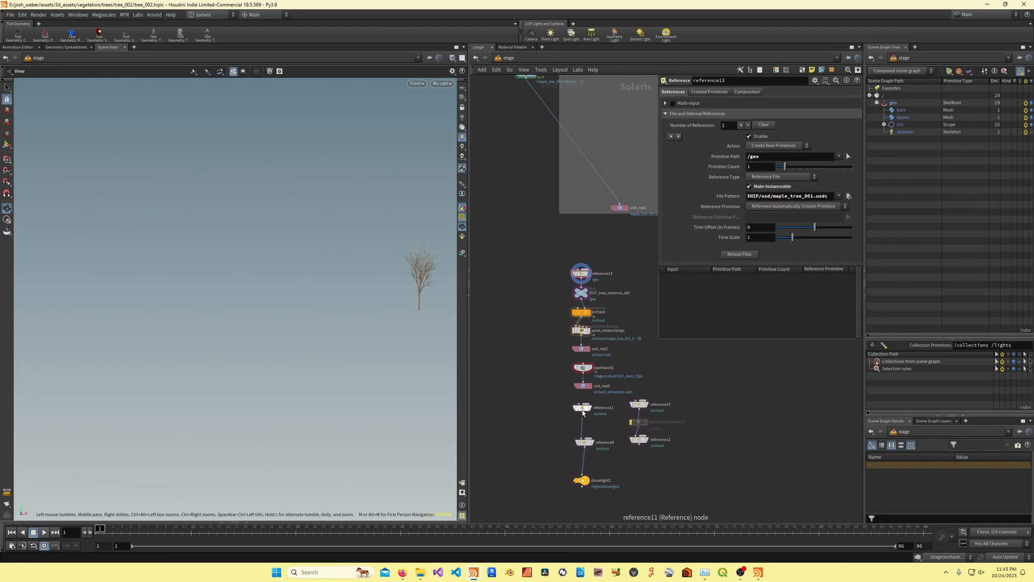
click(603, 442)
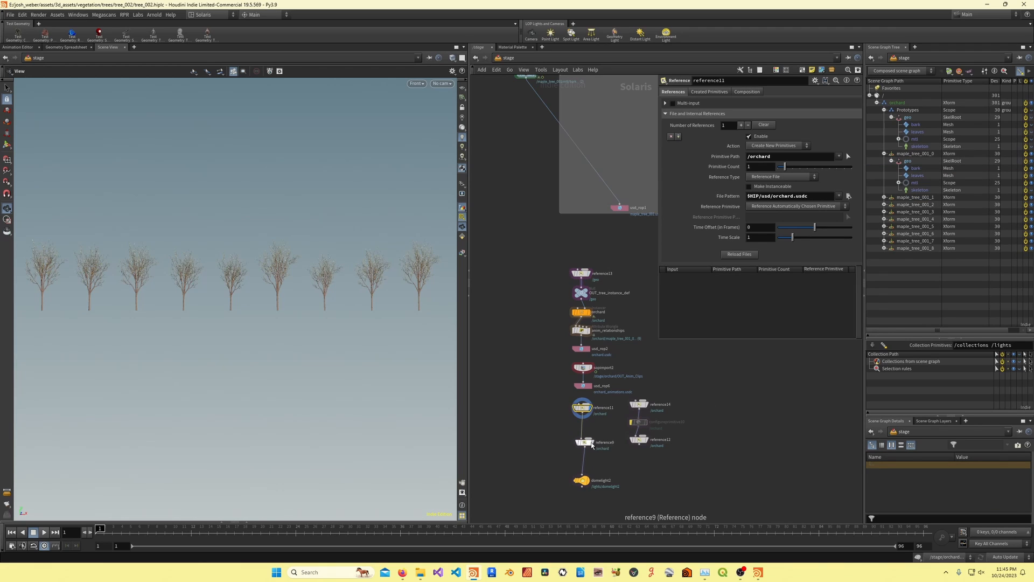
Display reference9 with orchard_animations.usdc clips and play the orchard's wind animation
click(580, 330)
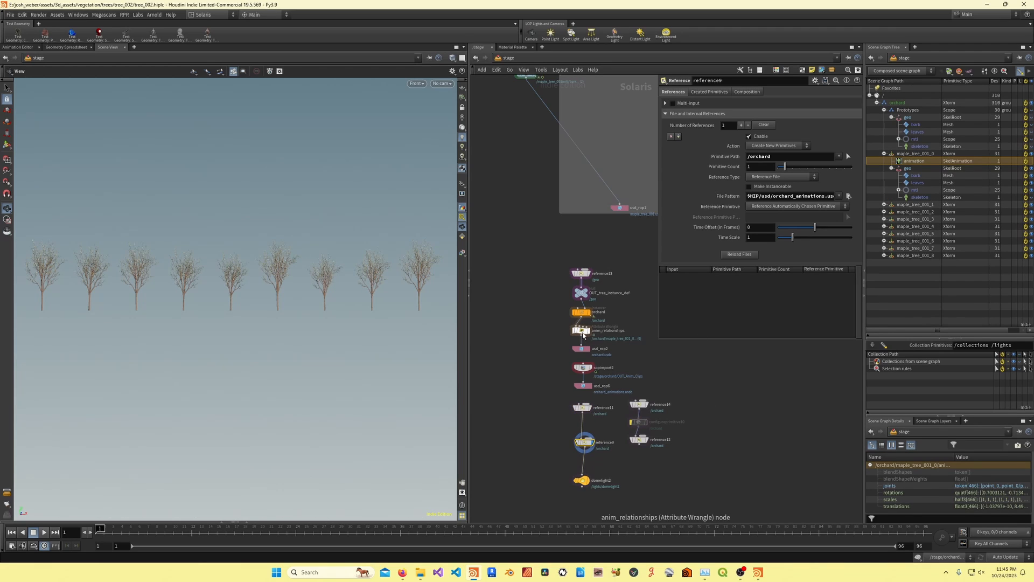
click(580, 329)
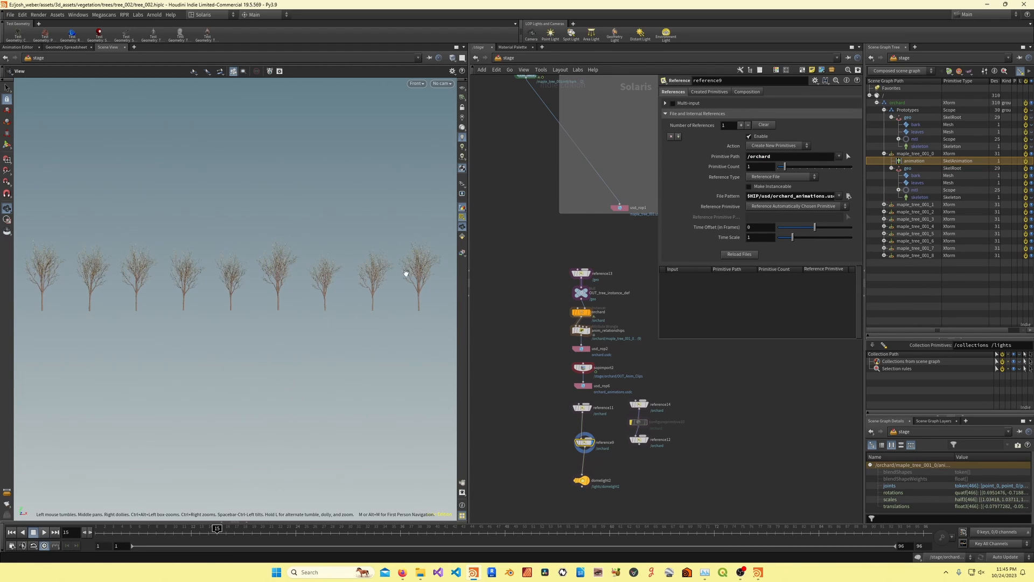
mouse_move(266, 247)
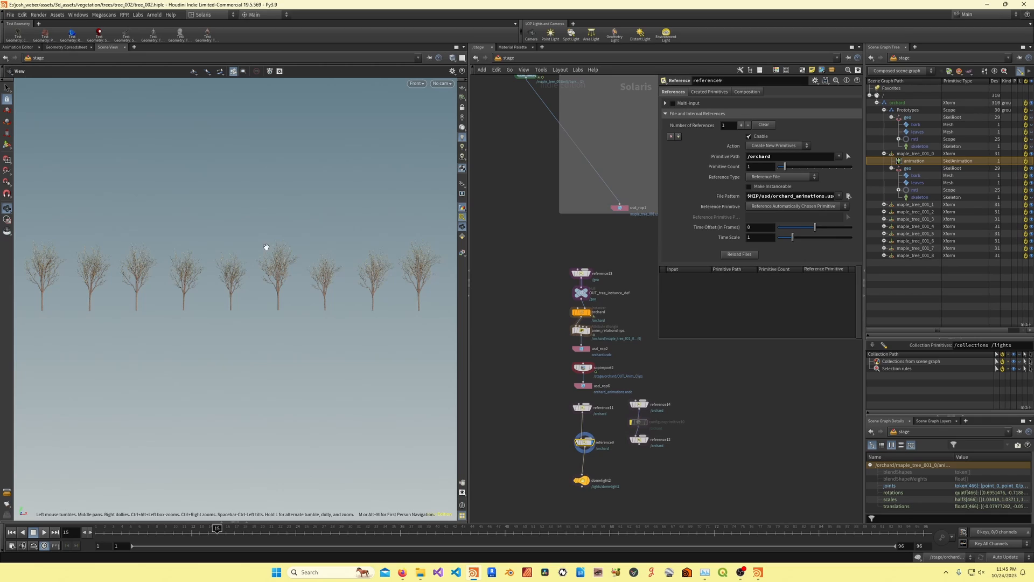
click(42, 532)
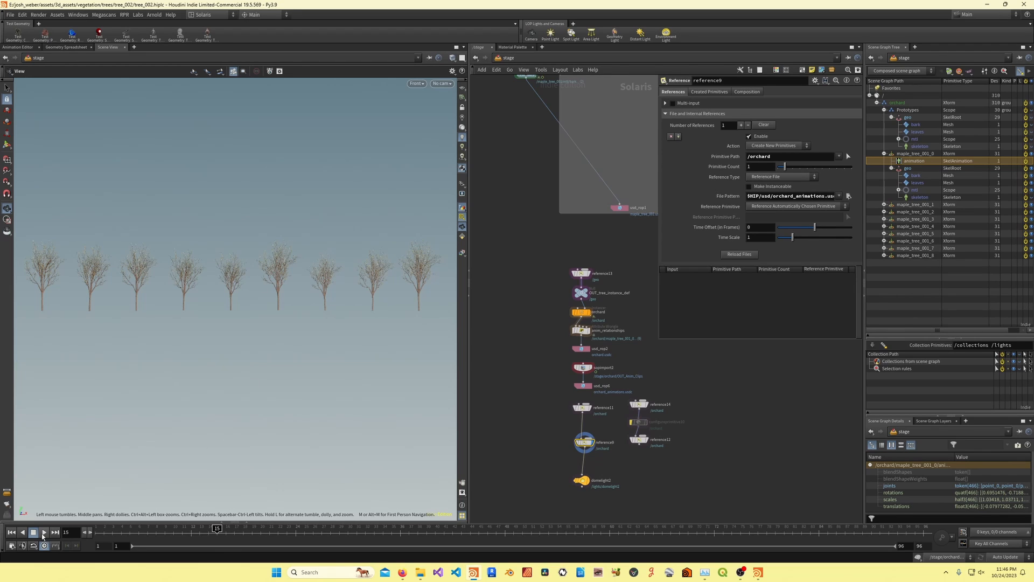
click(42, 535)
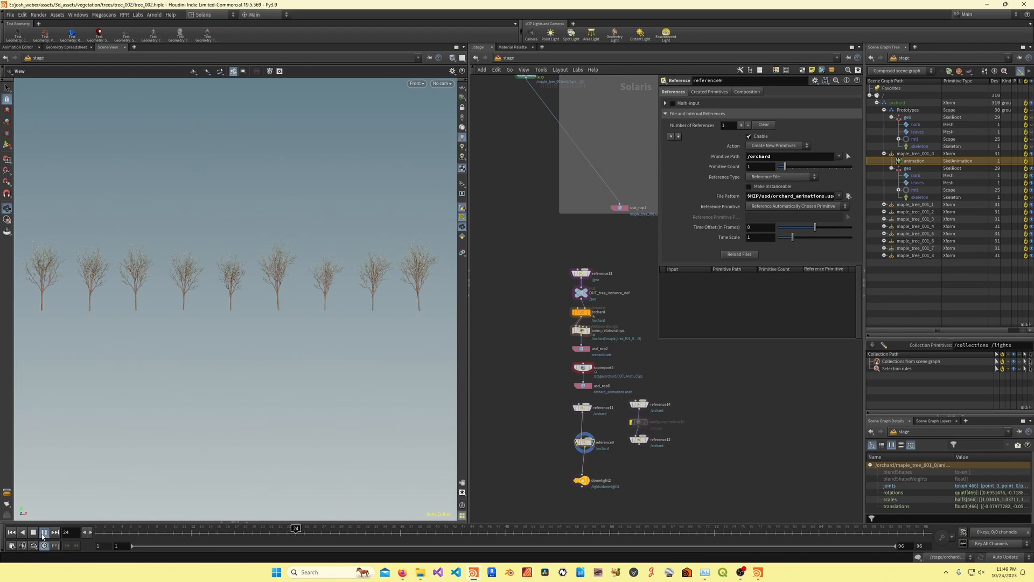
click(43, 533)
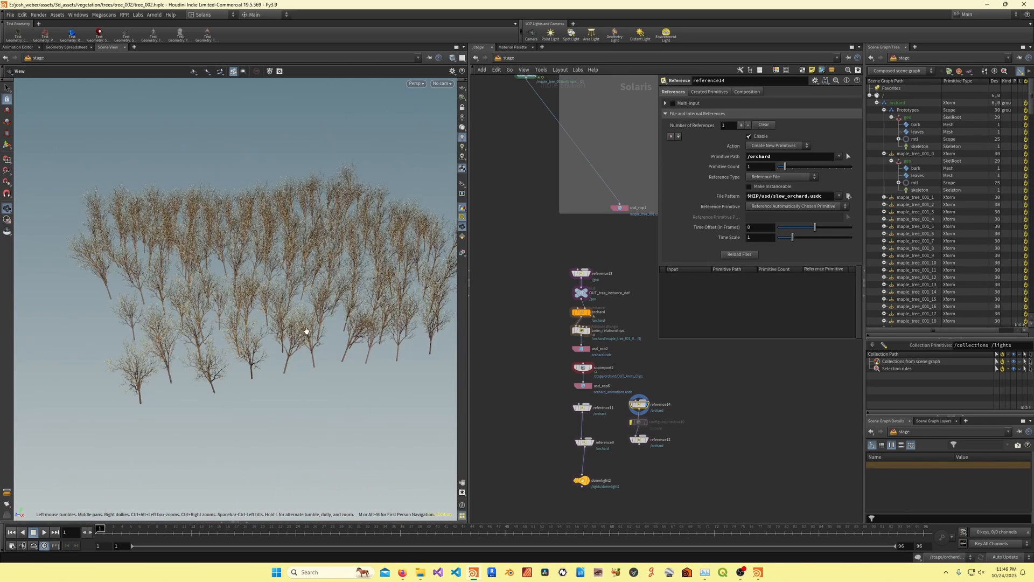
Display reference12 with slow_orchard_animations.usdc over the slow orchard grid and play the timeline
click(43, 532)
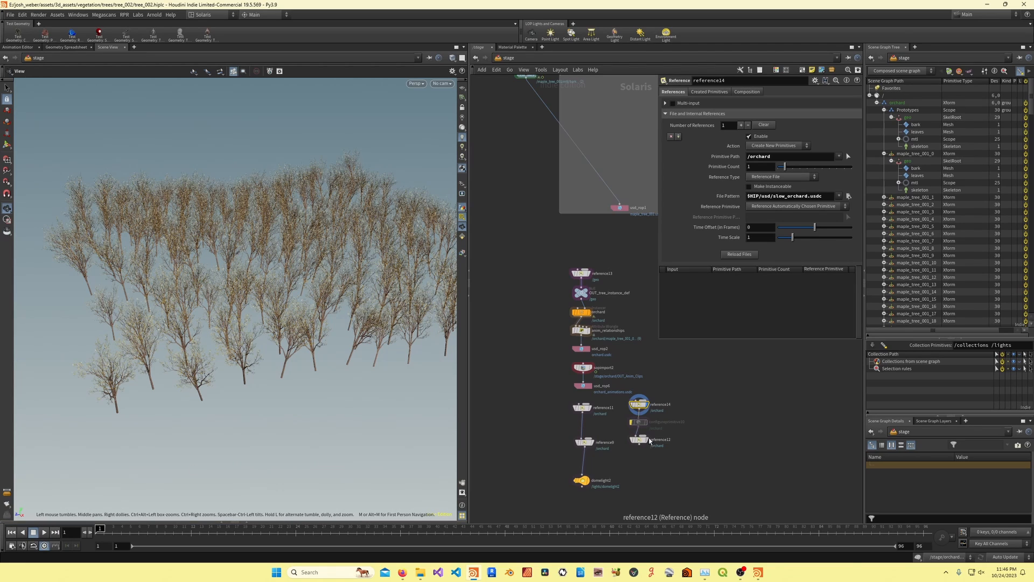
click(639, 440)
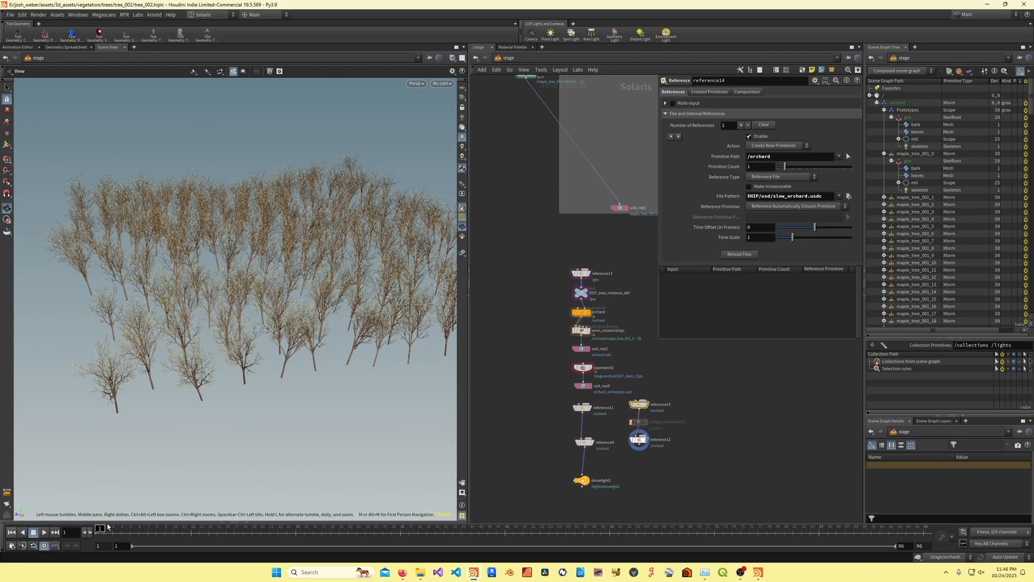
click(43, 533)
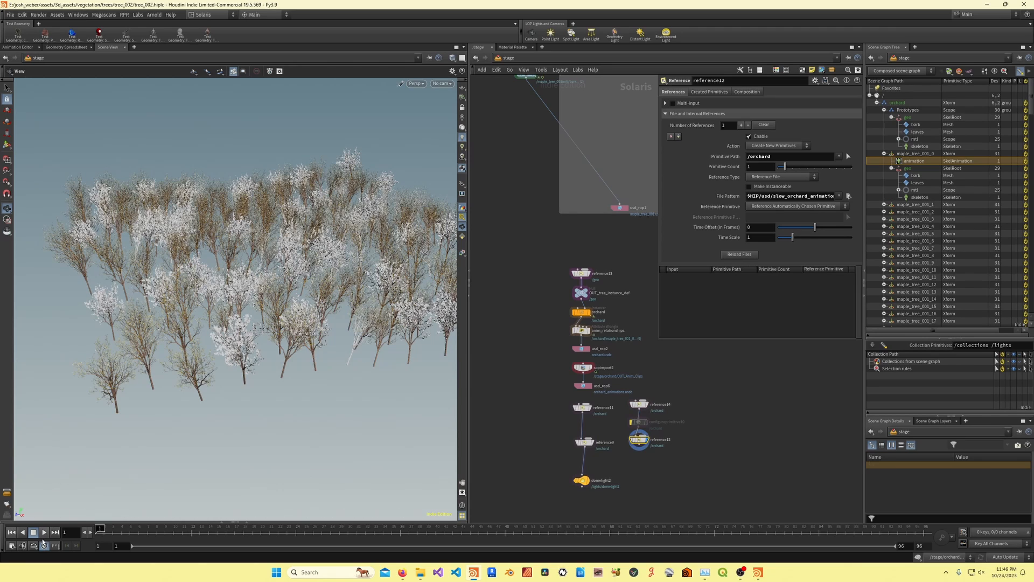
click(33, 531)
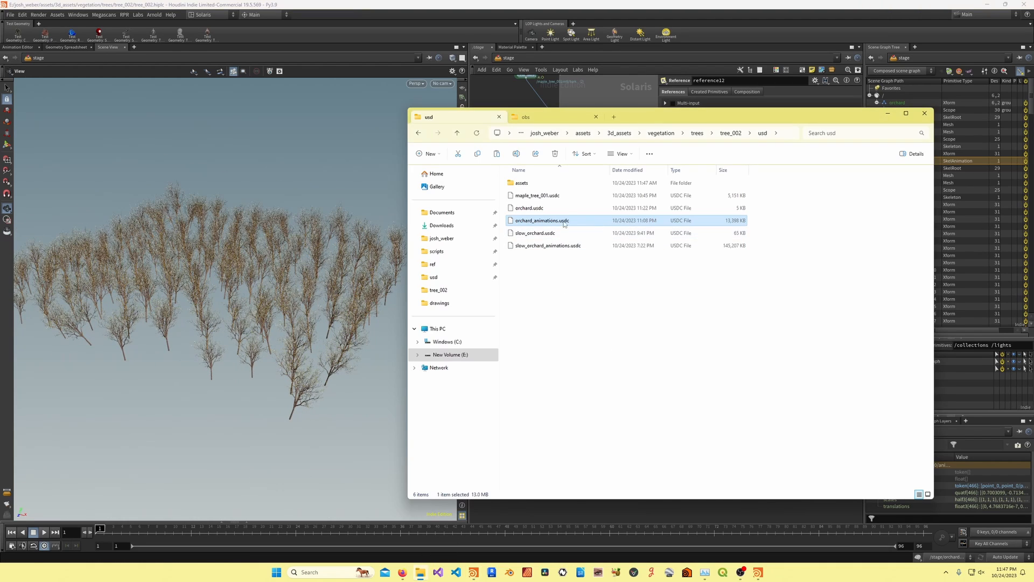
mouse_move(535, 232)
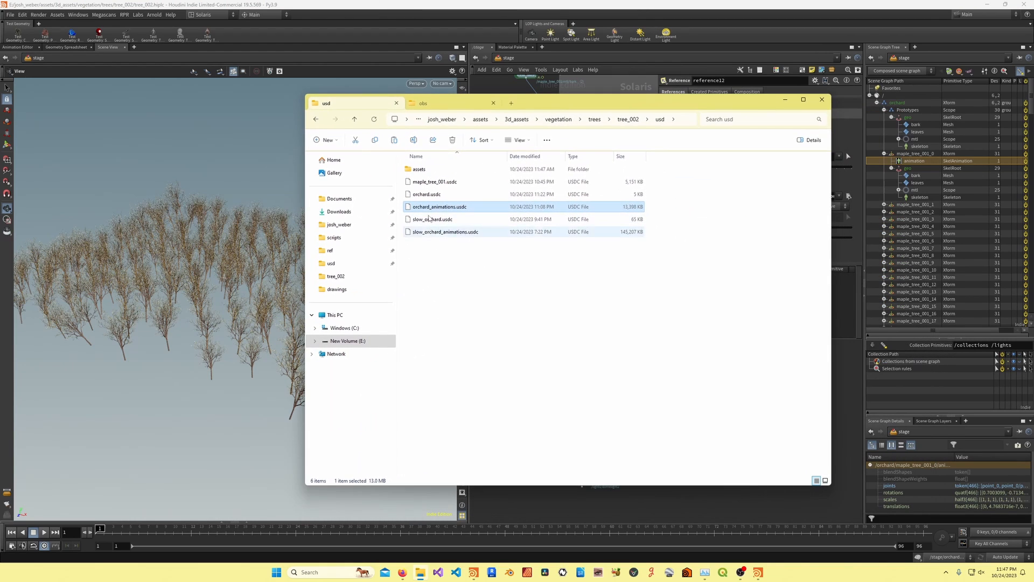
Rename the orchard file in tree_002\usd to slow_orchard.usdc
click(433, 181)
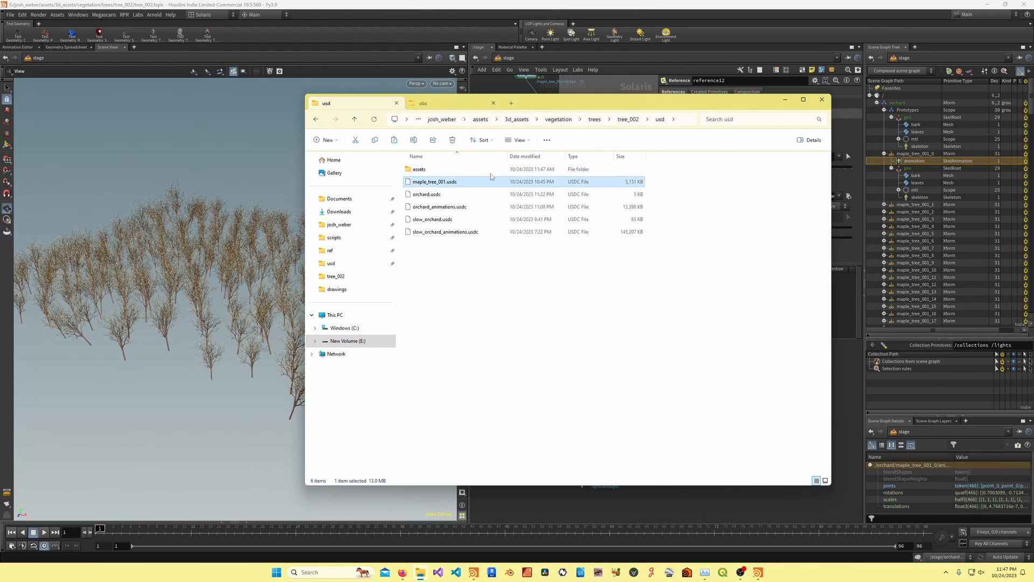
click(433, 219)
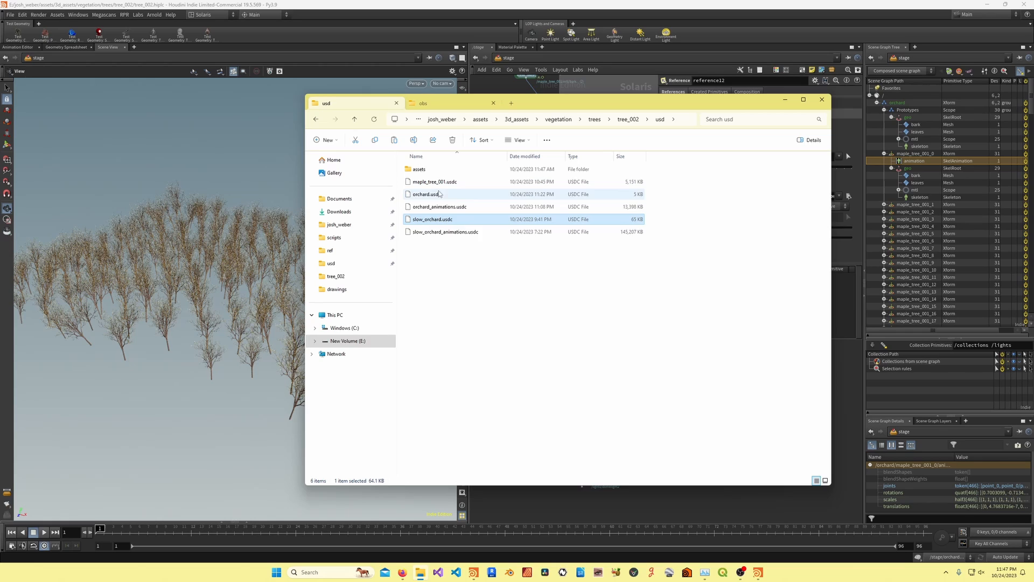
mouse_move(242, 382)
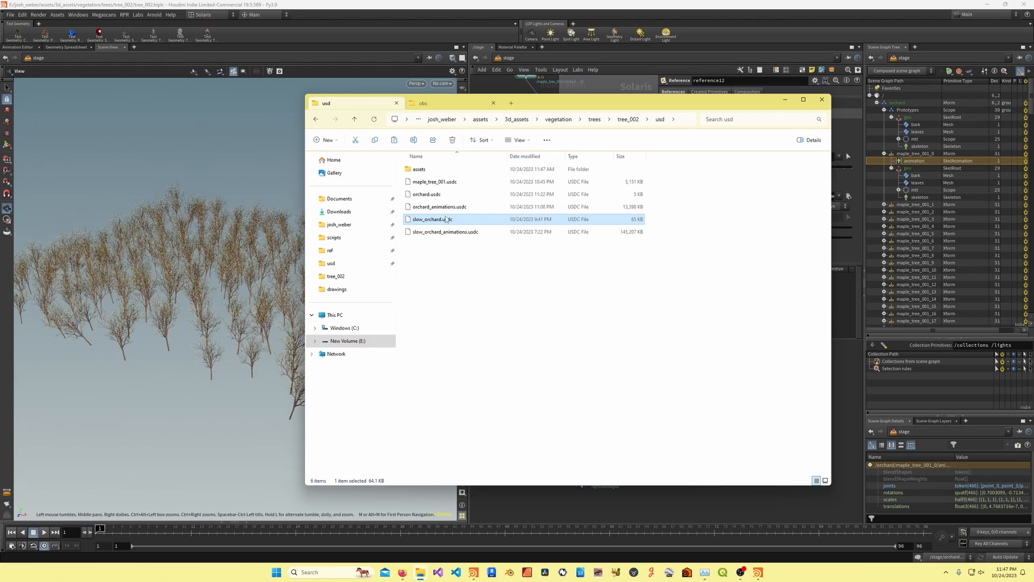
click(445, 231)
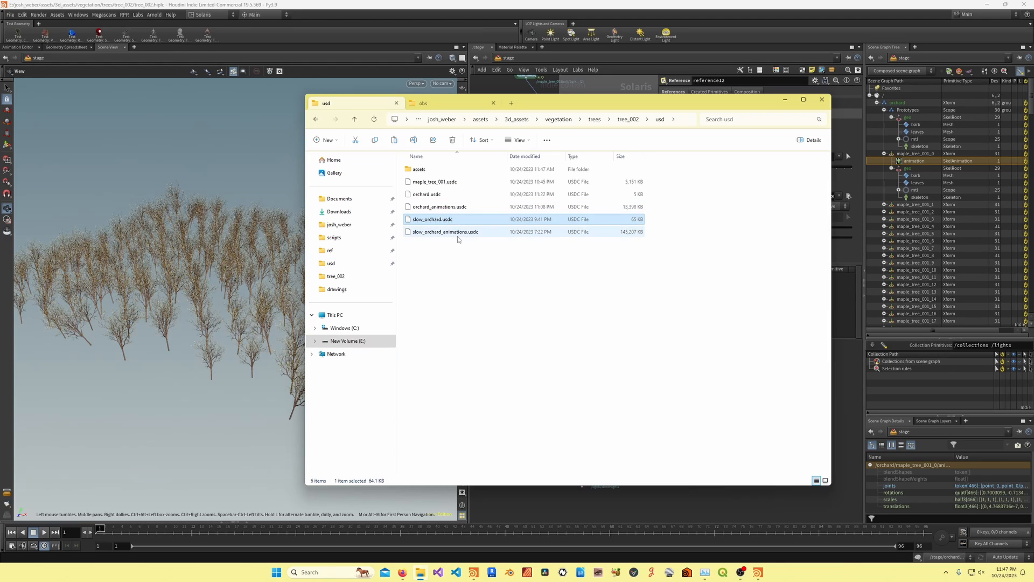
click(445, 232)
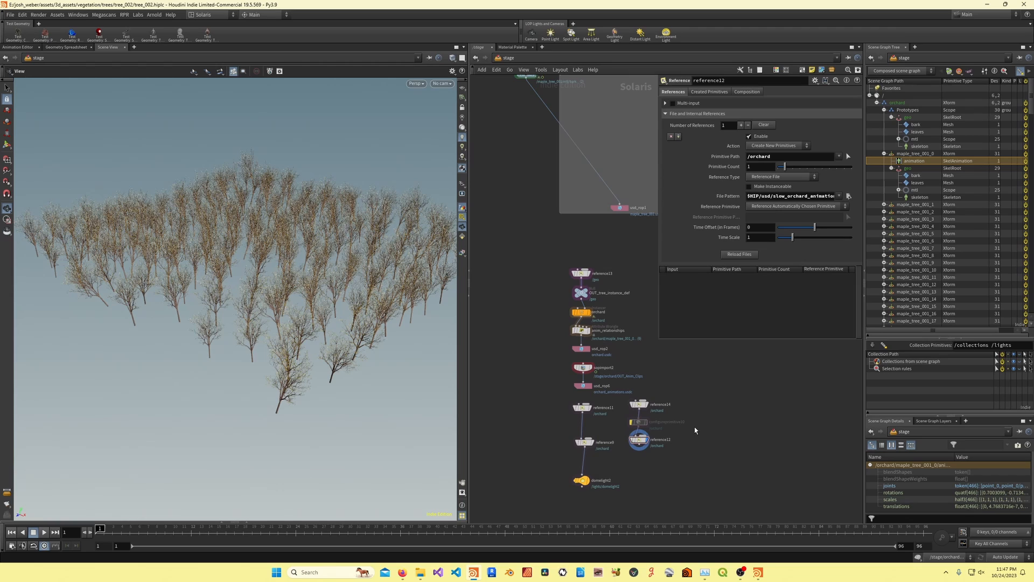
mouse_move(712, 426)
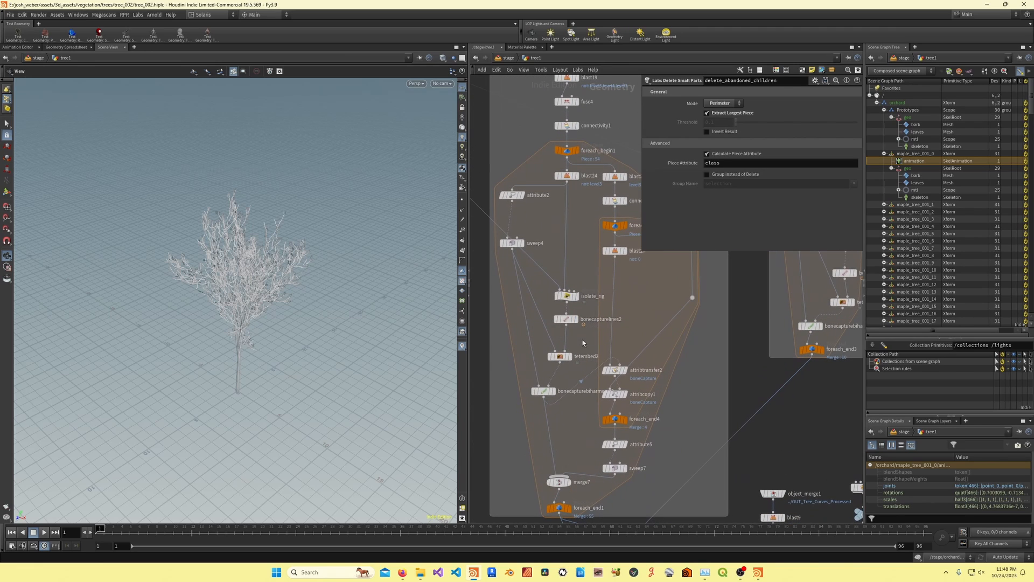
mouse_move(584, 406)
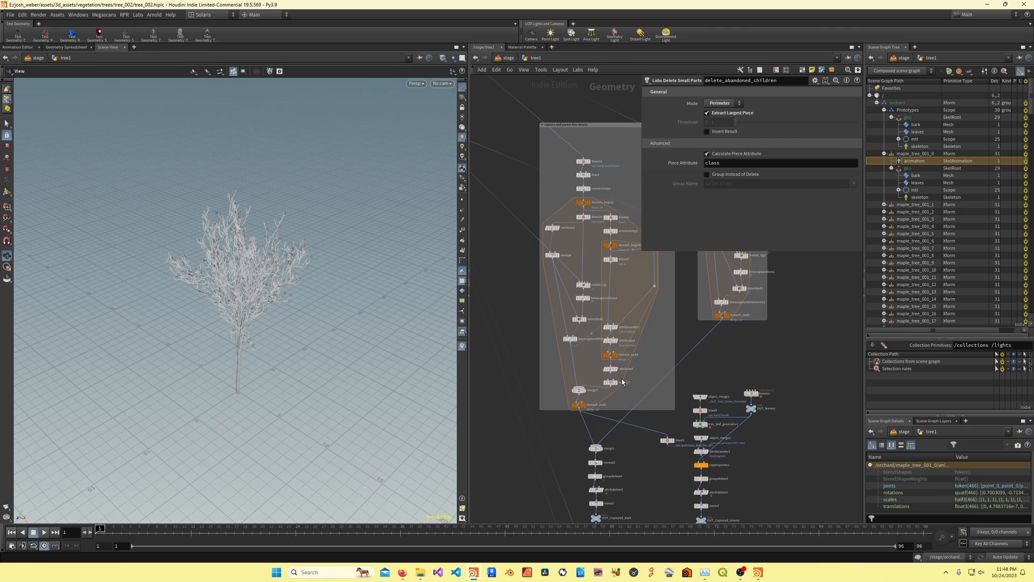
mouse_move(701, 371)
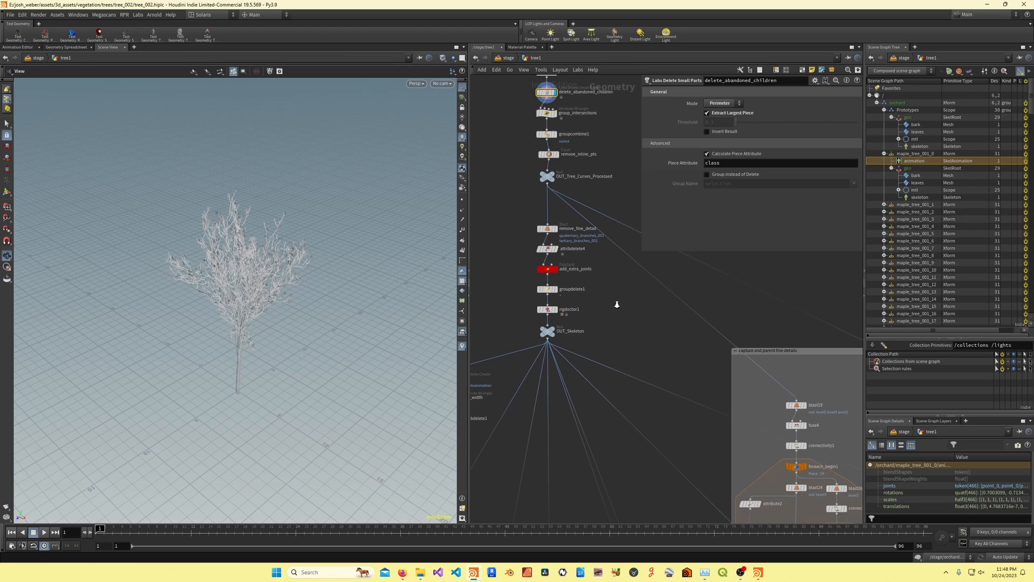
Inspect create_rig and OUT_Skeleton in tree1 and display the tree as bare branch curves
scroll(down, 3)
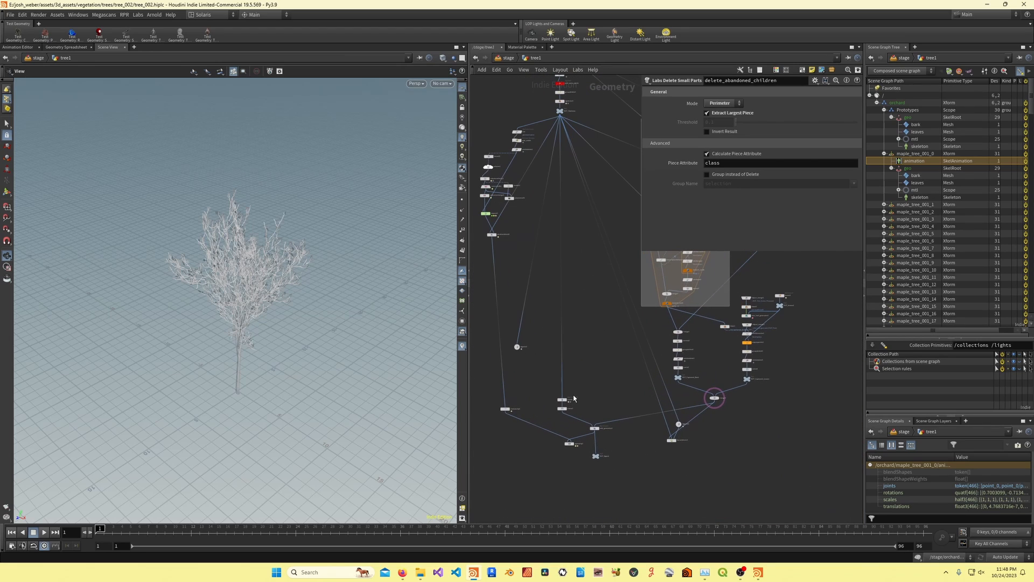
click(549, 407)
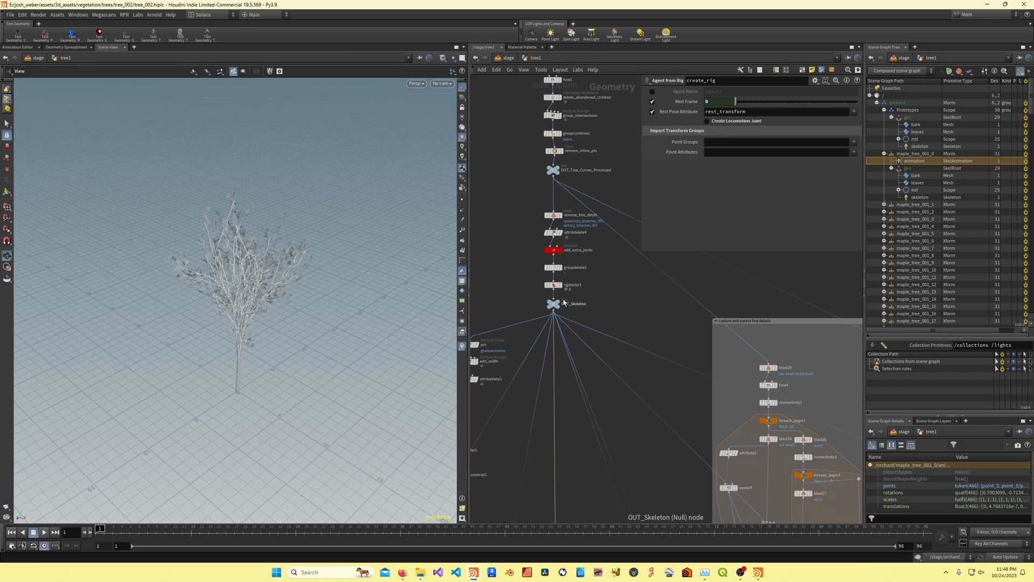
click(555, 304)
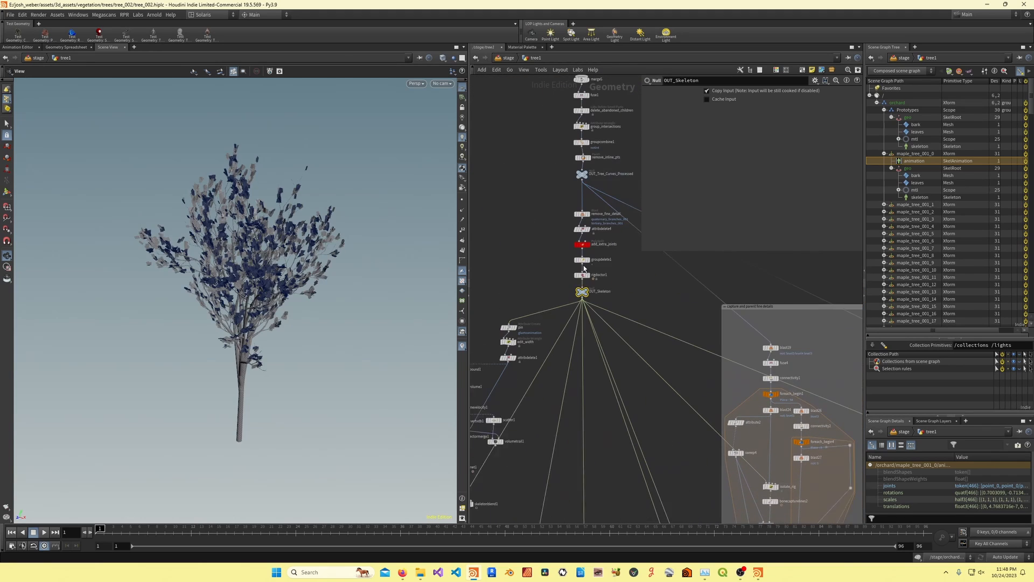
click(583, 214)
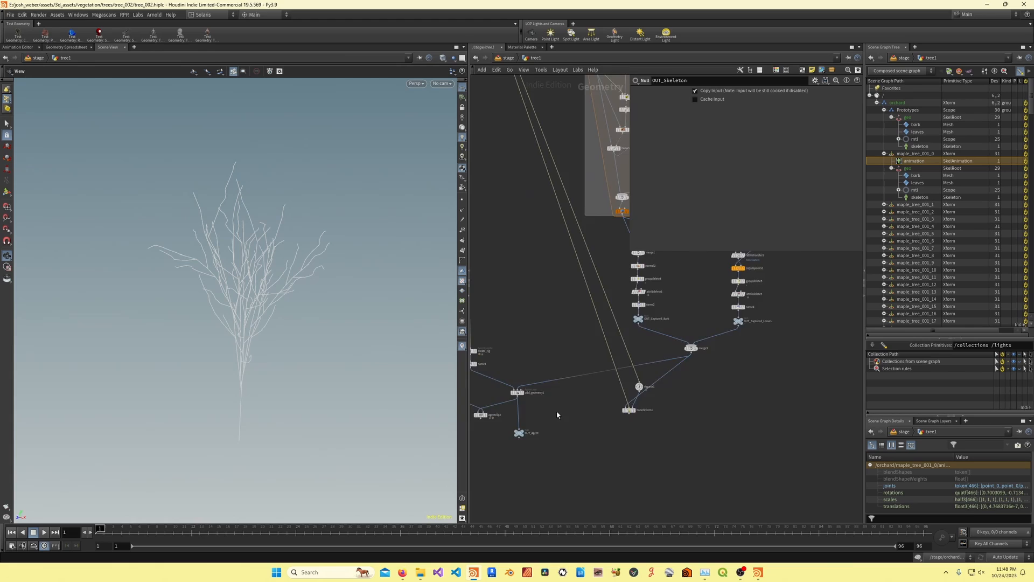
Inspect the create_rig, /maple_tree_001 naming and add_geometry1 agent layer SOPs
click(584, 379)
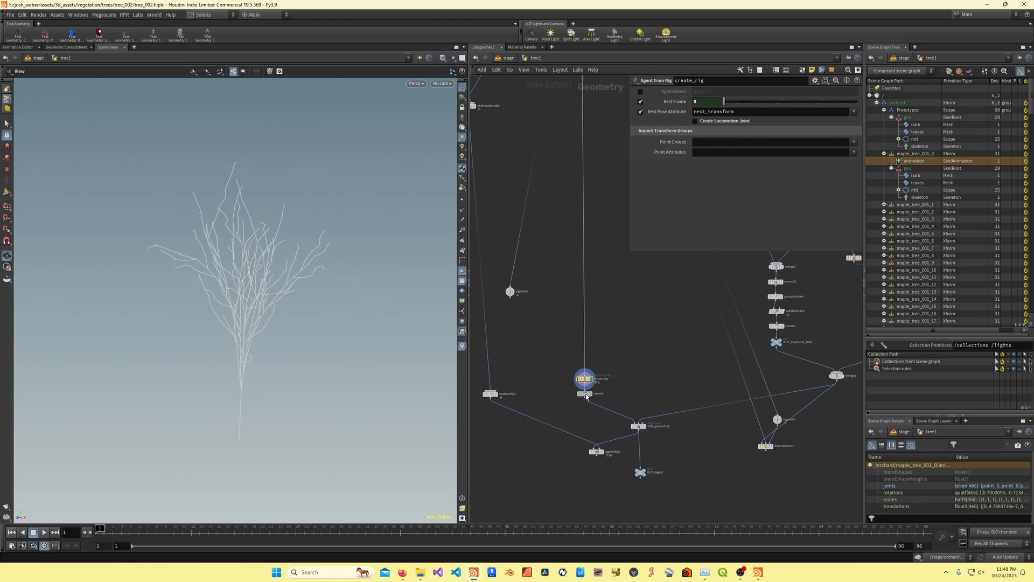
click(585, 394)
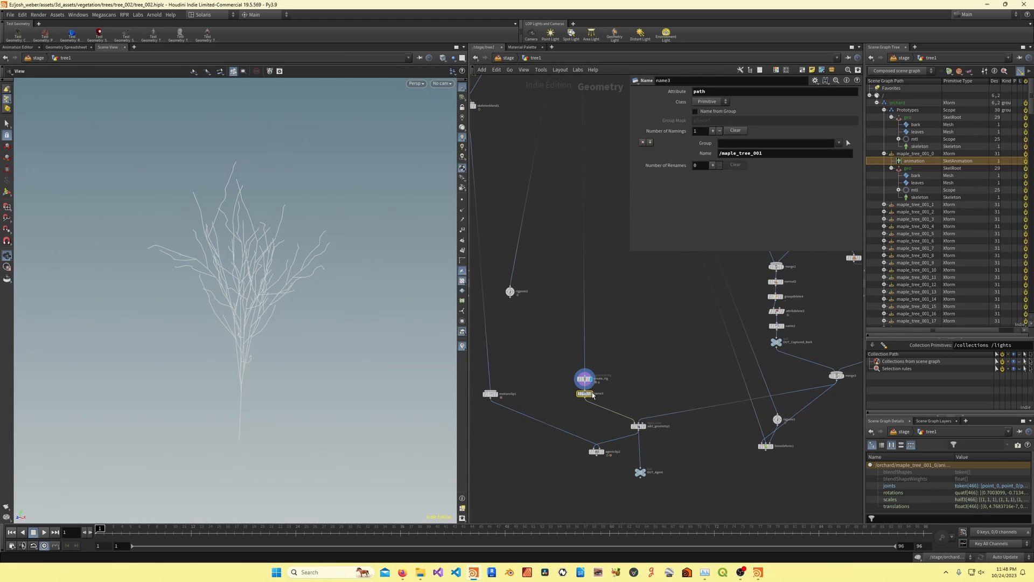
click(585, 393)
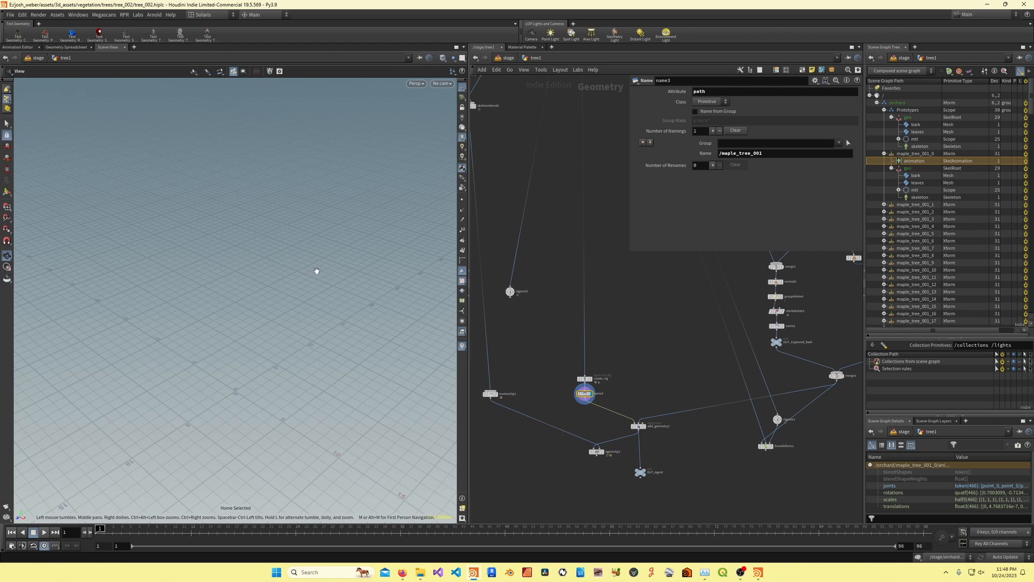
click(637, 425)
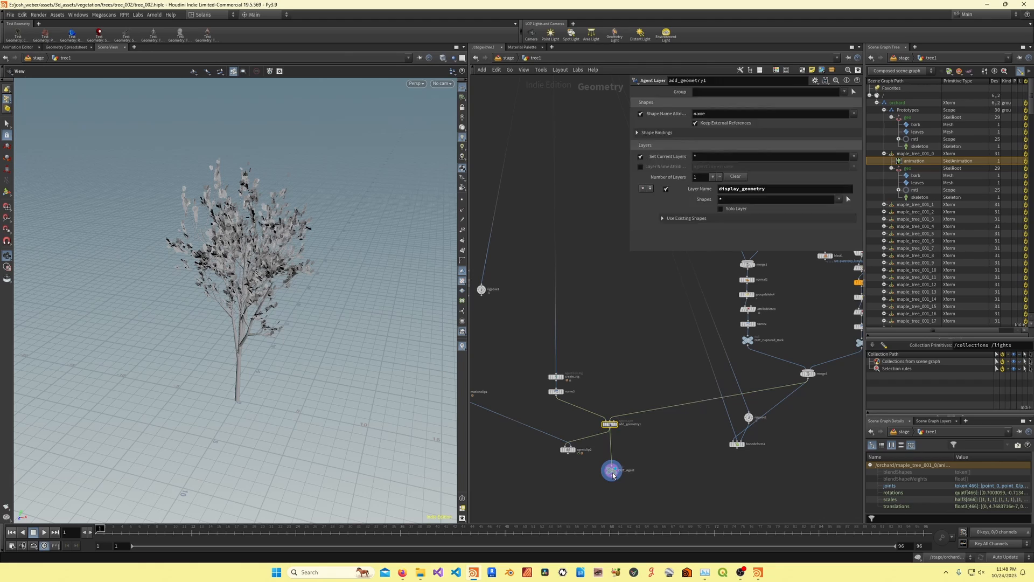
Display the leafed maple tree agent from the OUT_Agent output node
click(610, 470)
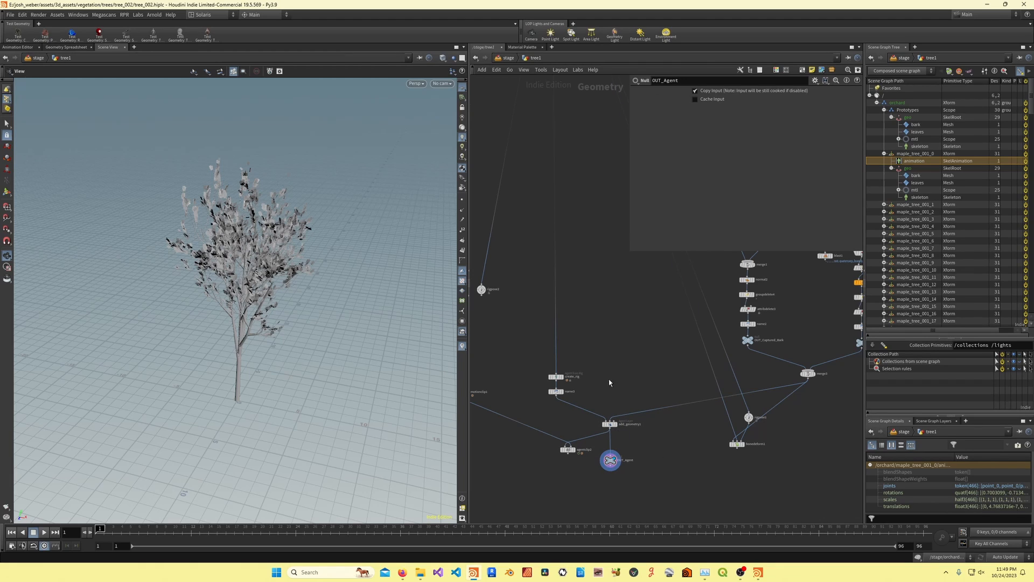
click(555, 391)
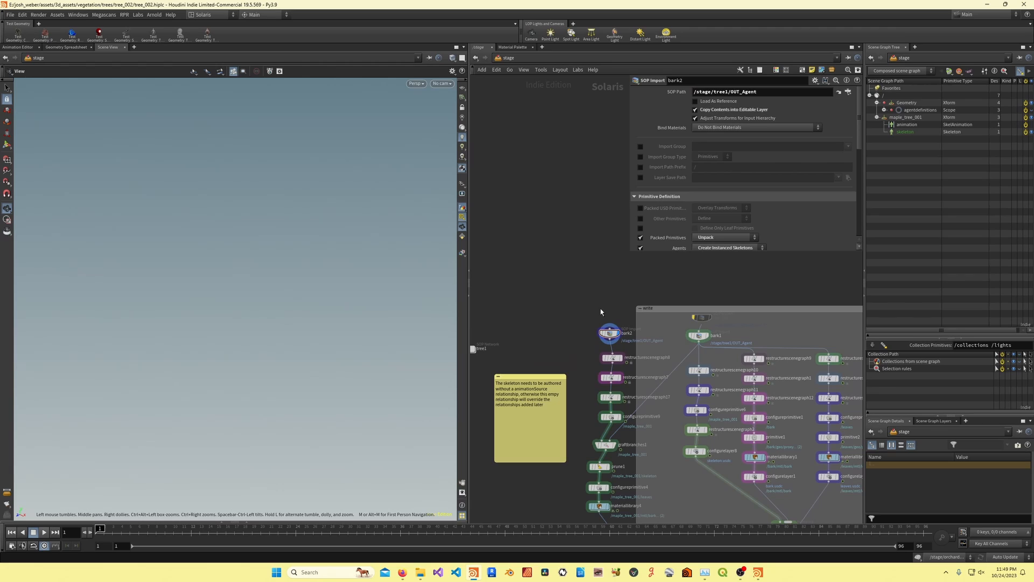
mouse_move(397, 227)
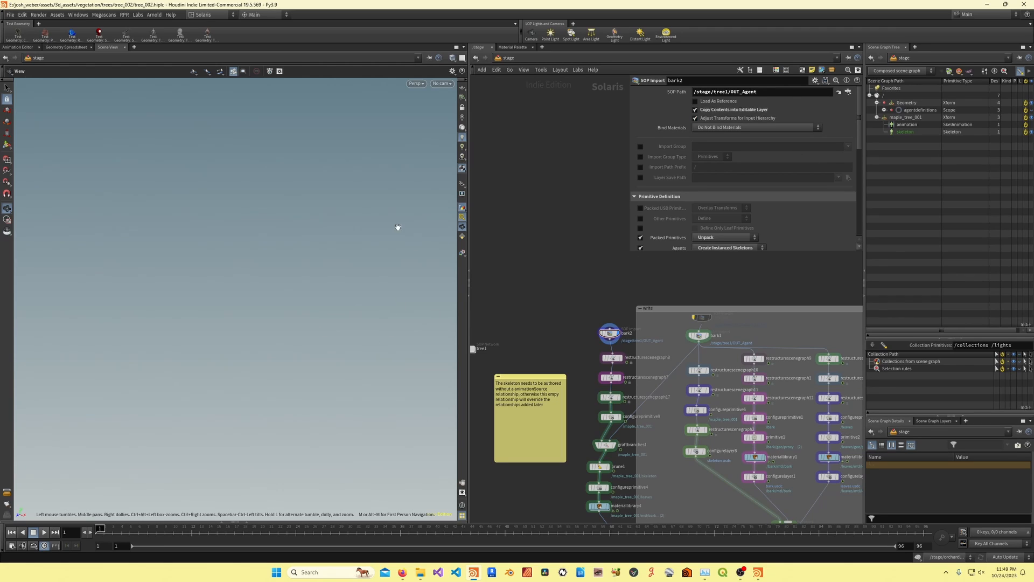
mouse_move(476, 160)
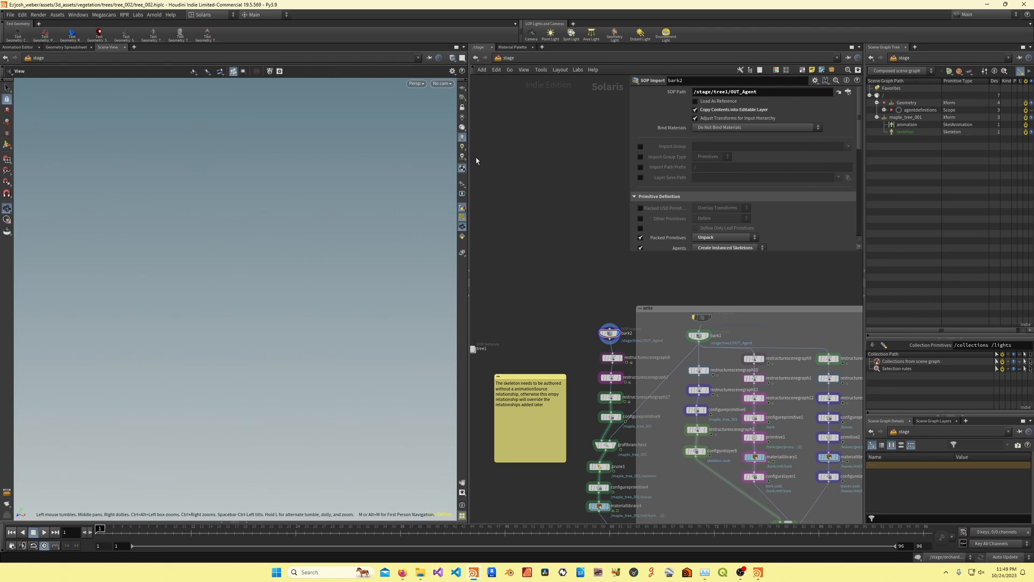
Turn off the path_name Path Attributes import on the bark2 SOP Import LOP
scroll(down, 3)
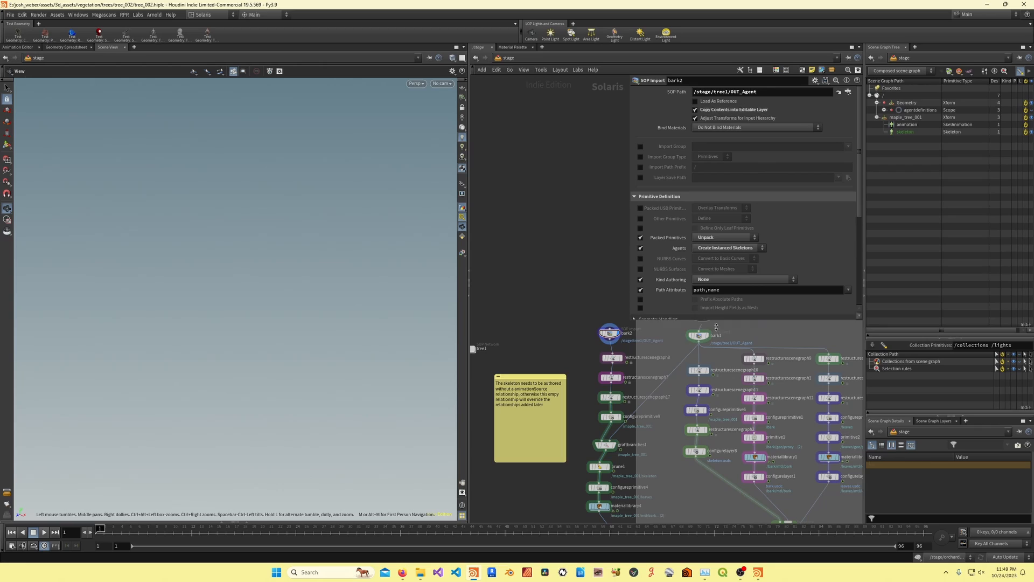
click(635, 319)
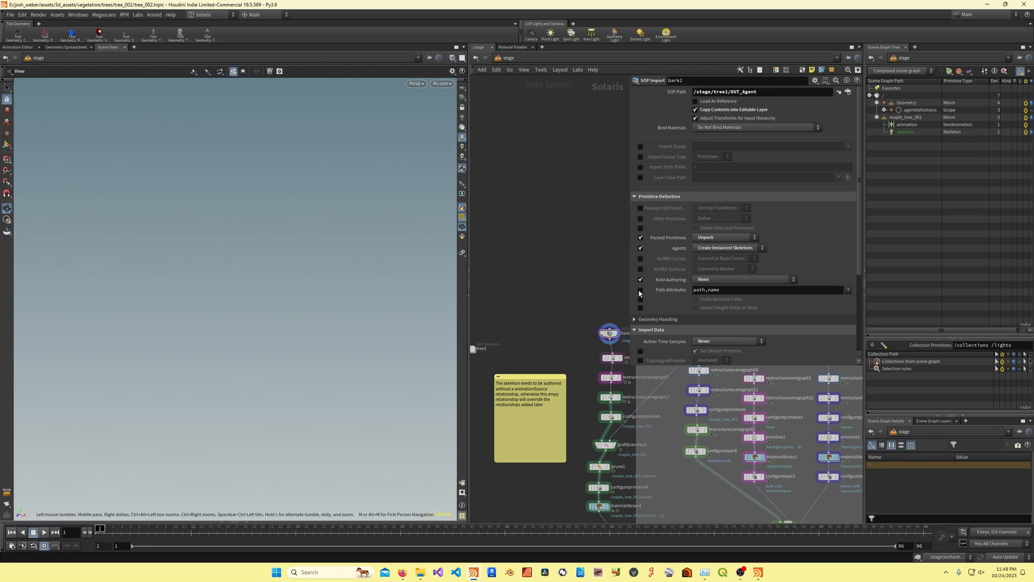
click(639, 290)
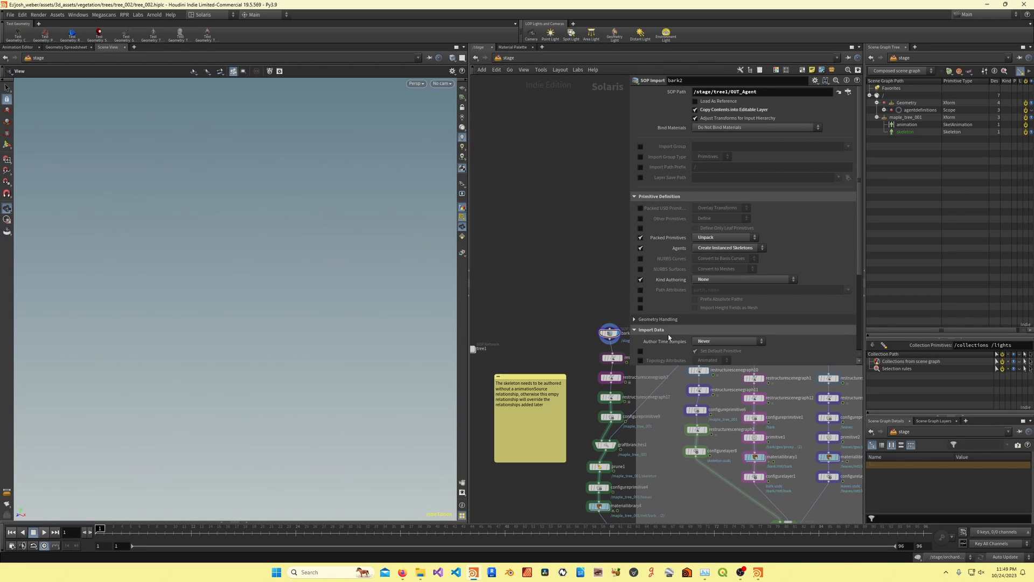
click(634, 330)
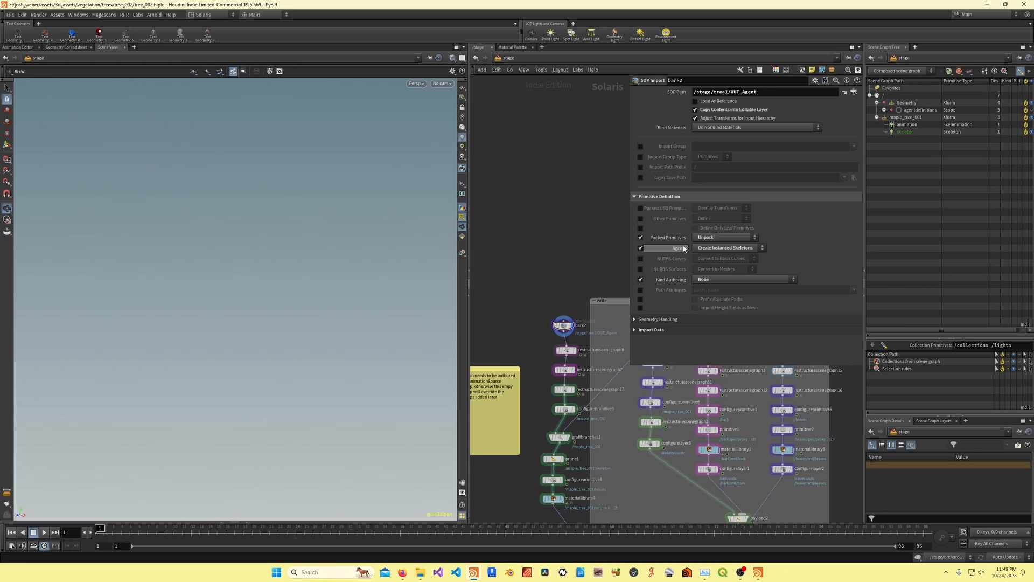
mouse_move(712, 257)
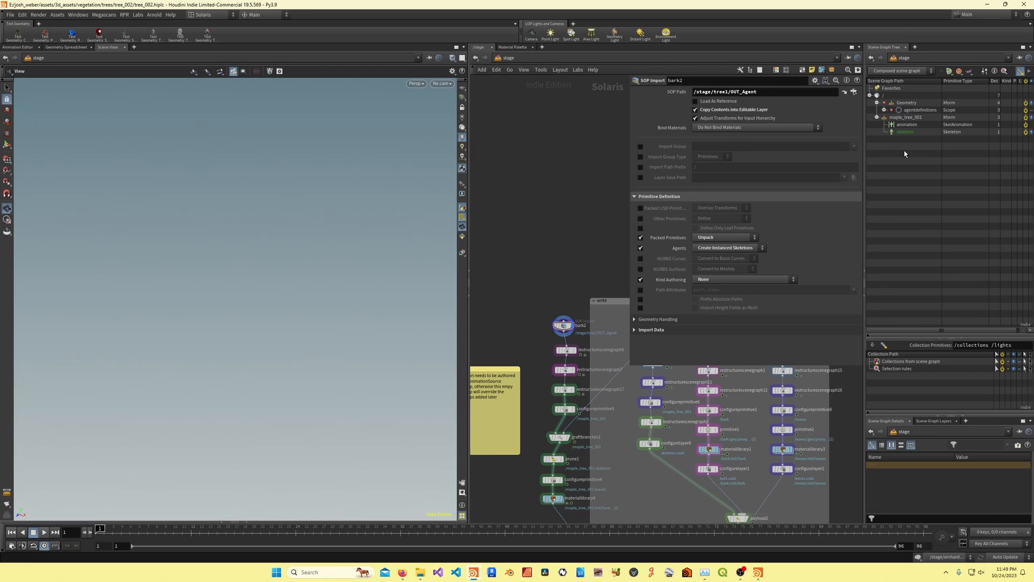
Expand the agent definitions and review bark2's Create Instanced Skeletons agent import settings
click(877, 110)
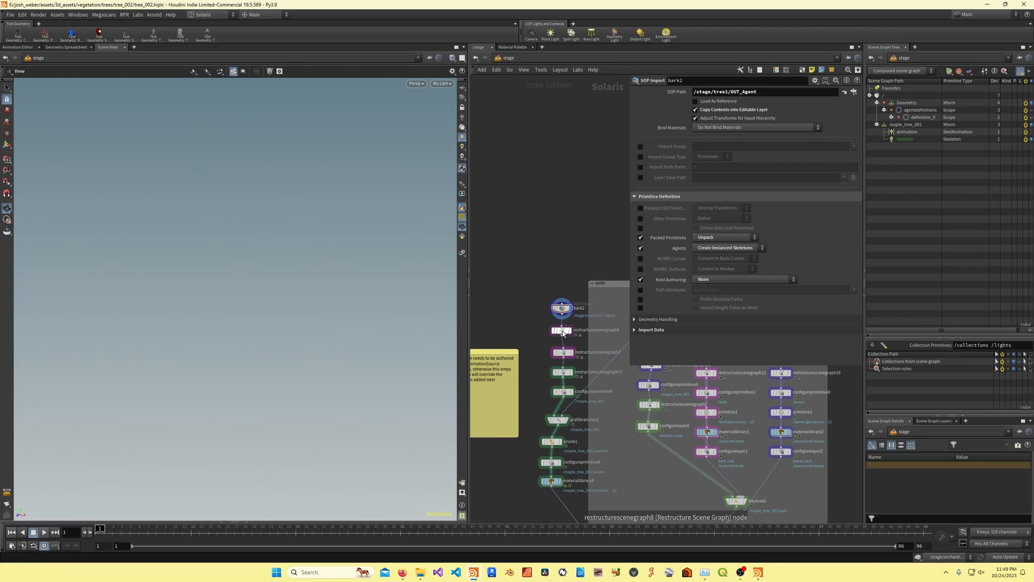
click(562, 330)
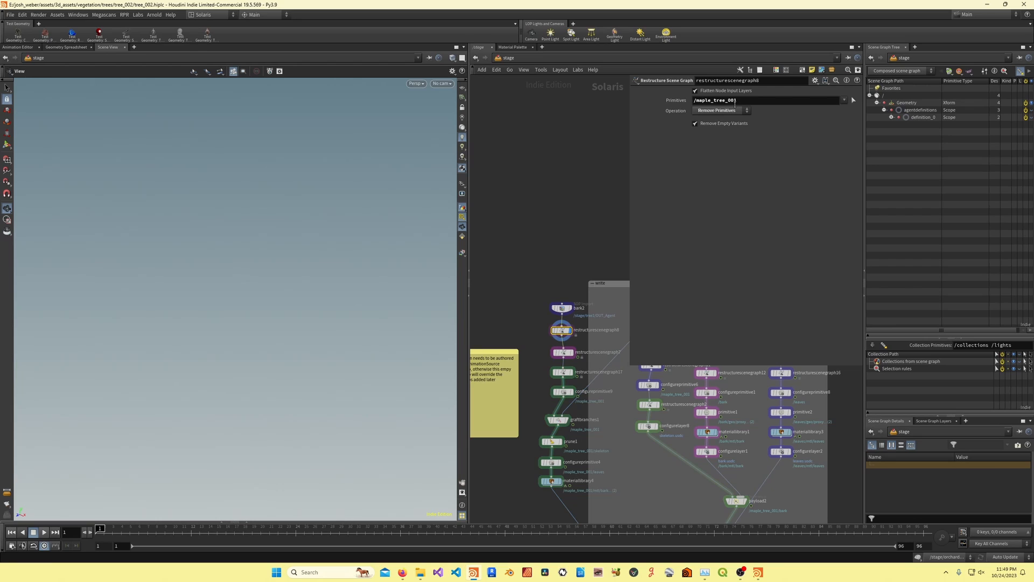
click(562, 307)
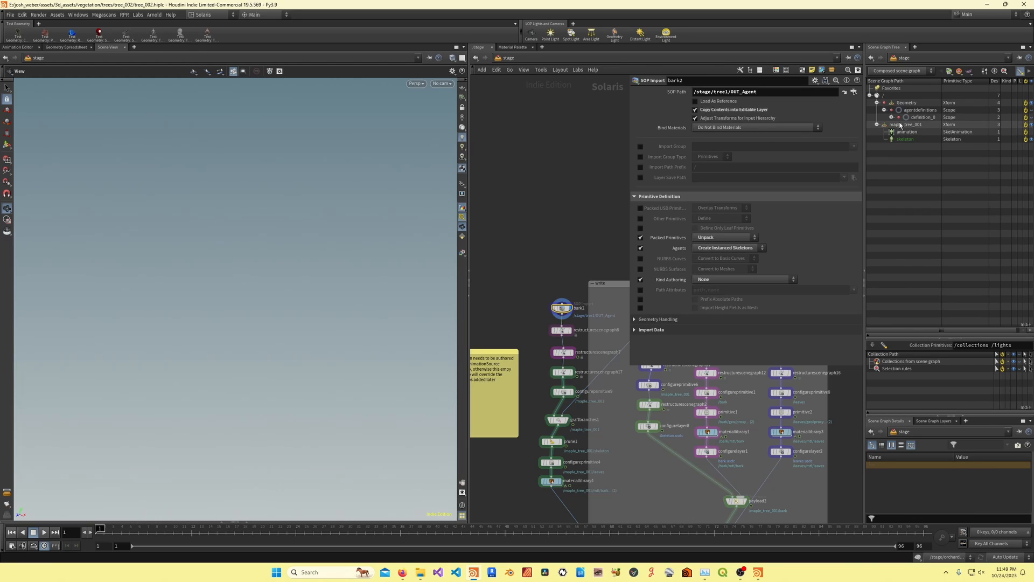
Inspect maple_tree_001's skeleton prim and the skeleton inside the Geometry agent definition
click(913, 124)
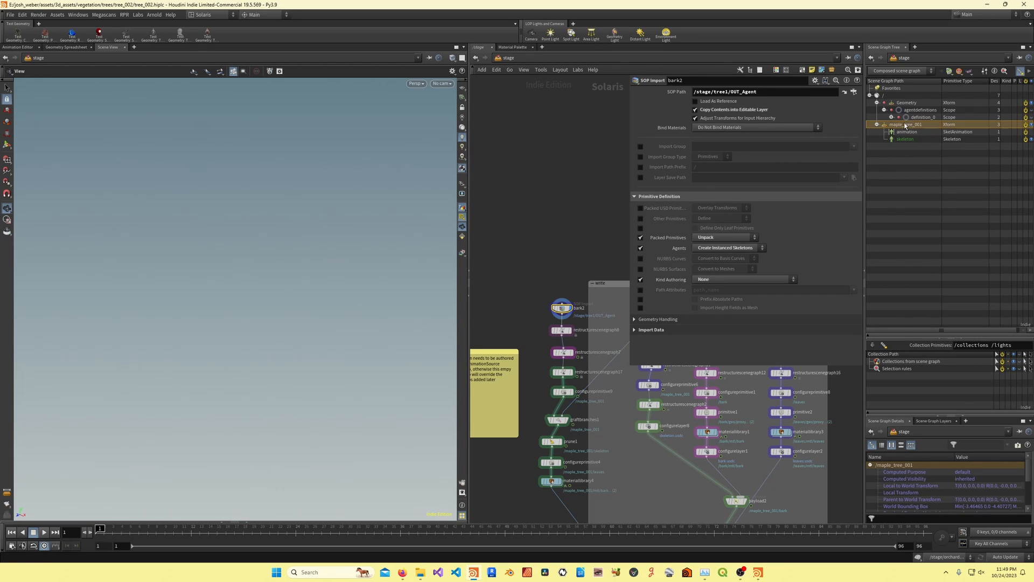
click(900, 116)
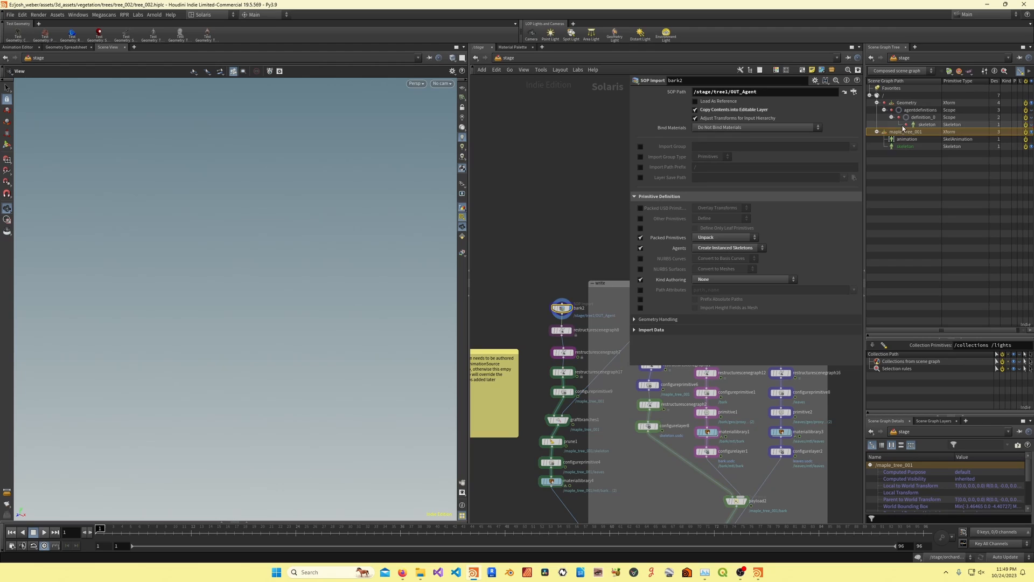
click(907, 145)
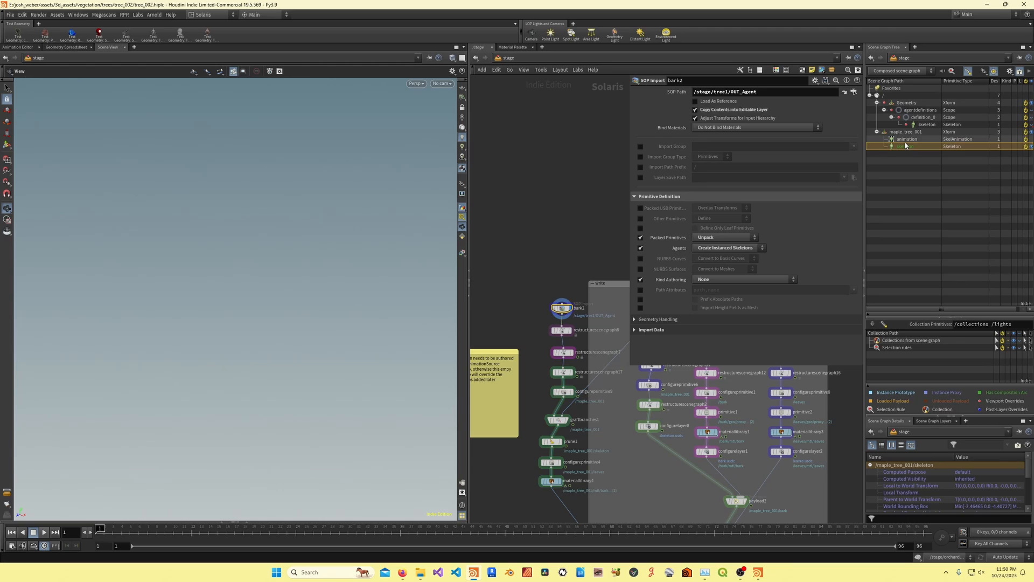
click(927, 124)
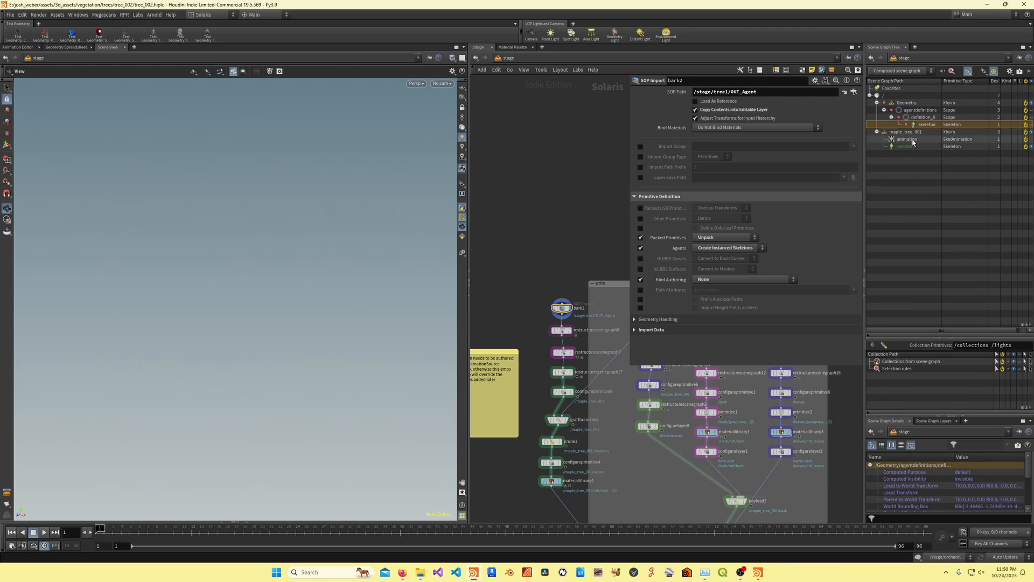
mouse_move(572, 332)
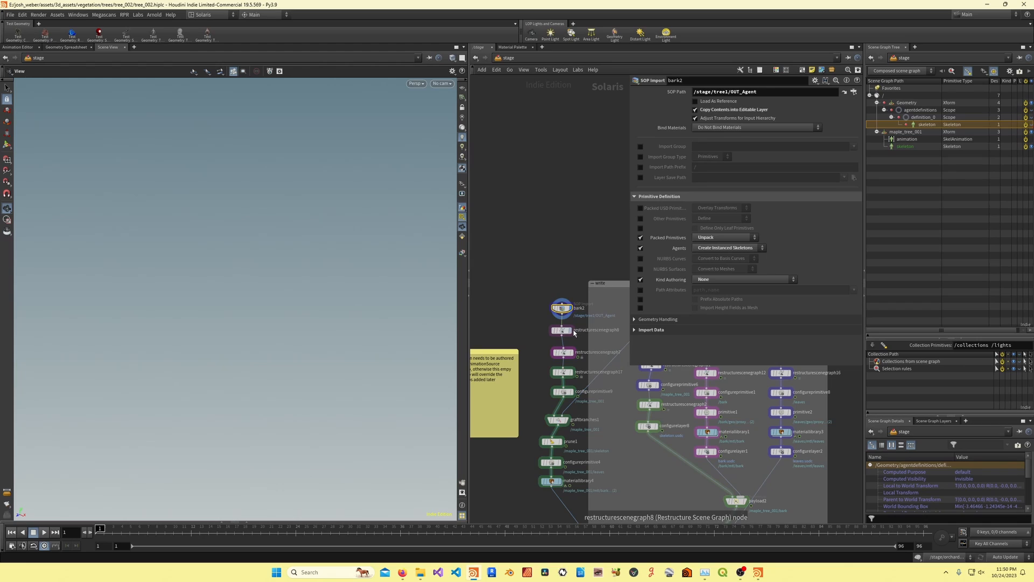
Inspect restructurescenegraph7 reparenting the skeleton and restructurescenegraph17 removing /Geometry, then reselect bark2
click(563, 329)
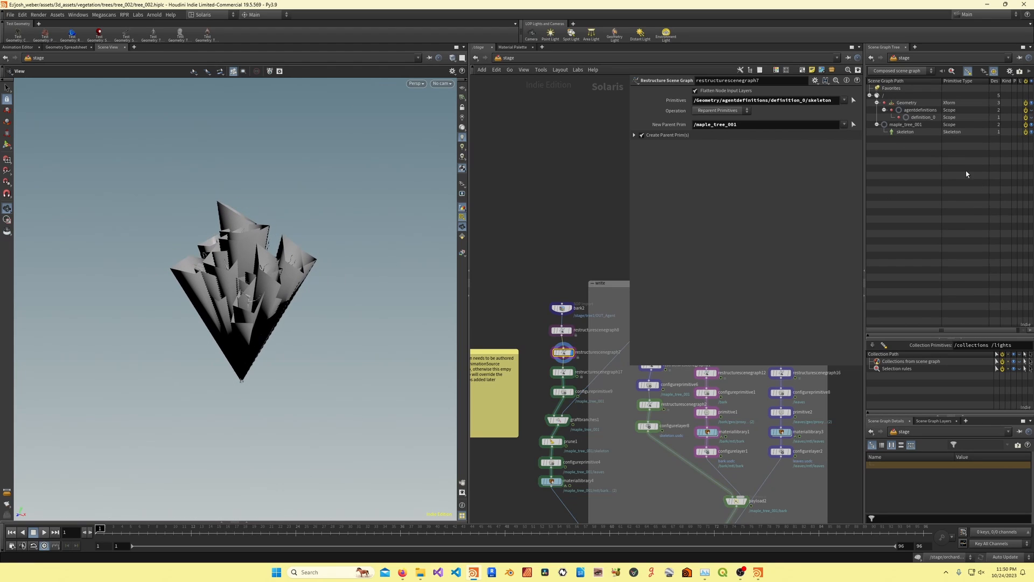
mouse_move(566, 295)
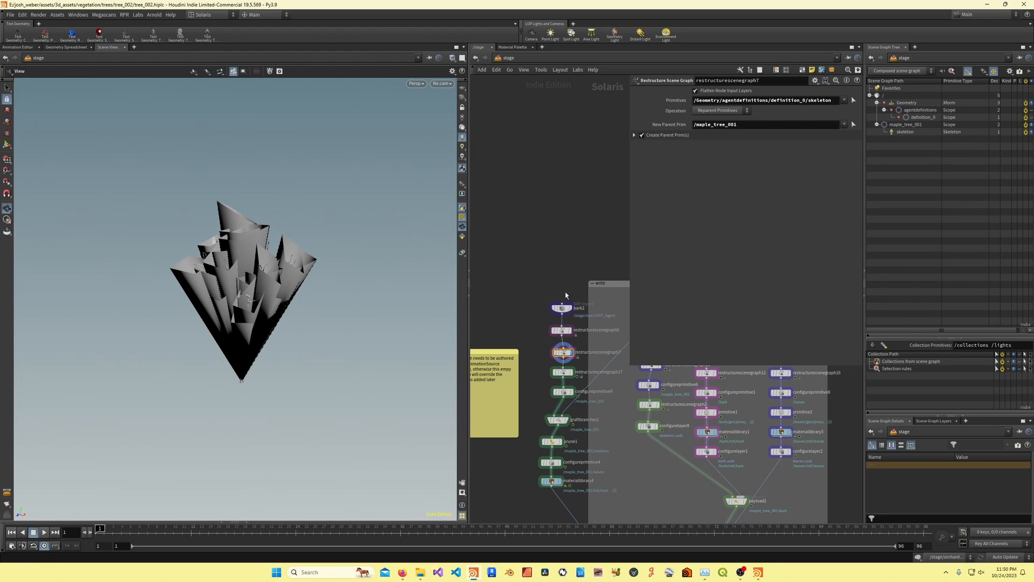
mouse_move(565, 345)
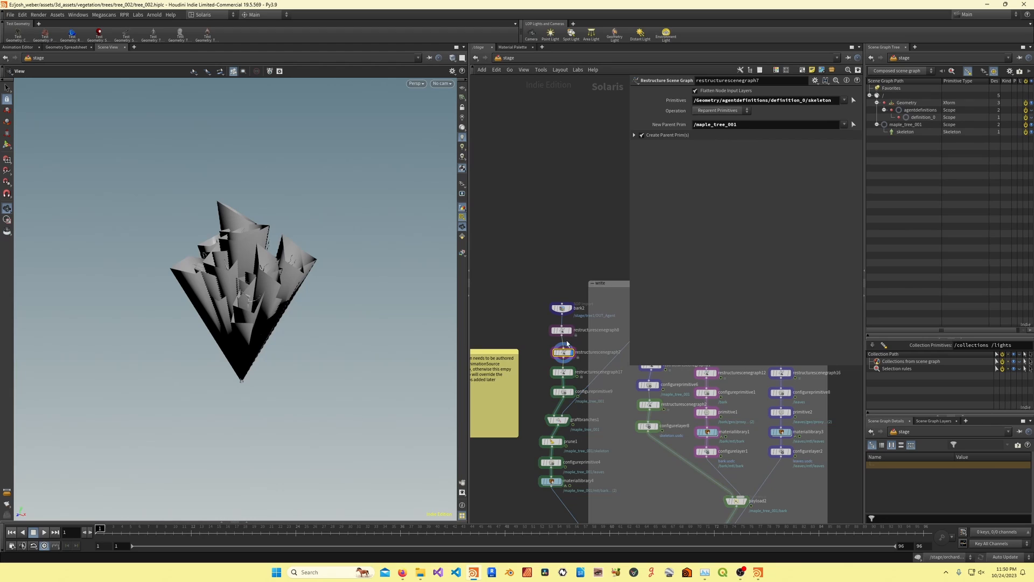
mouse_move(429, 349)
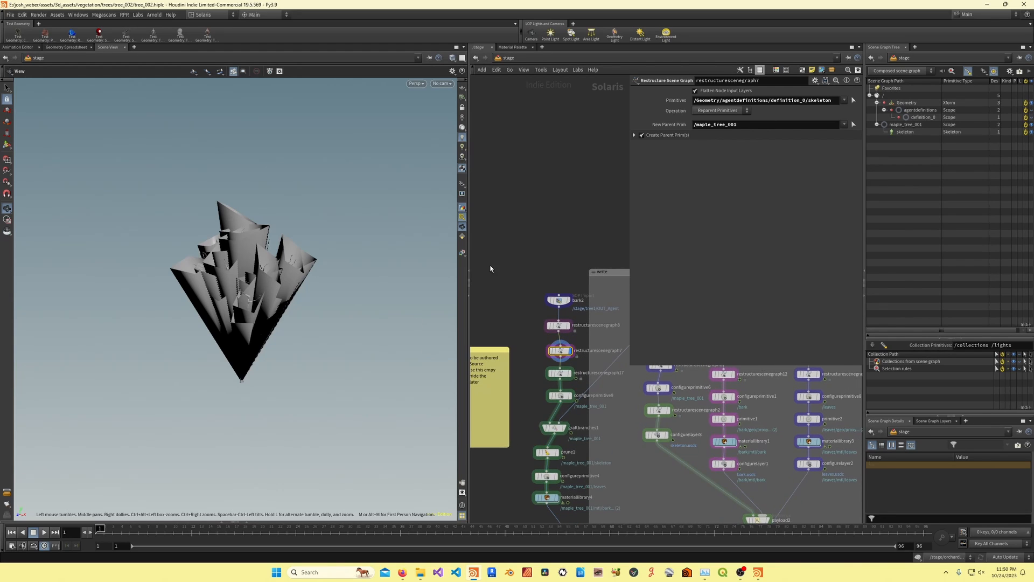
click(559, 374)
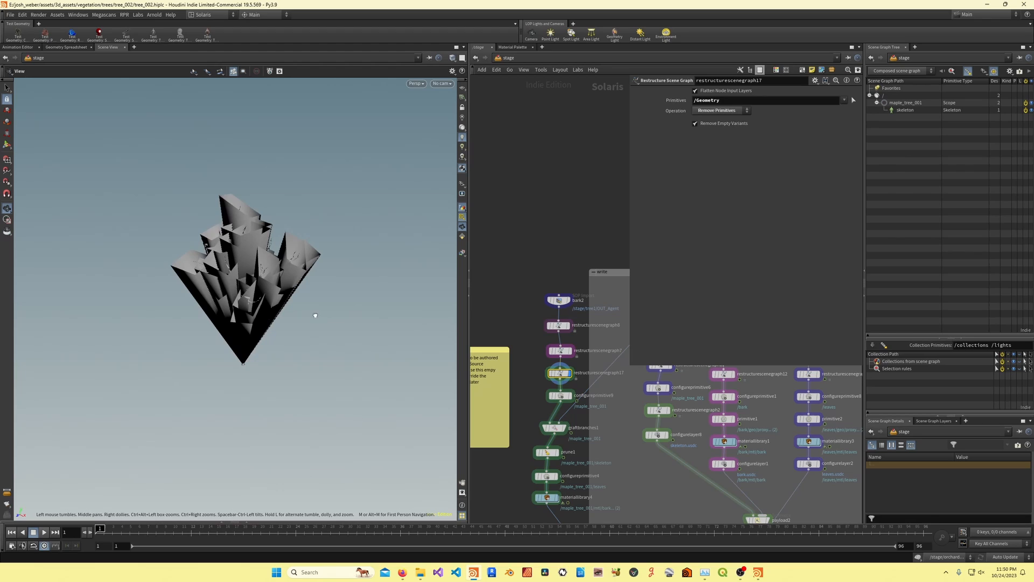
click(558, 300)
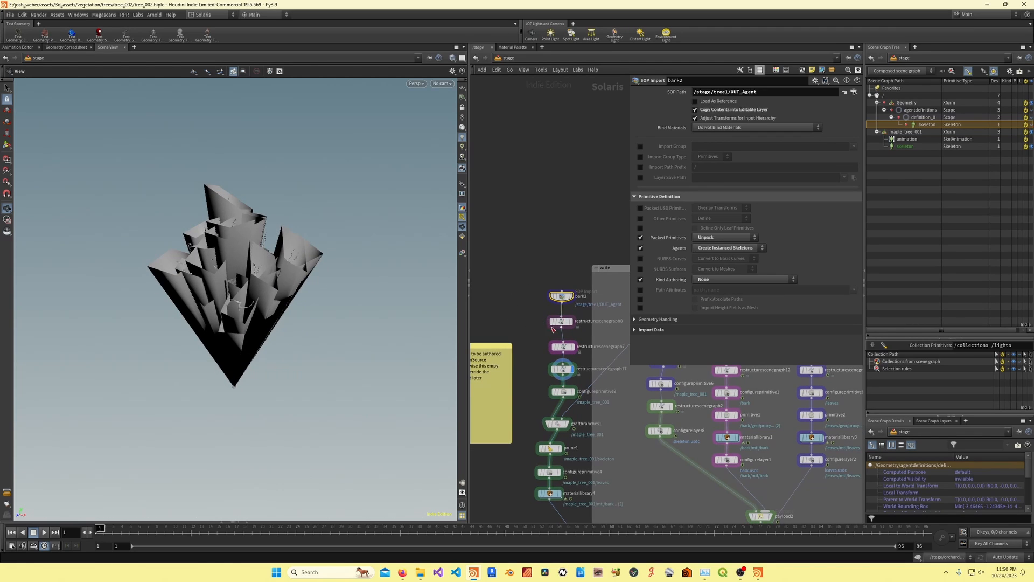
mouse_move(503, 298)
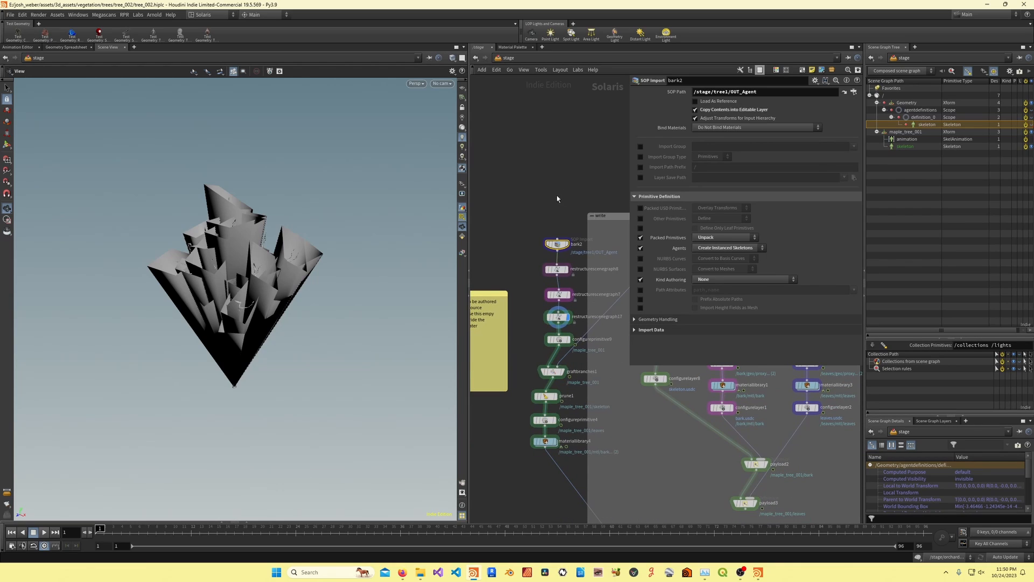
Inspect configureprimitive9 making /maple_tree_001 a SkelRoot and expand its skeleton hierarchy in the Scene Graph Tree
click(556, 328)
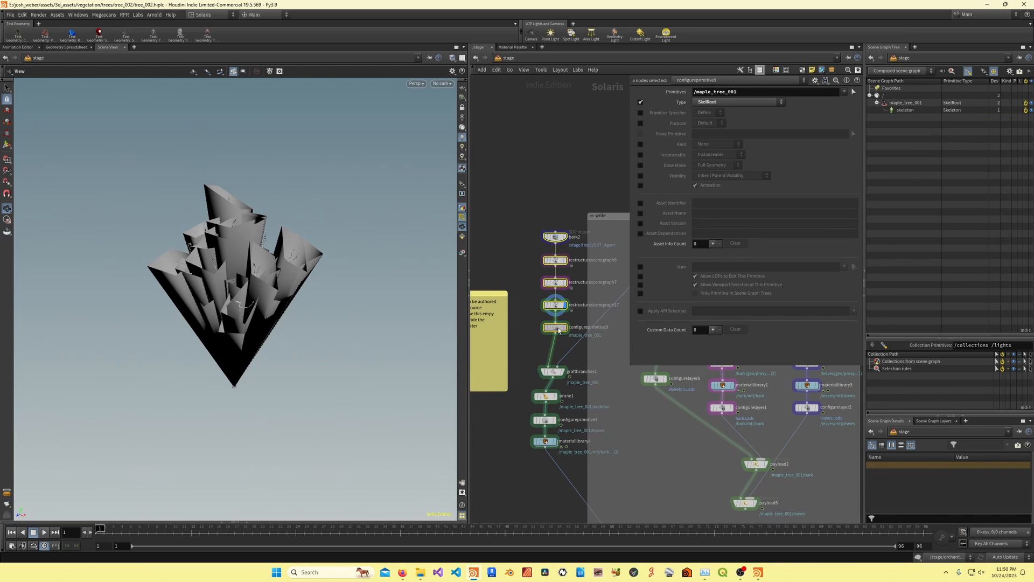
click(547, 326)
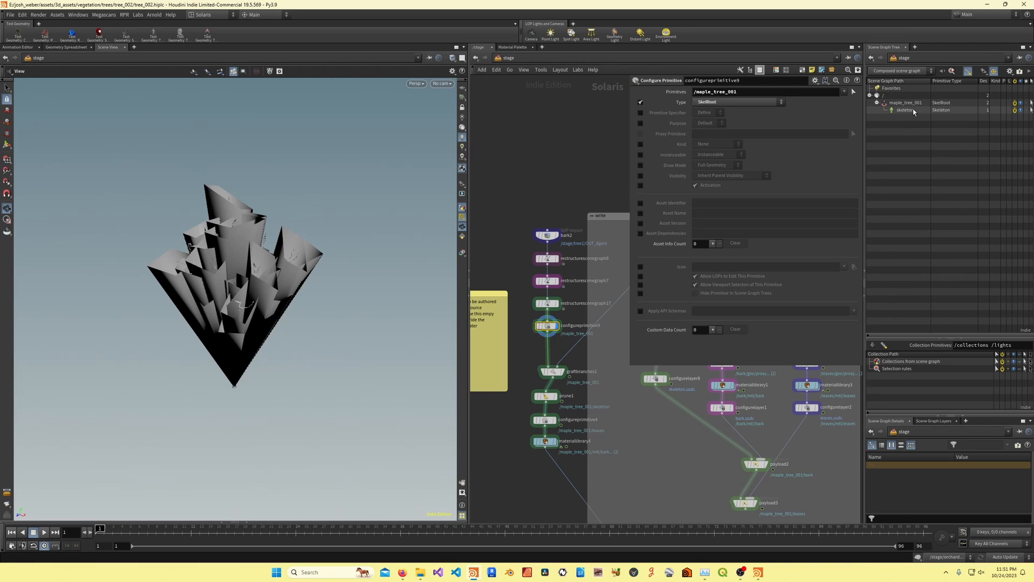
click(906, 110)
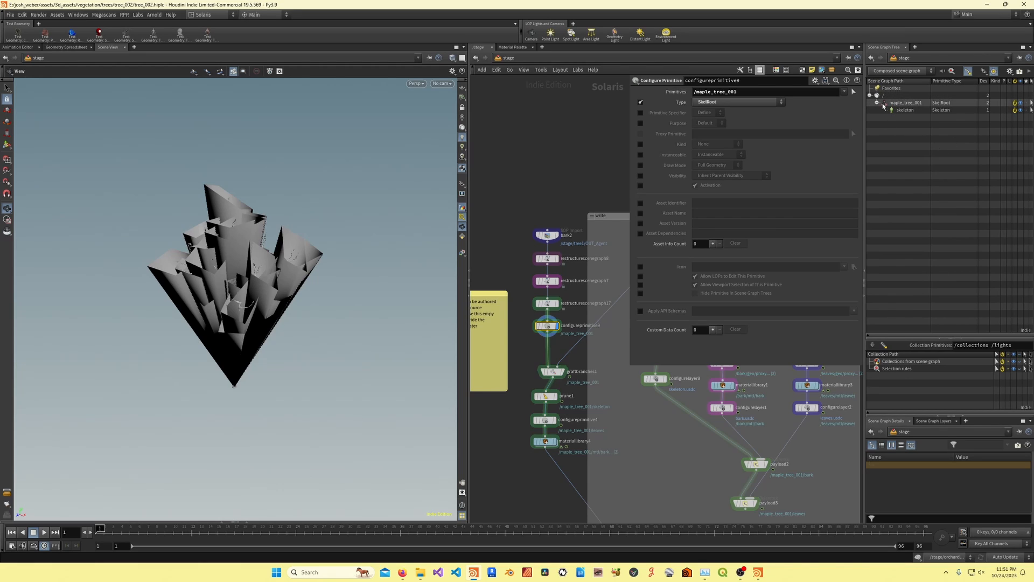
click(548, 370)
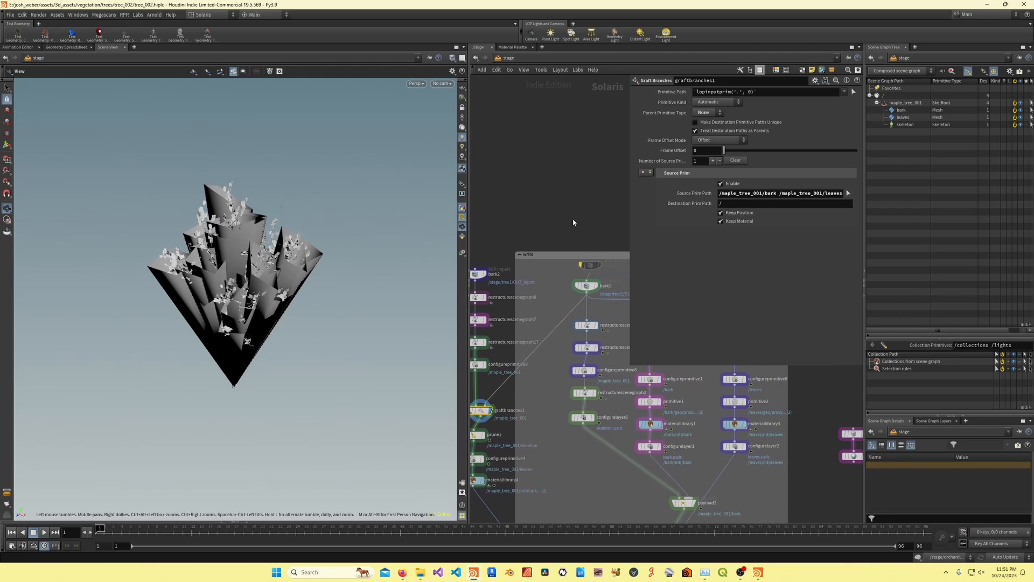
Review the bark/leaves graft and the SOP Import's agent conversion modes before the skeleton prune
click(585, 285)
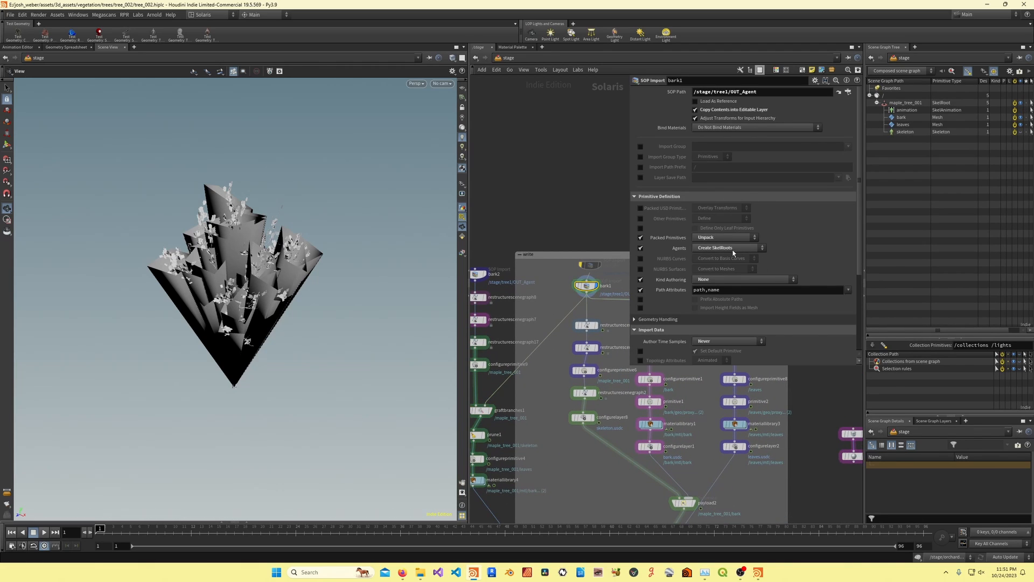
click(901, 117)
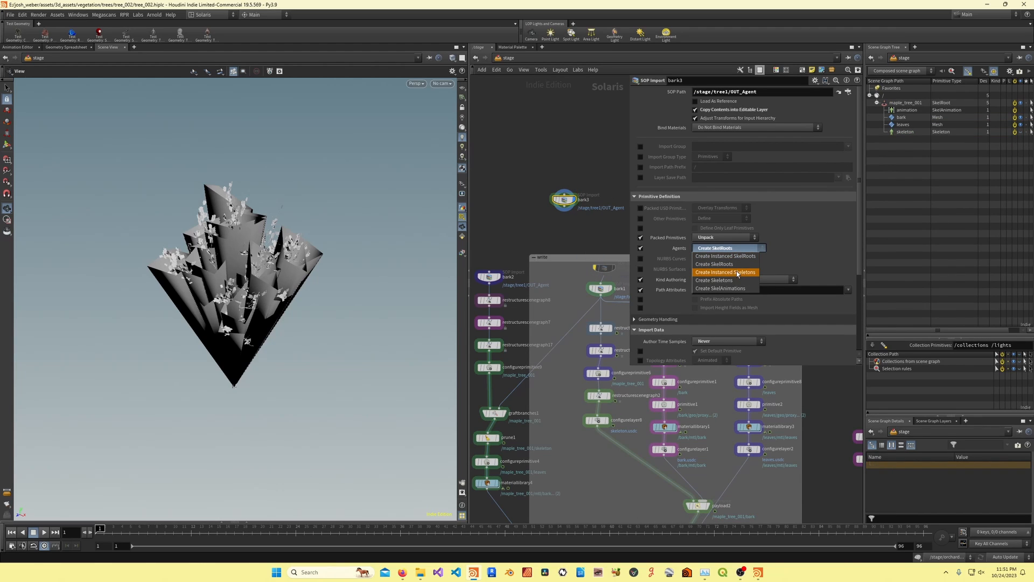
click(720, 289)
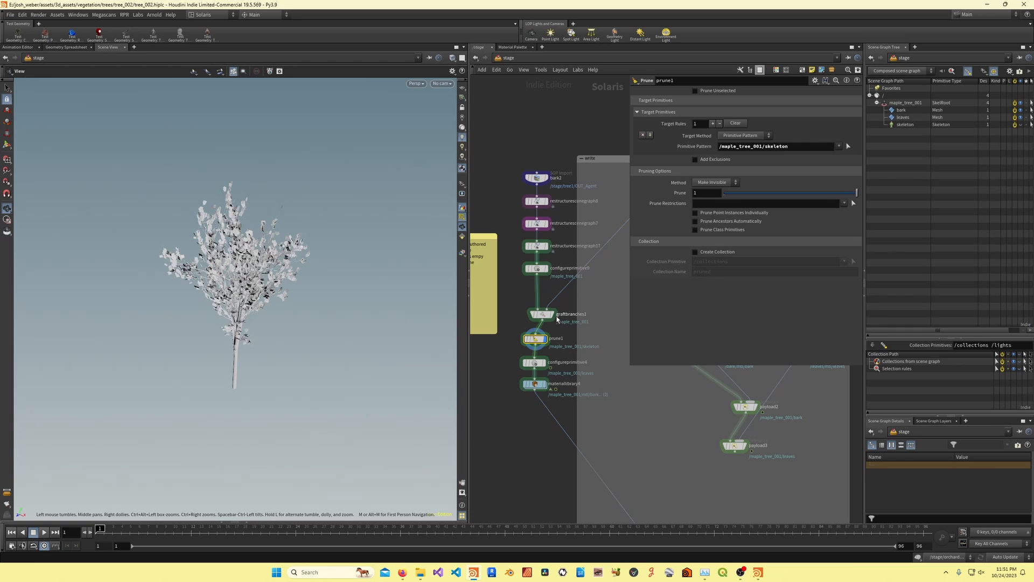
Inspect the prune hiding the skeleton and the graftbranches1 step bringing in bark and leaves
click(541, 313)
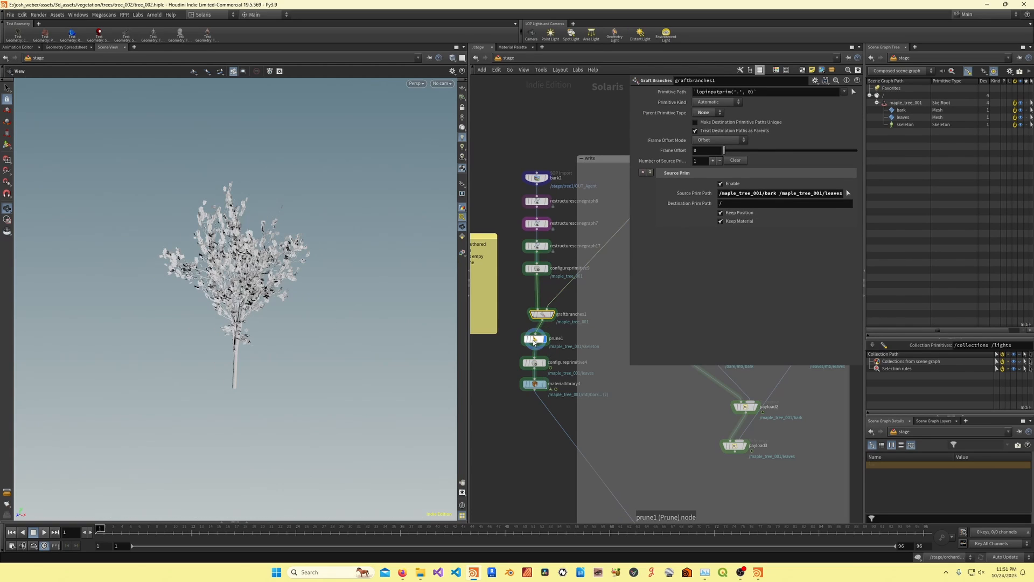
click(537, 362)
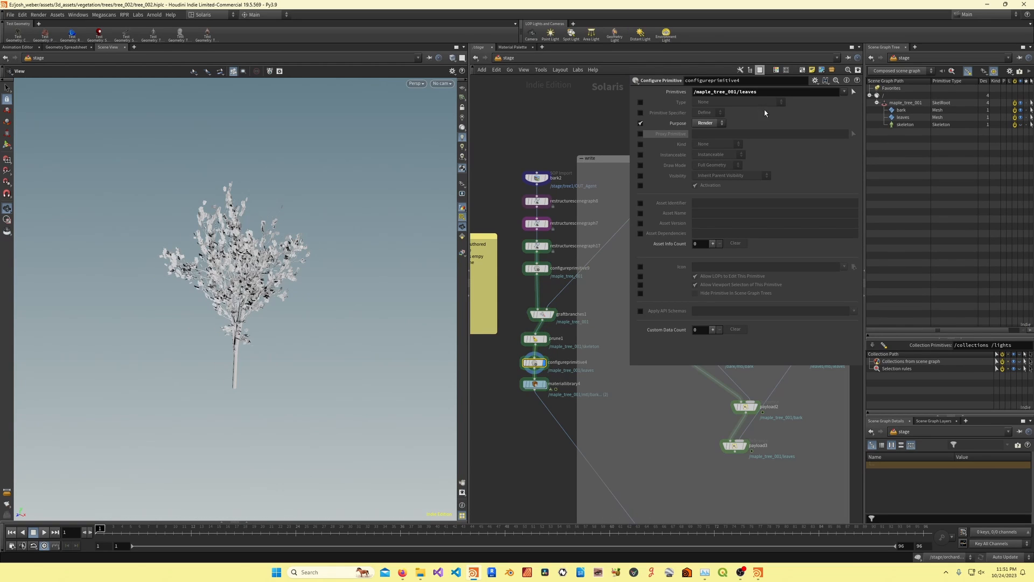
mouse_move(528, 156)
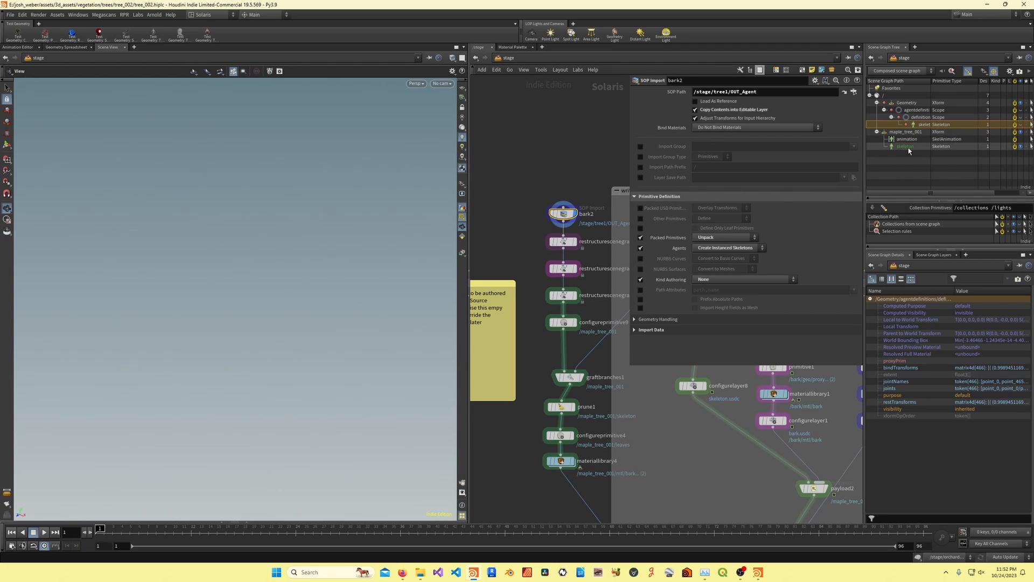
Switch bark2's agents to Create Skeletons and expand the skeleton's skel:animationSource relationship
click(923, 145)
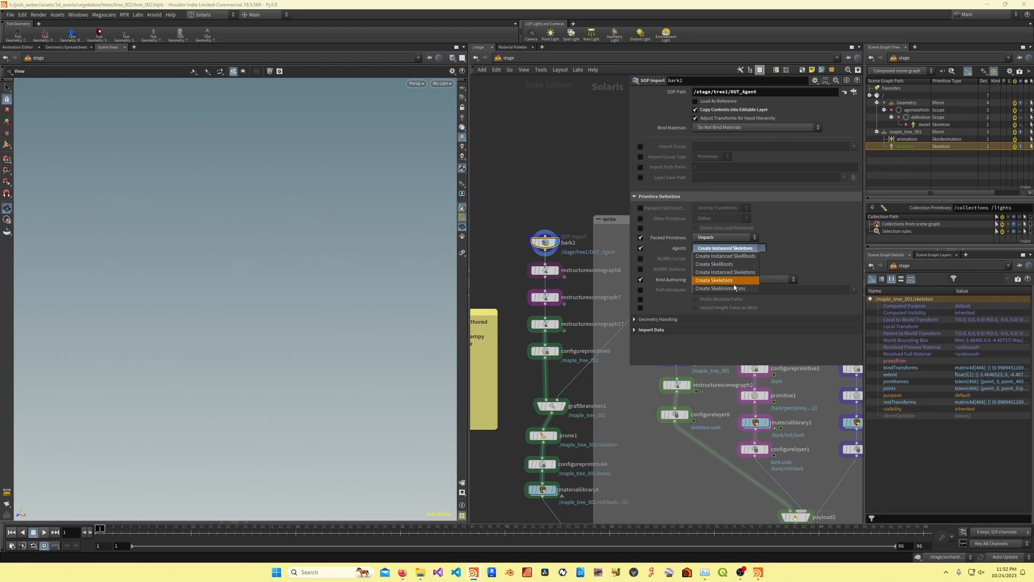
click(714, 280)
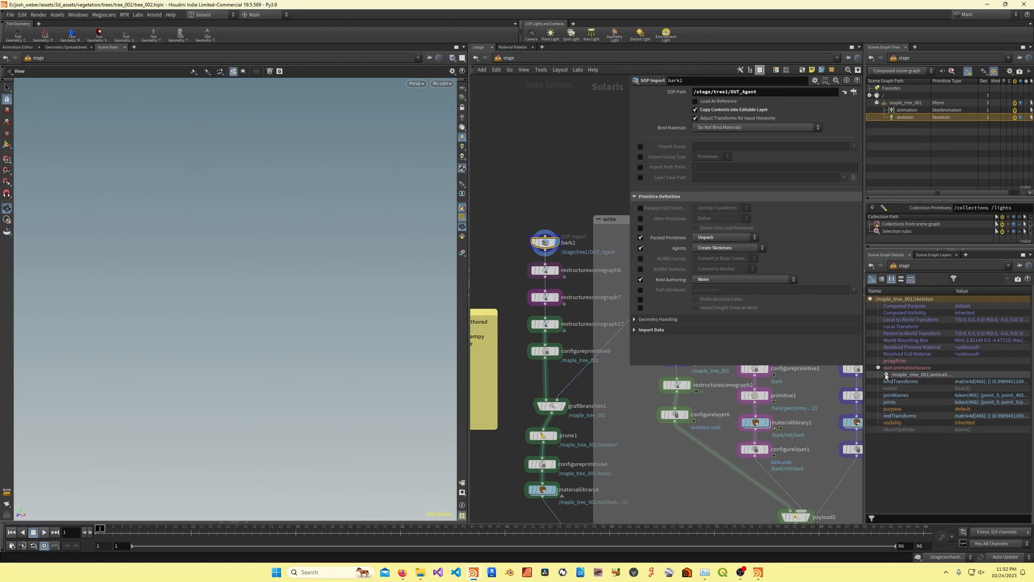
click(887, 374)
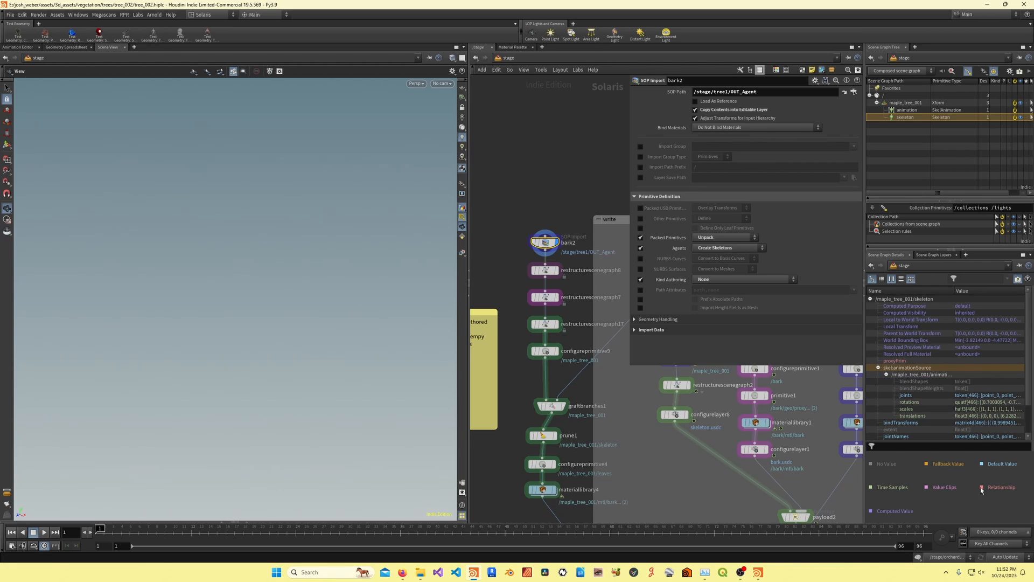
click(878, 374)
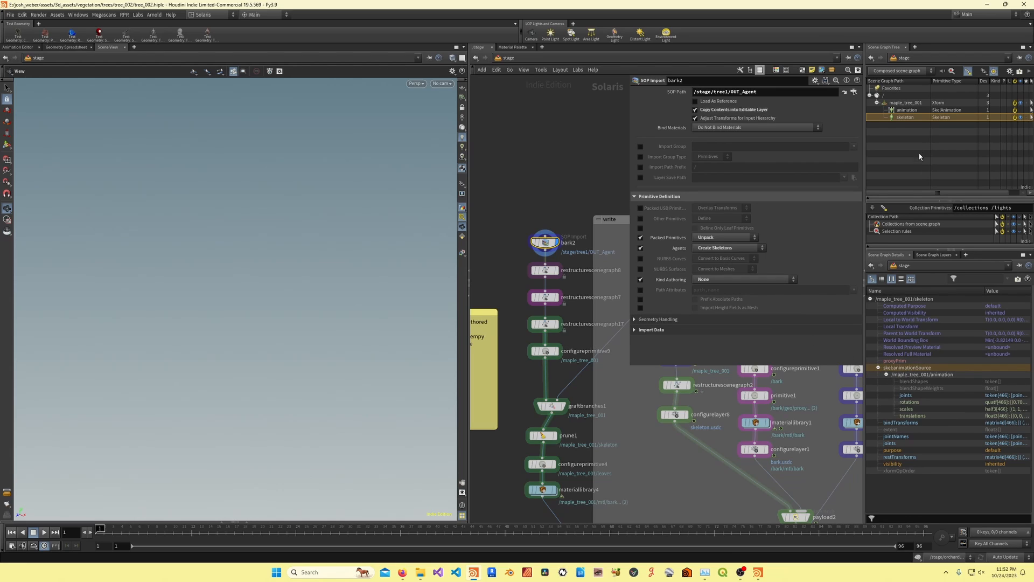
mouse_move(561, 217)
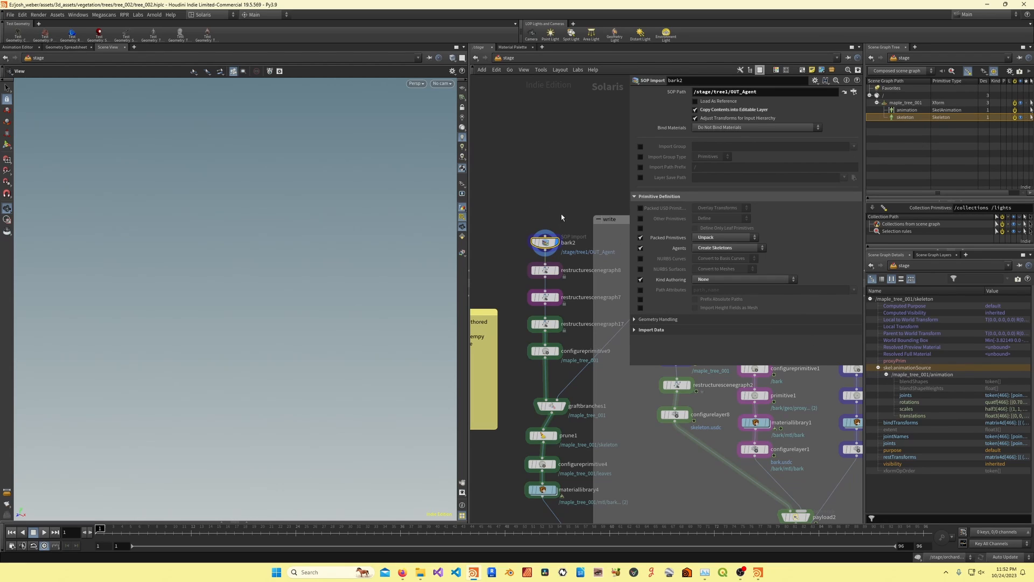
mouse_move(624, 256)
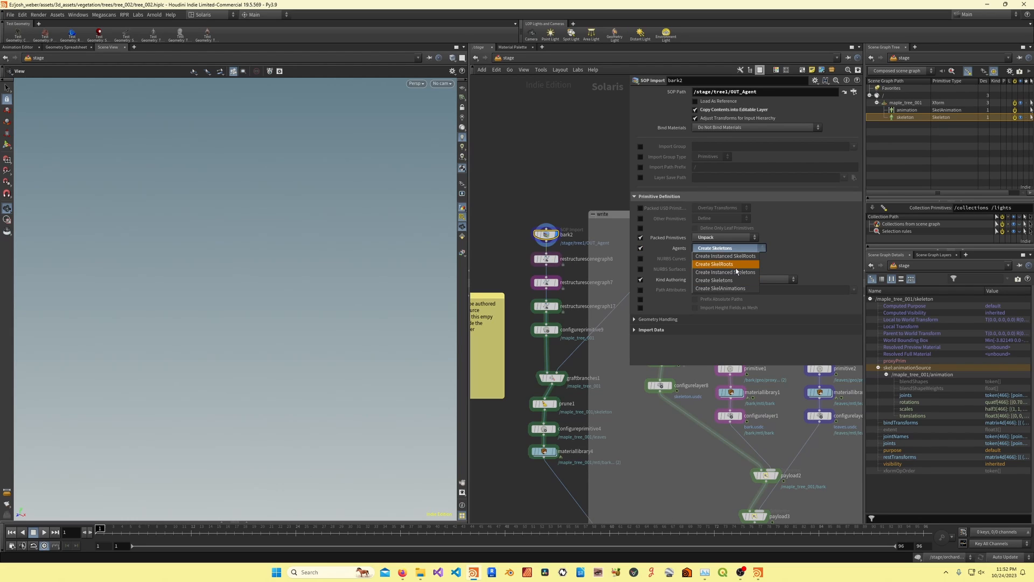
Revert bark2 to Create Instanced Skeletons and re-inspect the skeleton reparent and SkelRoot steps
click(725, 271)
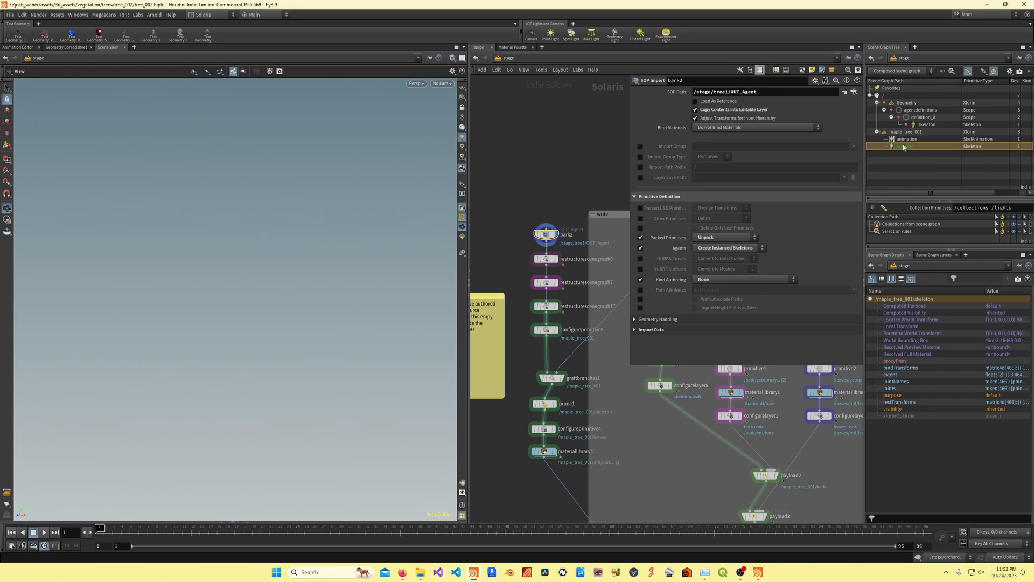
click(923, 123)
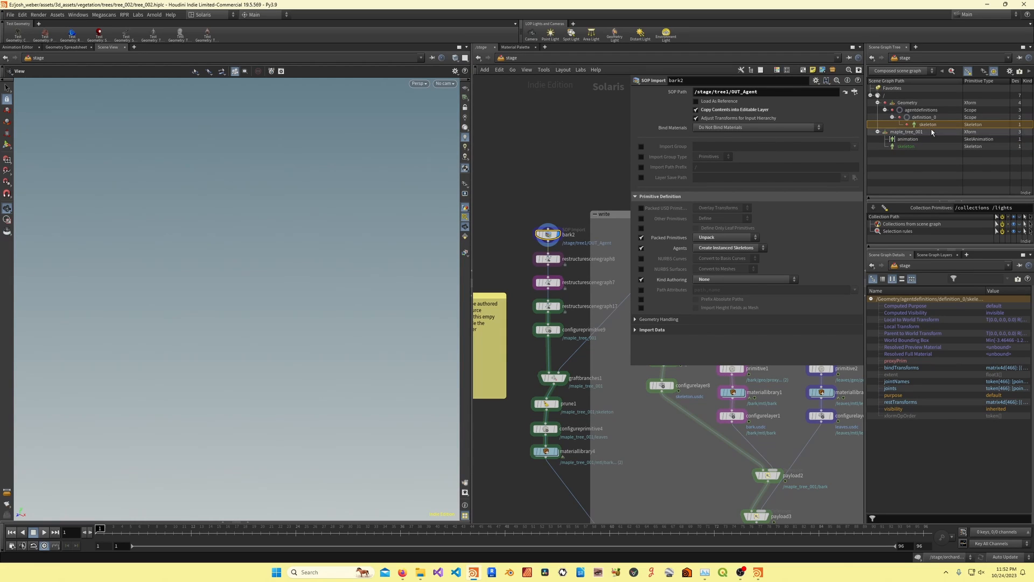
click(546, 259)
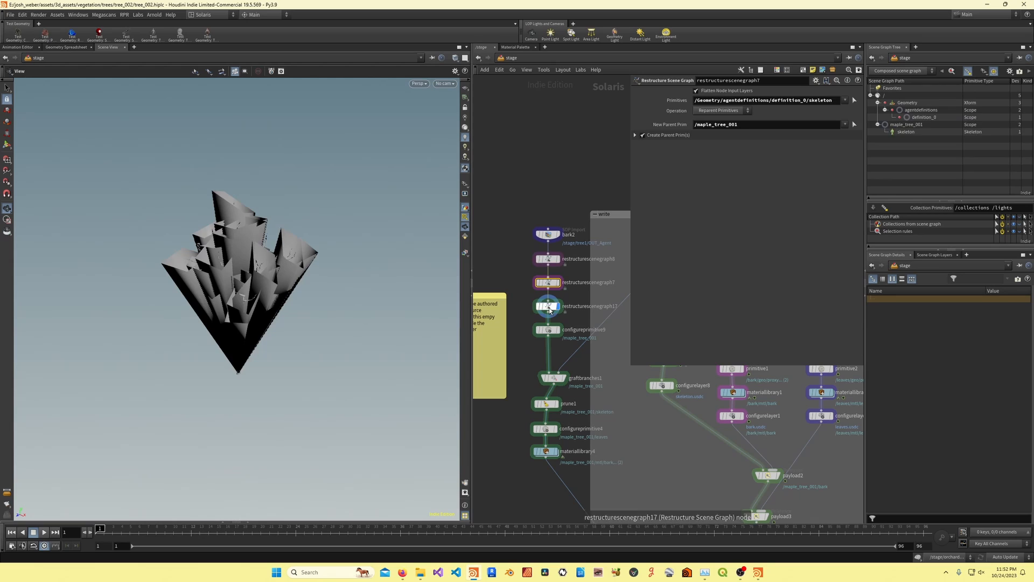
click(547, 330)
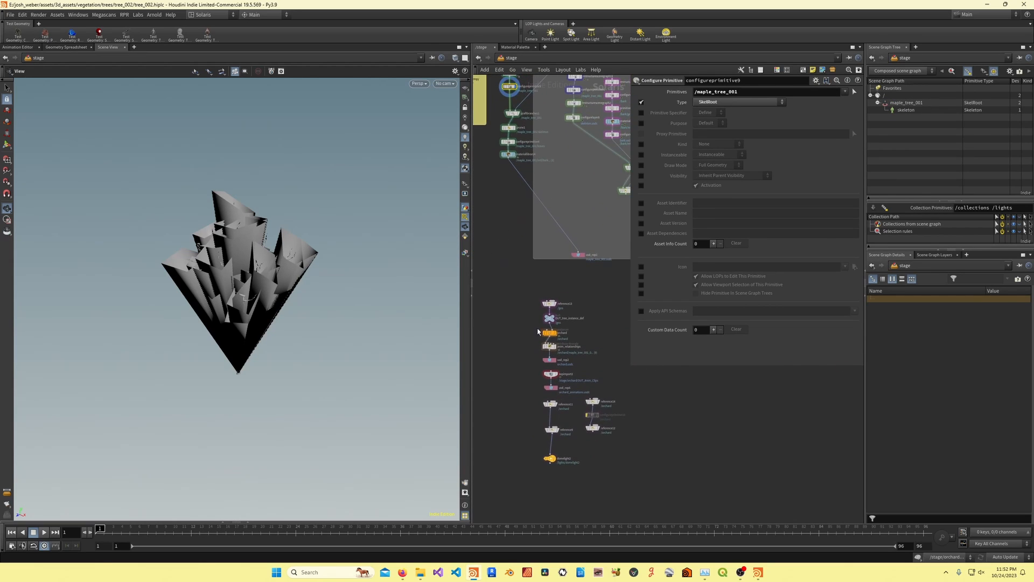
Select the maple tree reference, inspect its /maple_tree_001/skeleton primitive, and scroll to the bark2 import
click(576, 281)
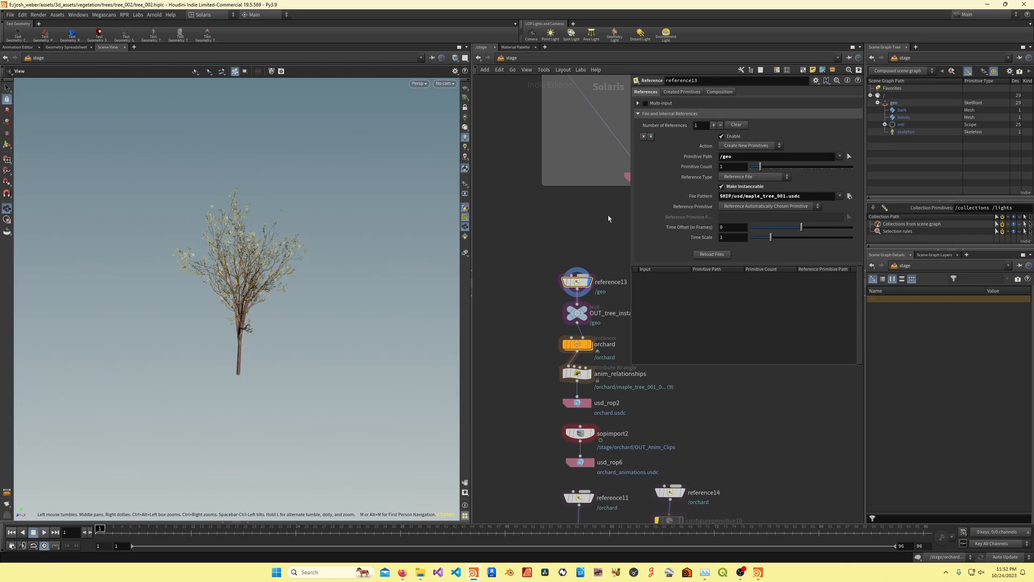
click(906, 131)
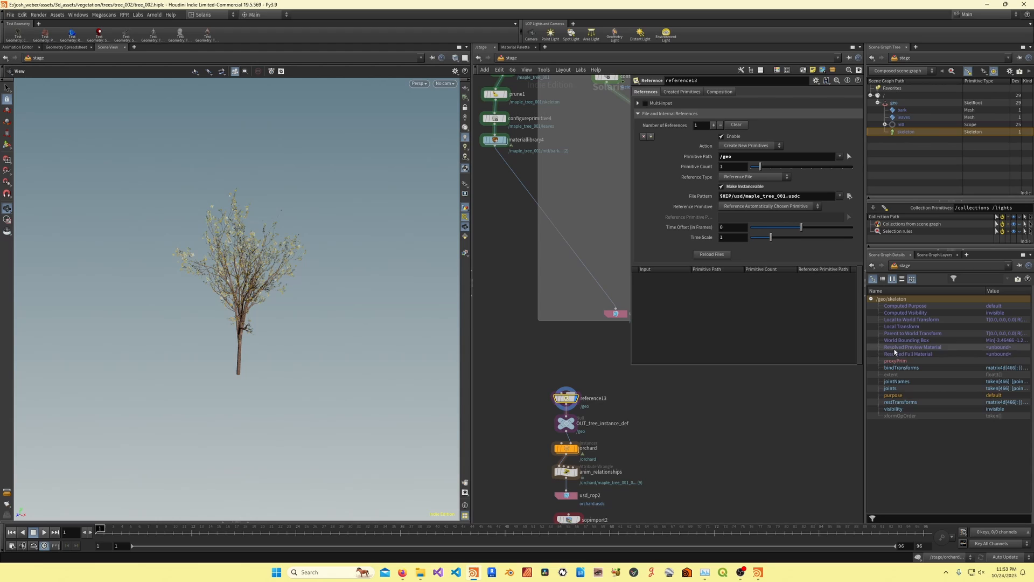
mouse_move(913, 394)
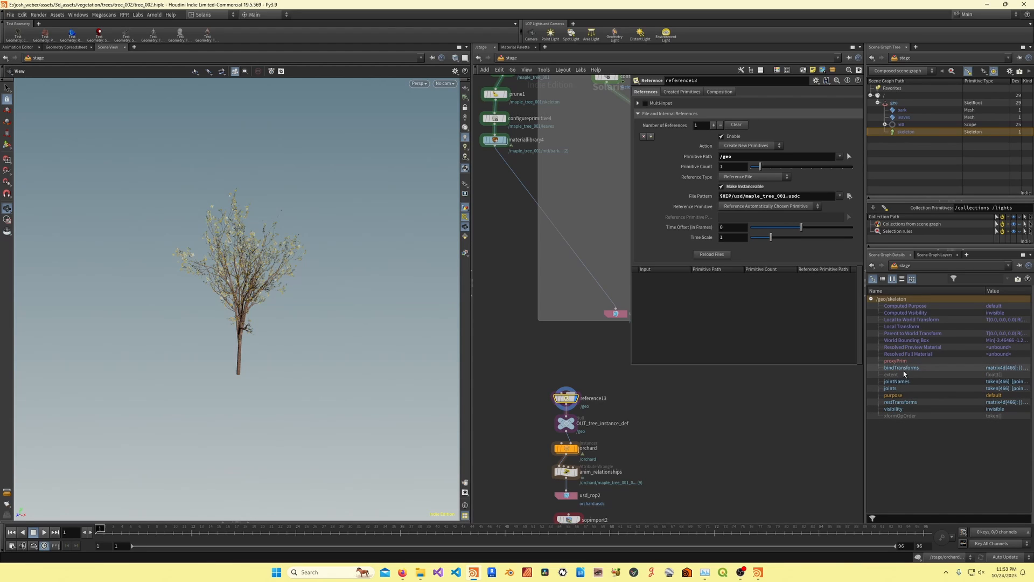
scroll(down, 3)
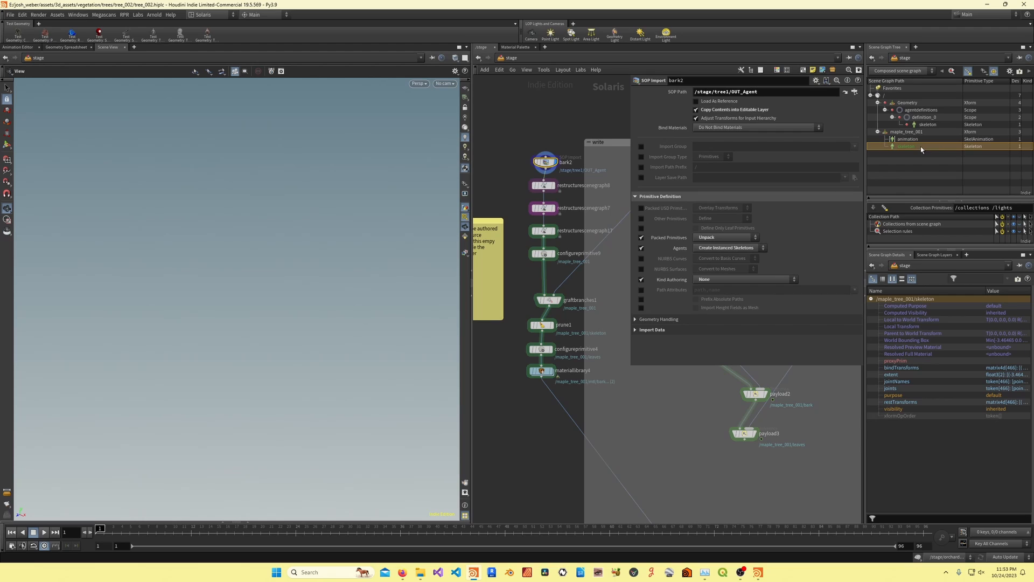
Inspect the agent skeleton's animationSource and the existing primitive-removal restructure settings
click(907, 124)
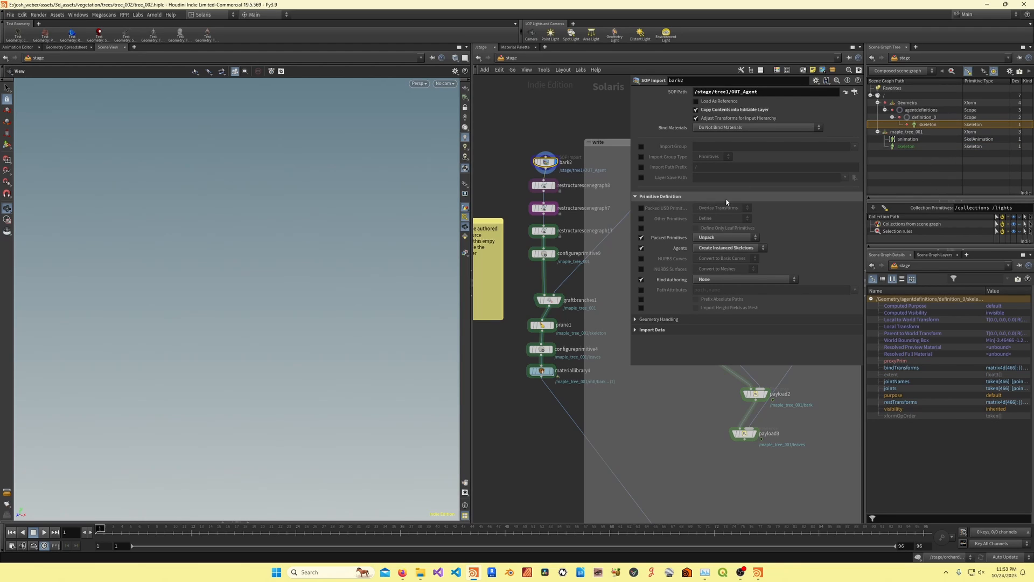
click(726, 248)
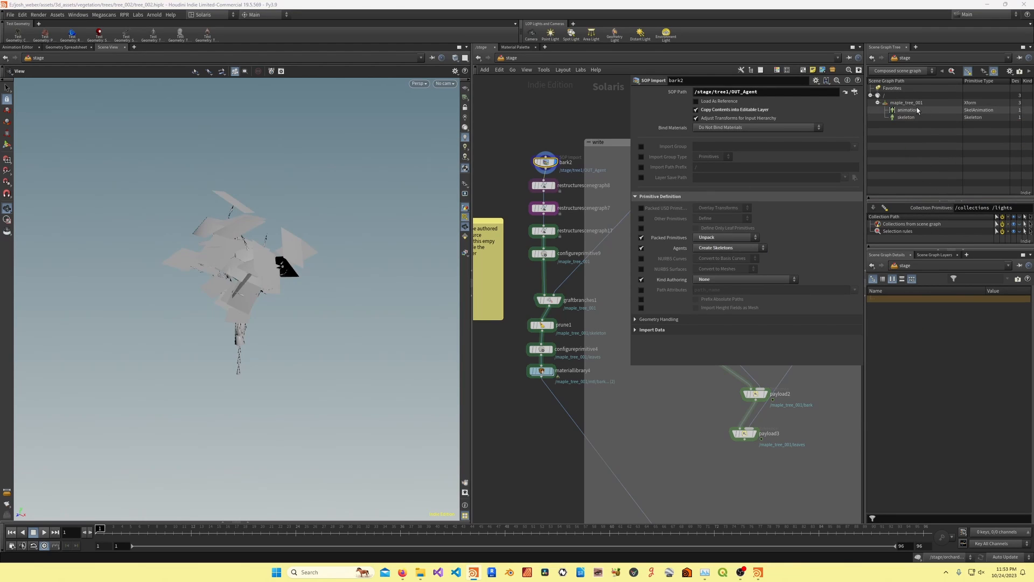
click(906, 116)
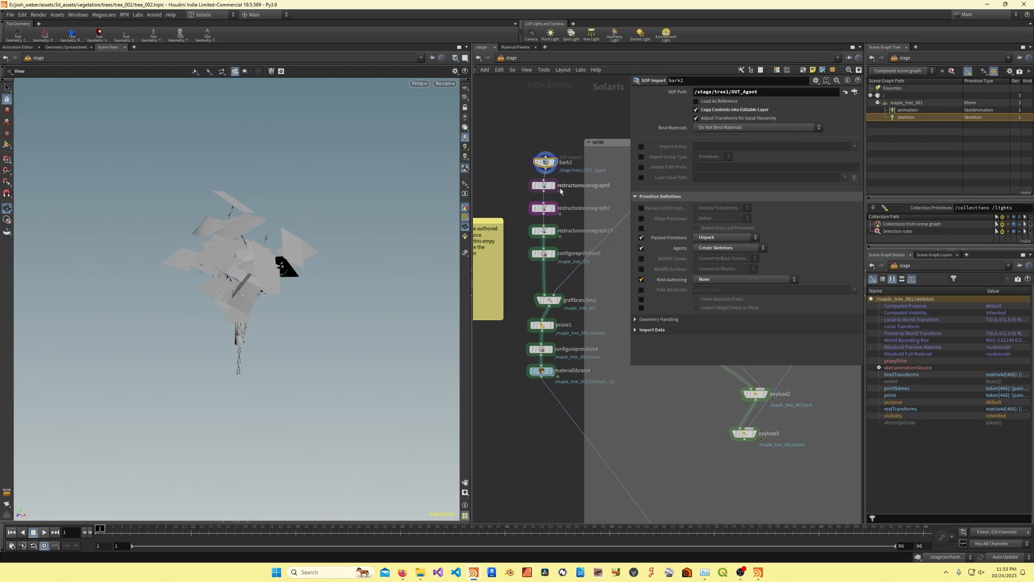
click(542, 185)
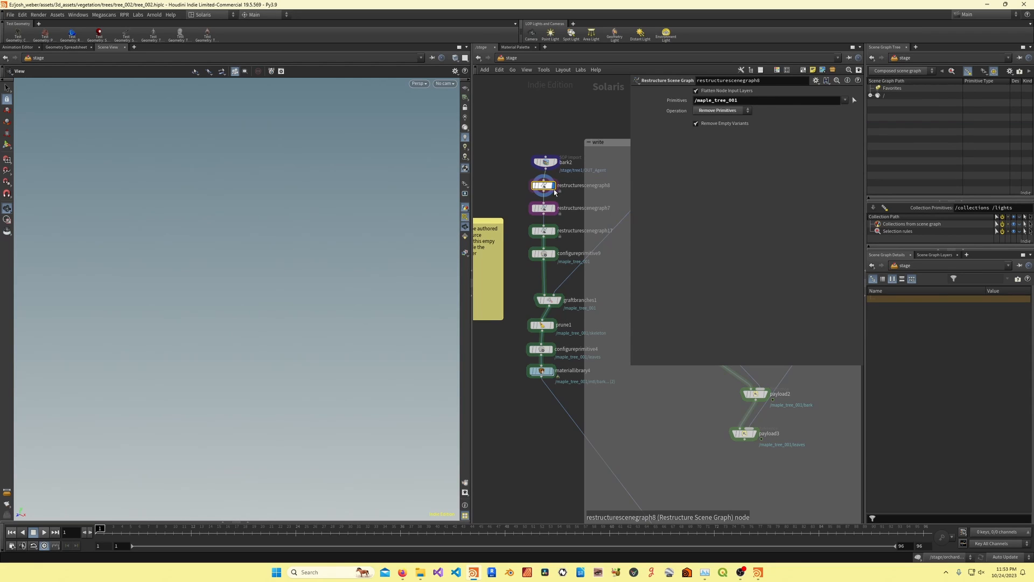
Add a Restructure Scene Graph node removing /maple_tree_001/animation and wire it before the material library
click(543, 177)
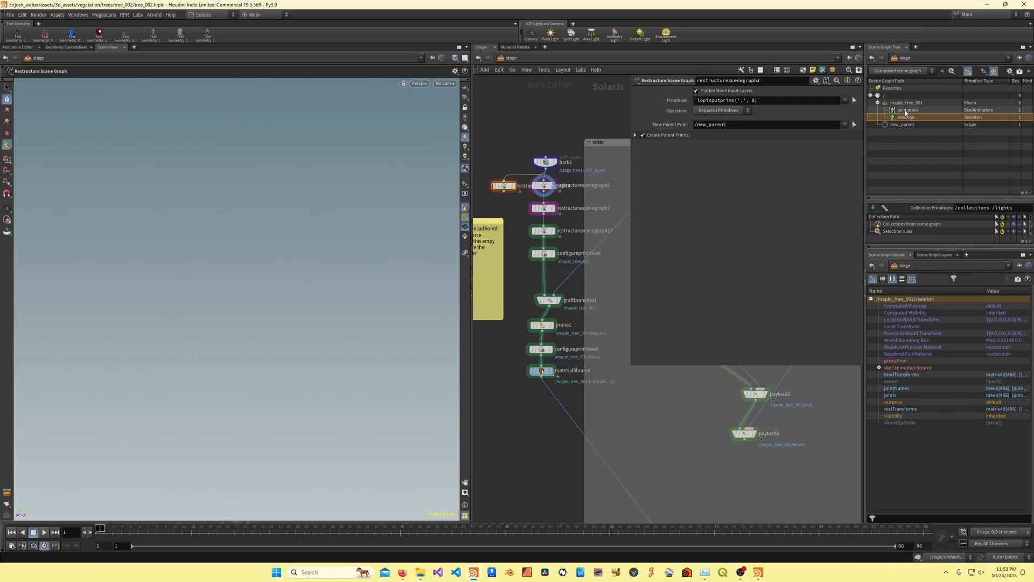
click(720, 109)
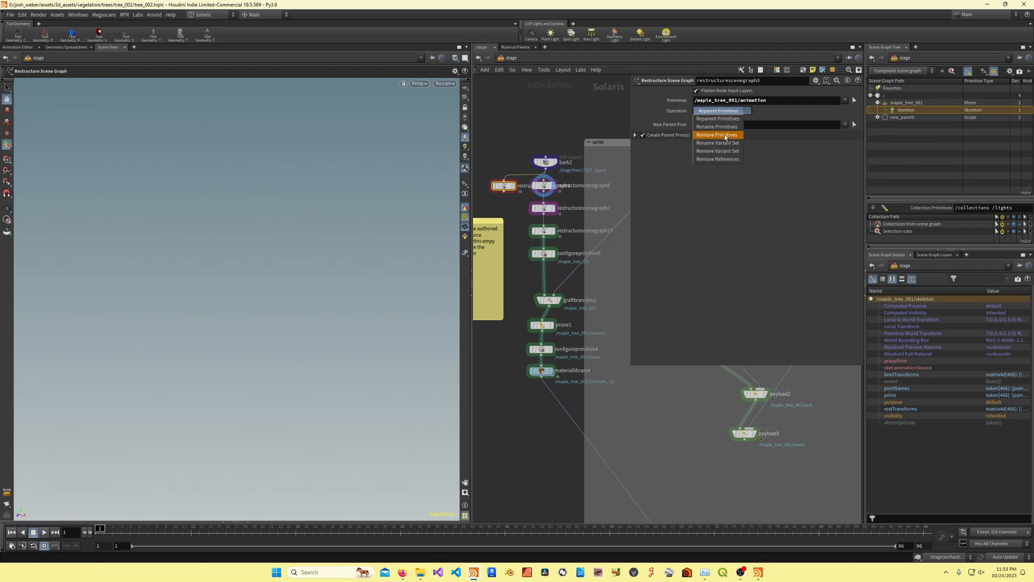
click(715, 135)
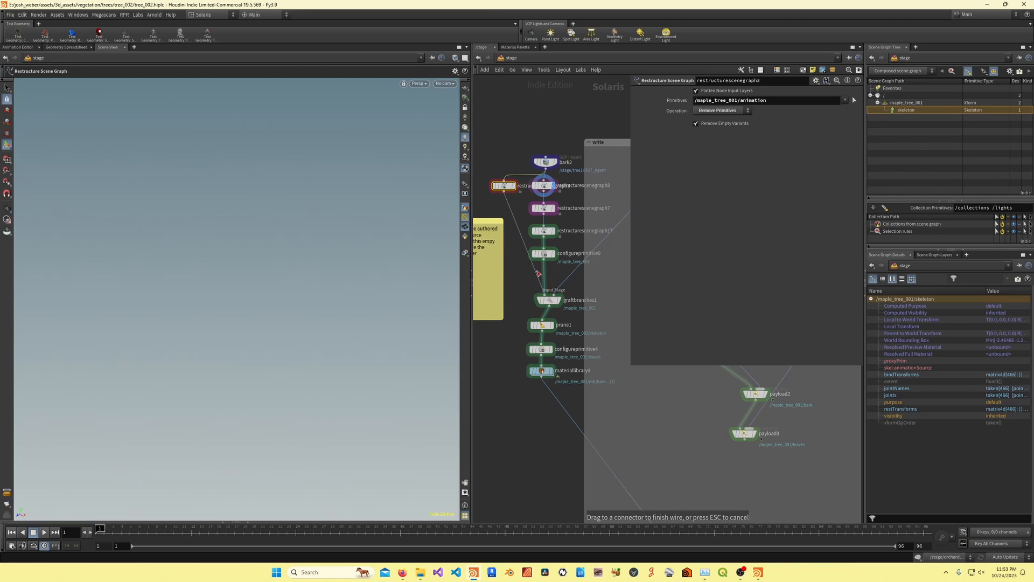
click(546, 253)
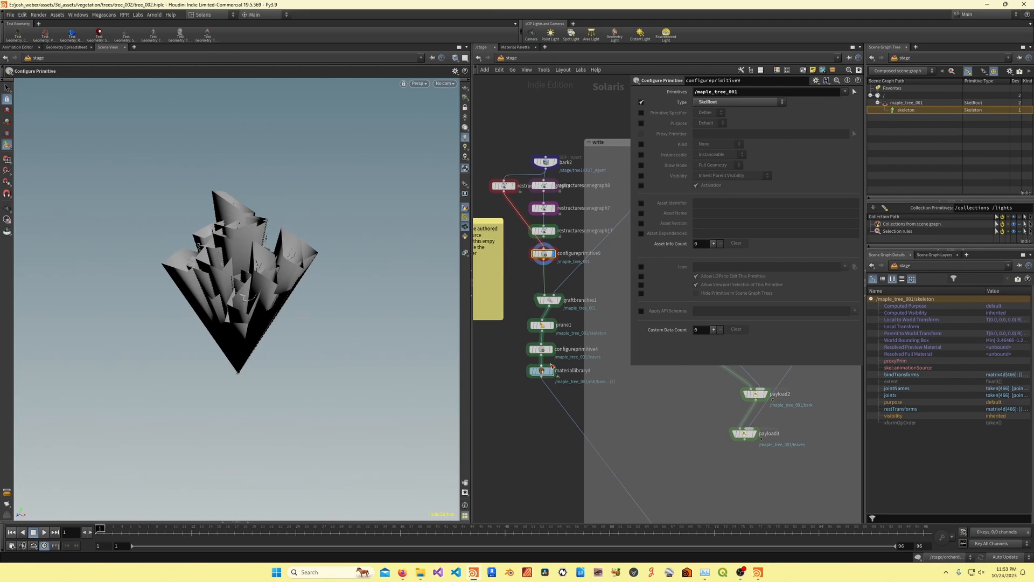
click(541, 369)
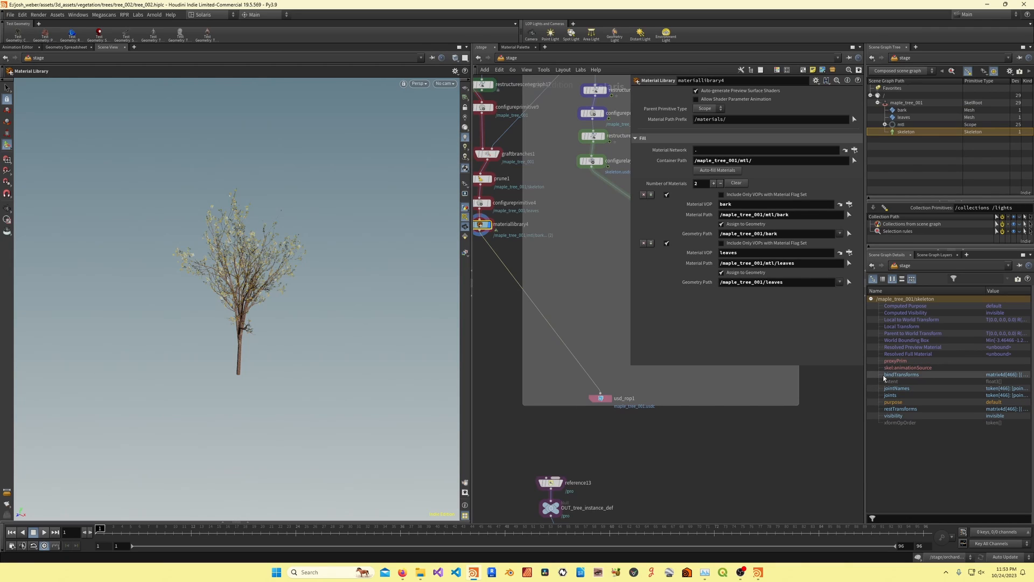
Display reference9 layering orchard_animations.usdc over /orchard and inspect an instance's skeleton properties
click(600, 398)
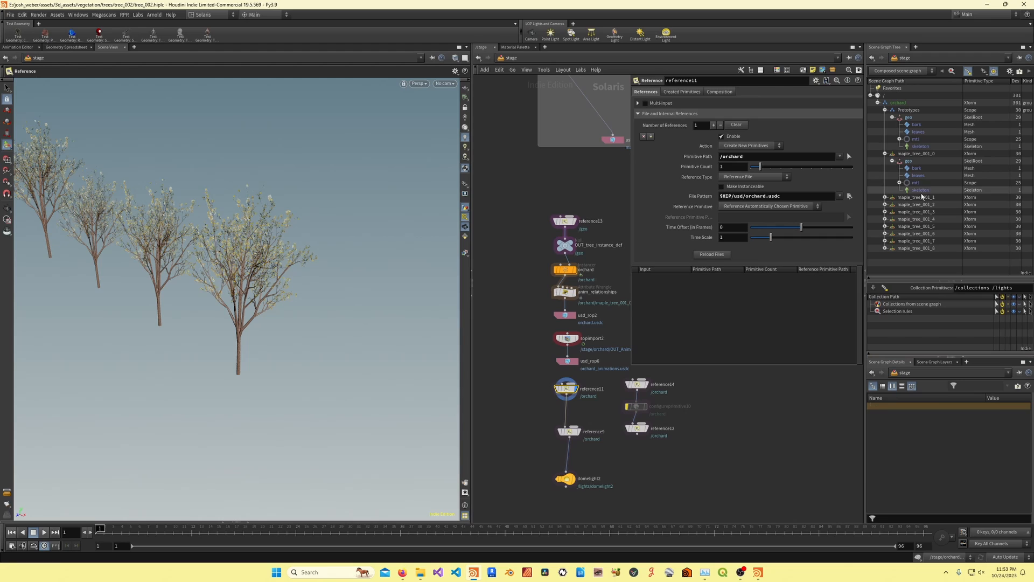
click(920, 190)
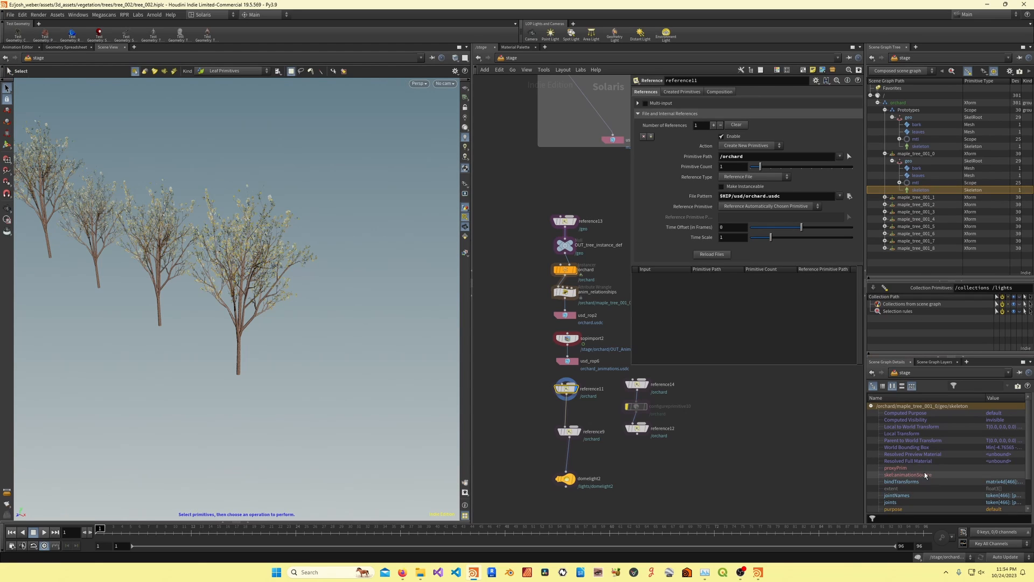
click(592, 431)
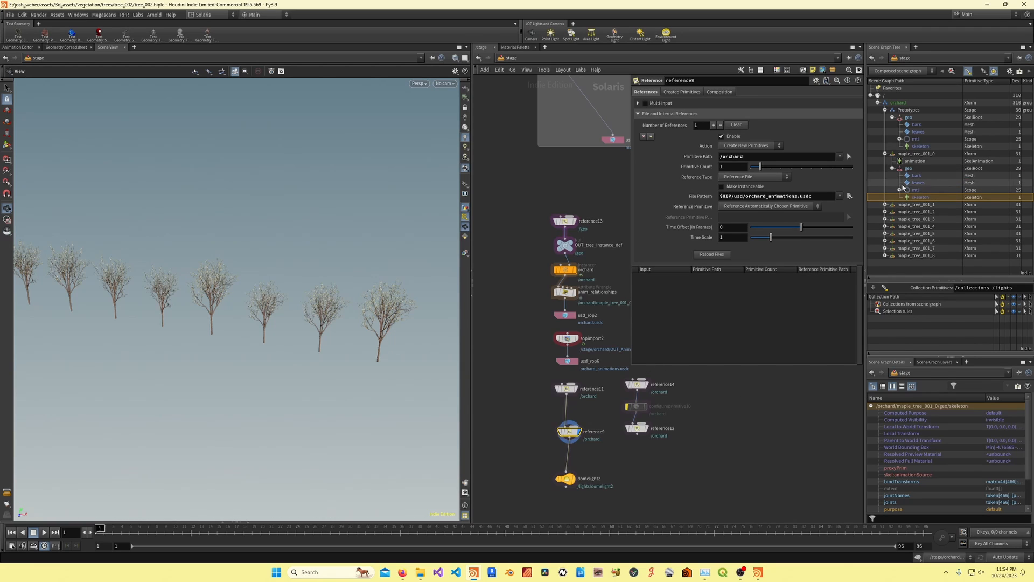
mouse_move(277, 348)
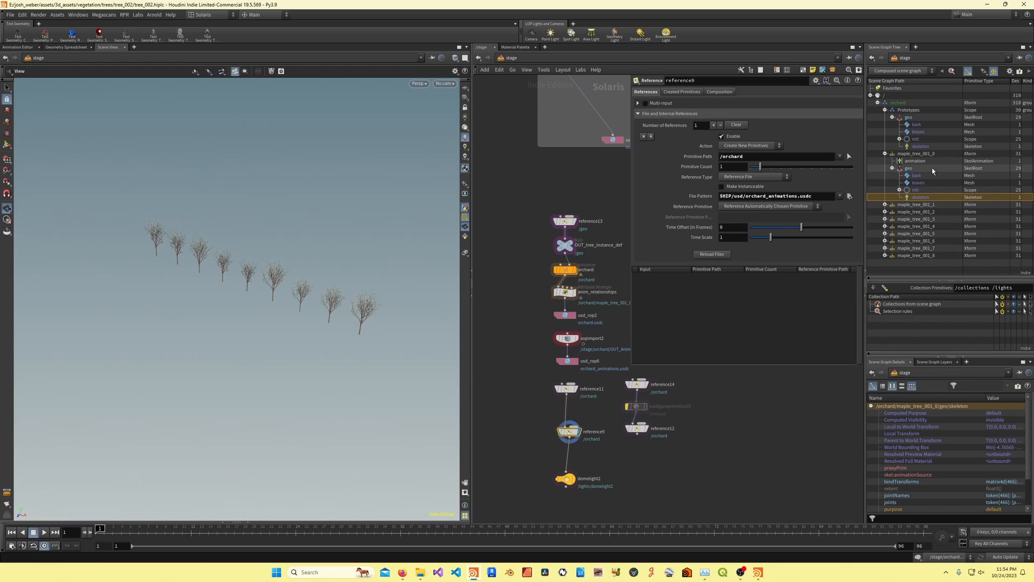
Expand maple_tree_001_0's skel:animationSource target, then bring up the bark2 tree network with its sticky note
click(916, 153)
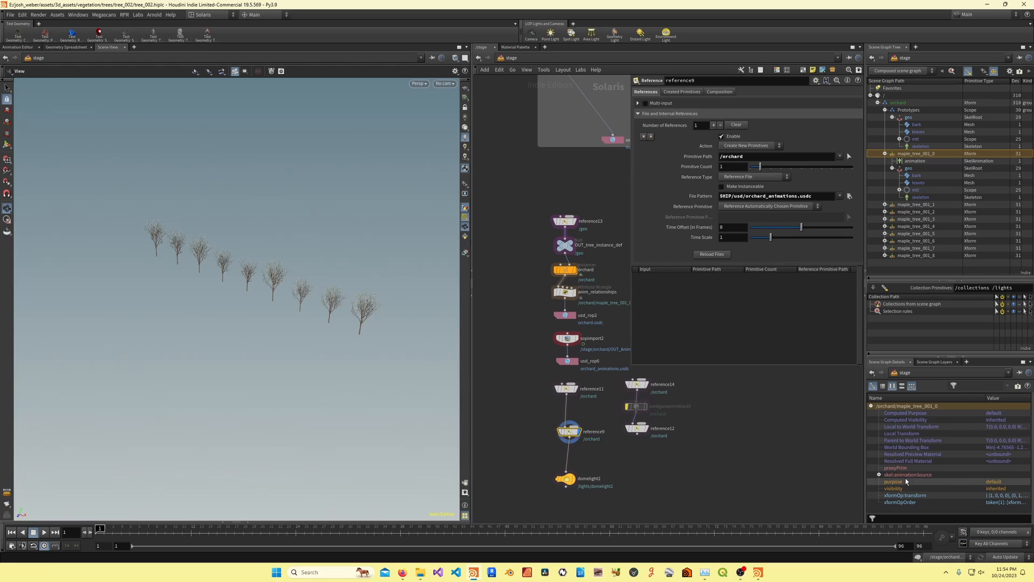
click(916, 161)
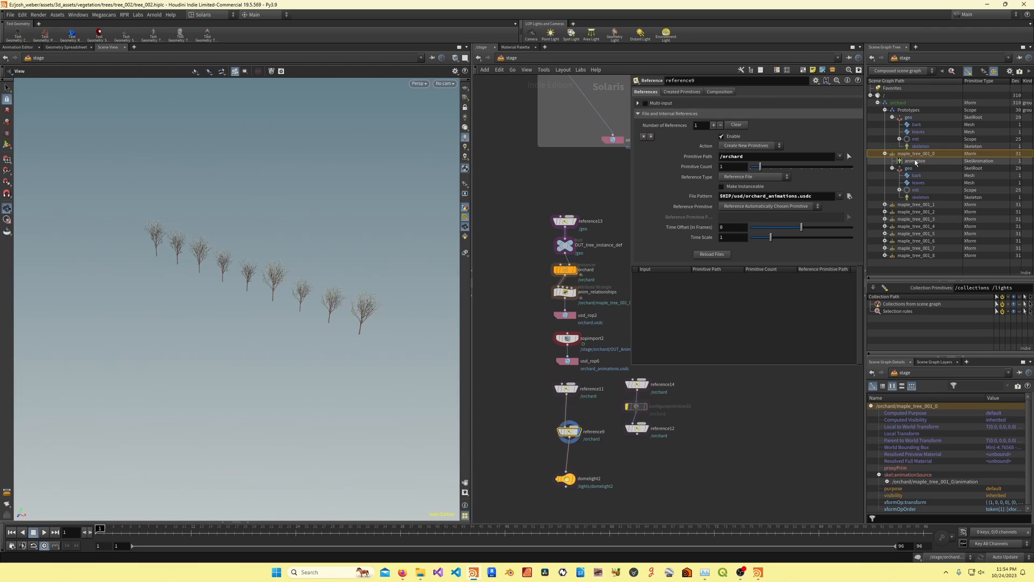
click(920, 196)
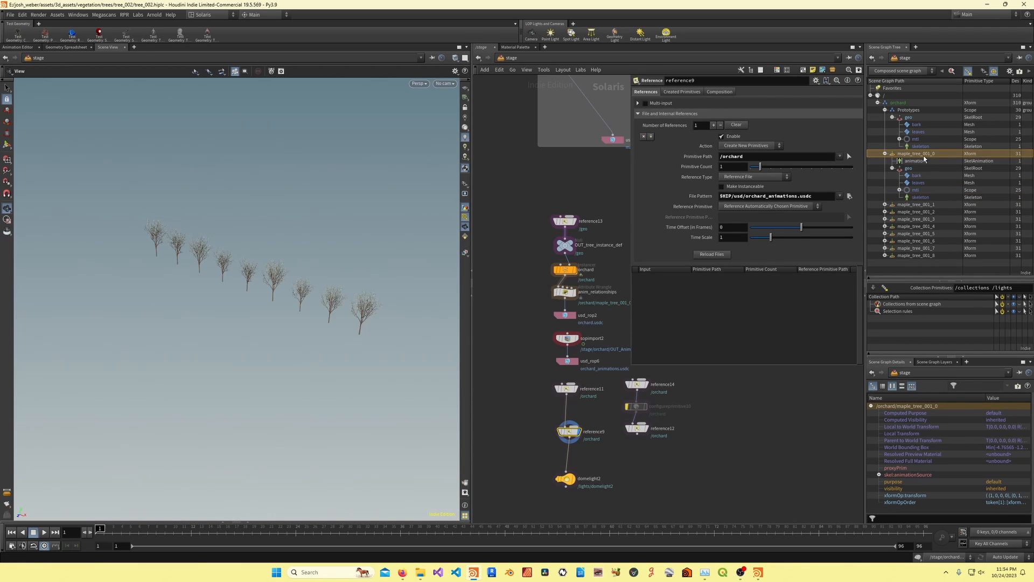
click(919, 196)
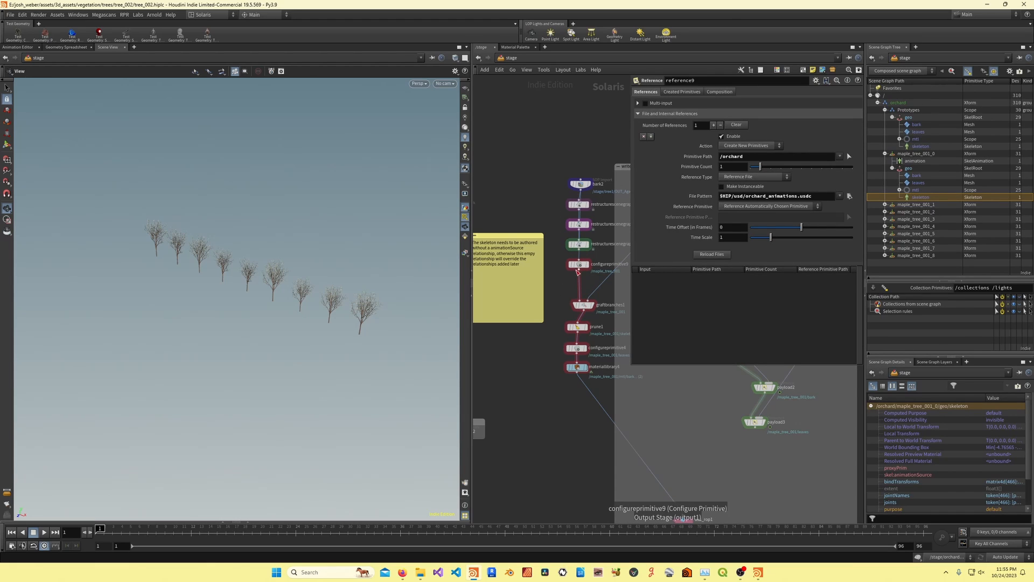
mouse_move(578, 348)
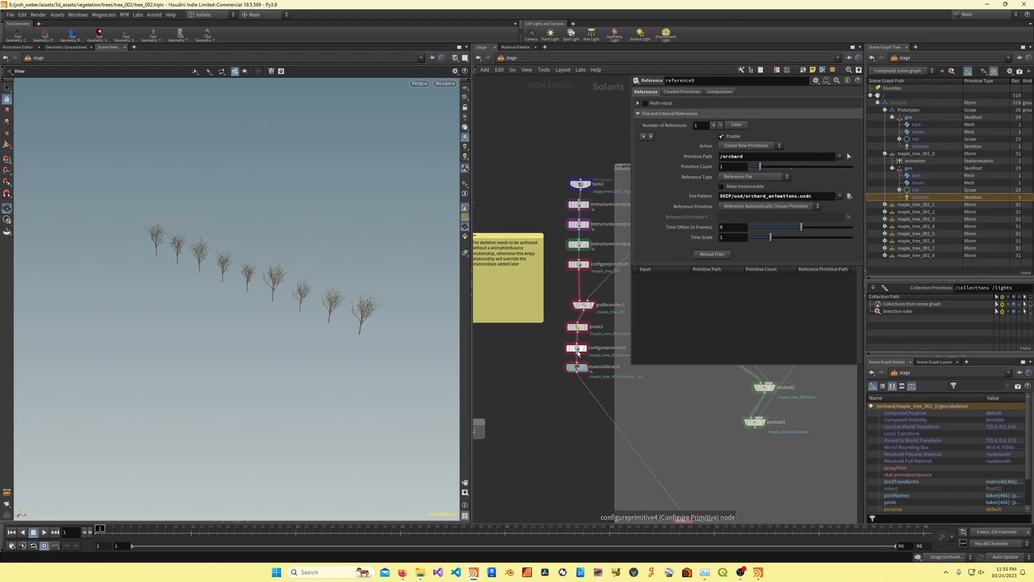
click(577, 348)
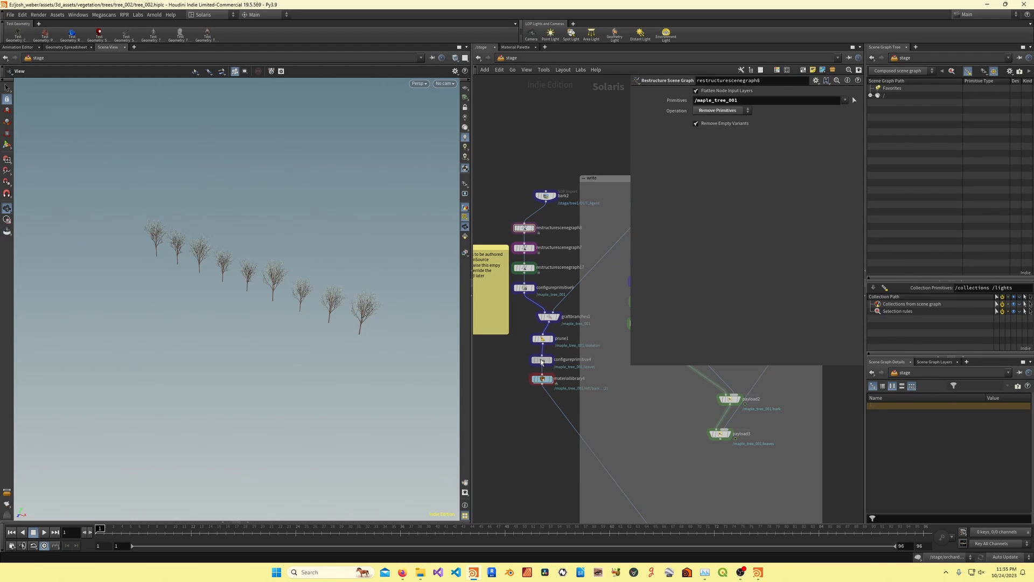
click(542, 360)
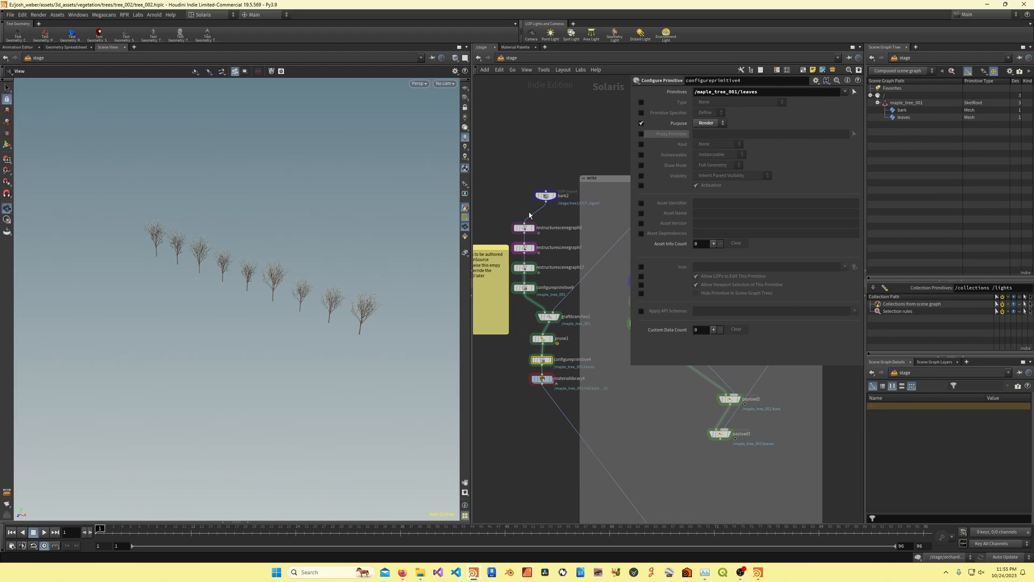
click(546, 280)
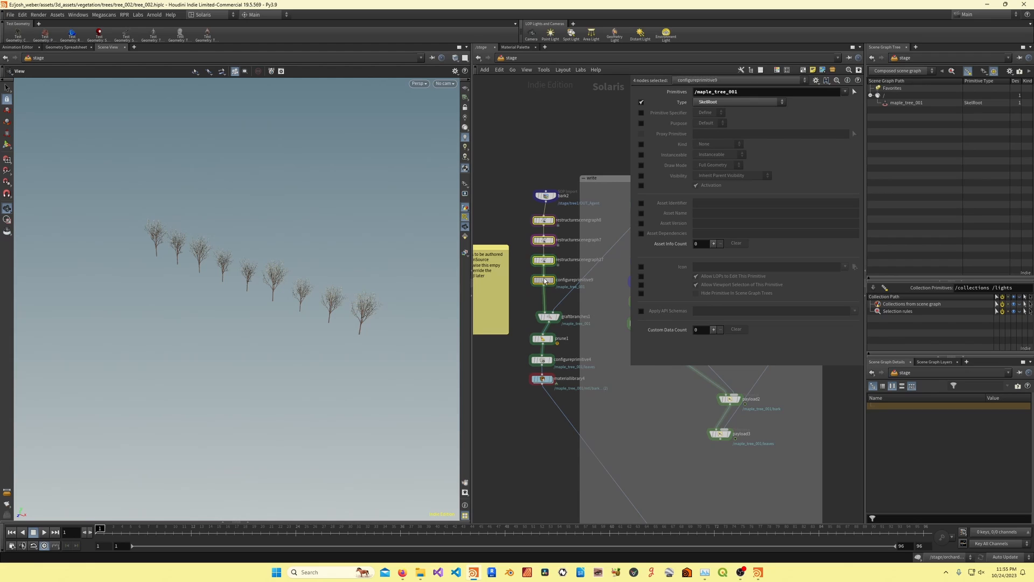
click(545, 196)
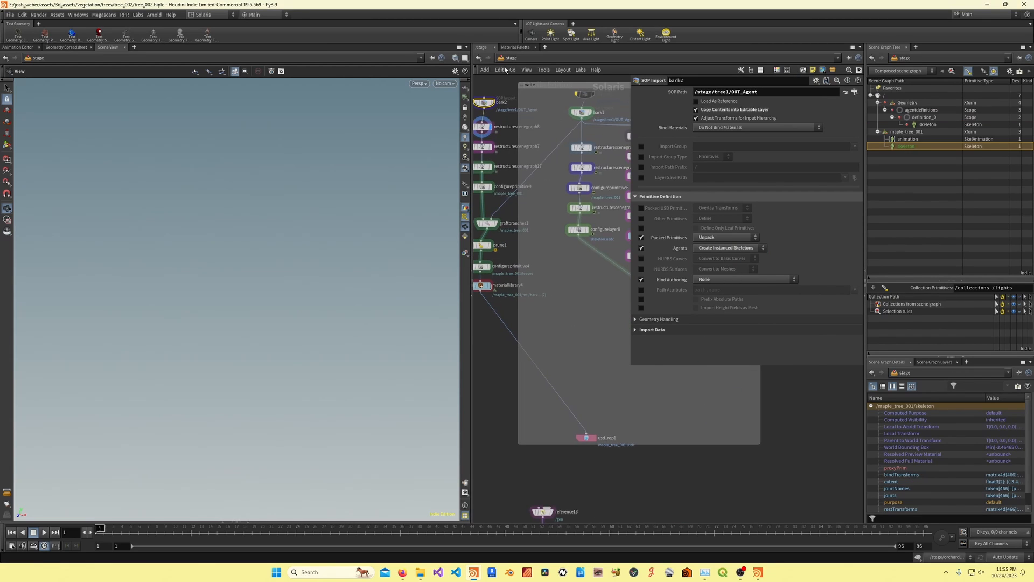
click(482, 266)
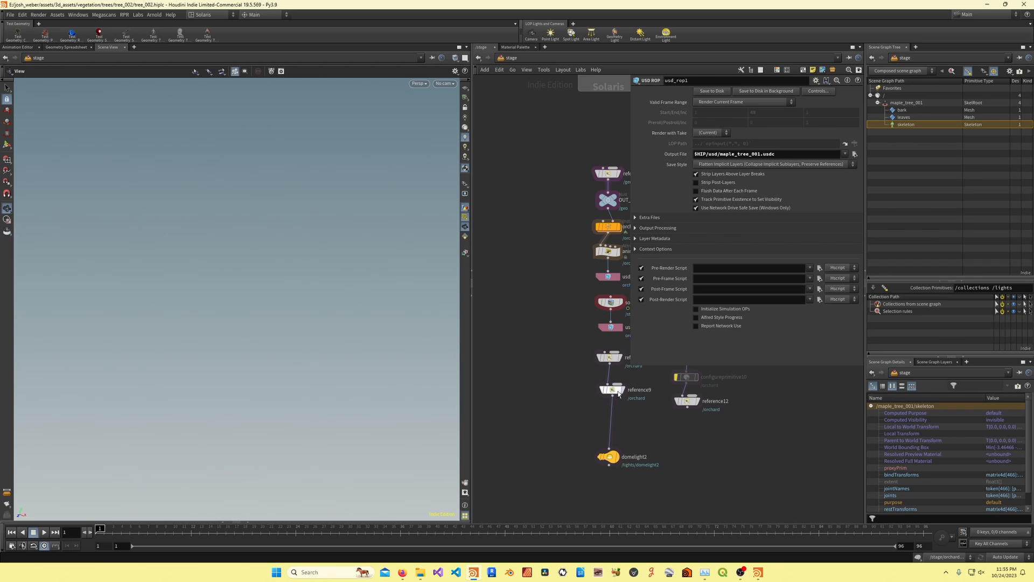
click(612, 389)
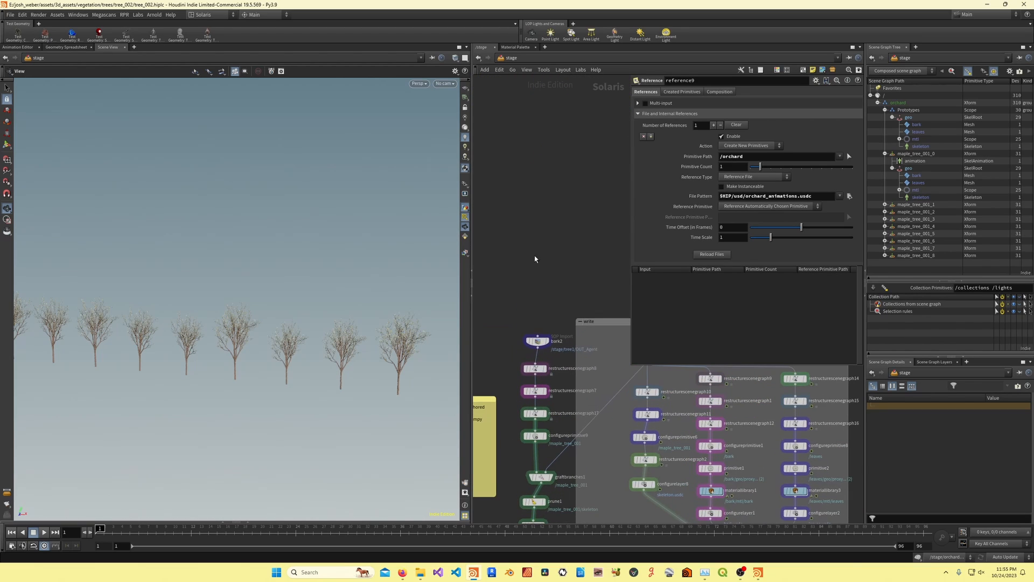
View the single referenced maple tree, then the orchard Instancer's rows of trees, and dive into it
click(530, 336)
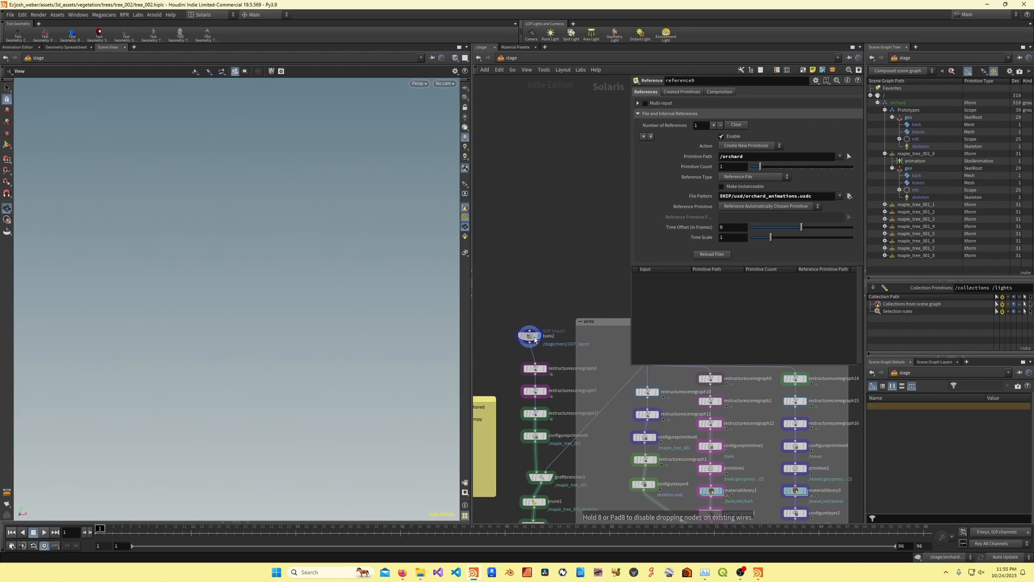
click(528, 335)
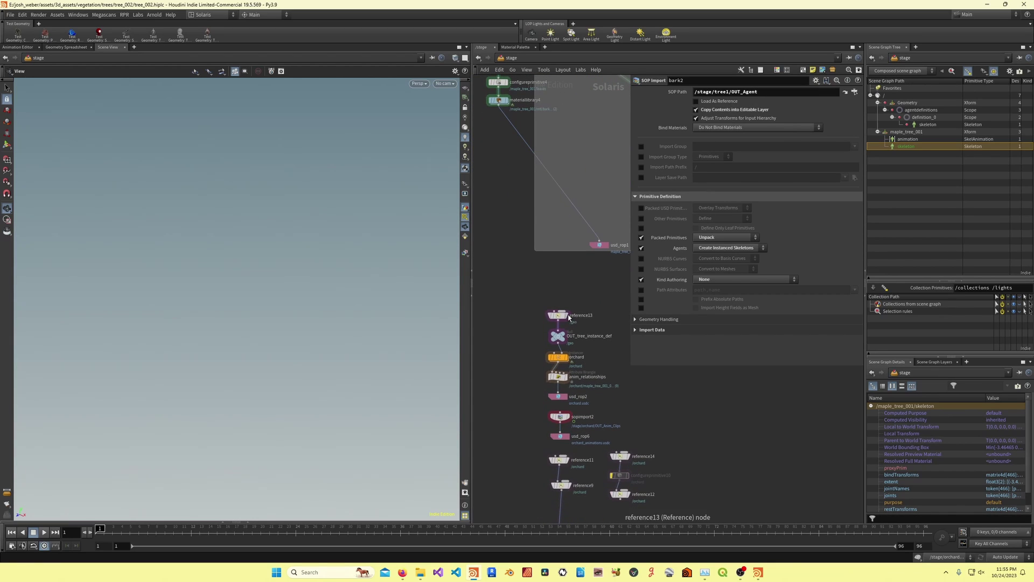
click(557, 314)
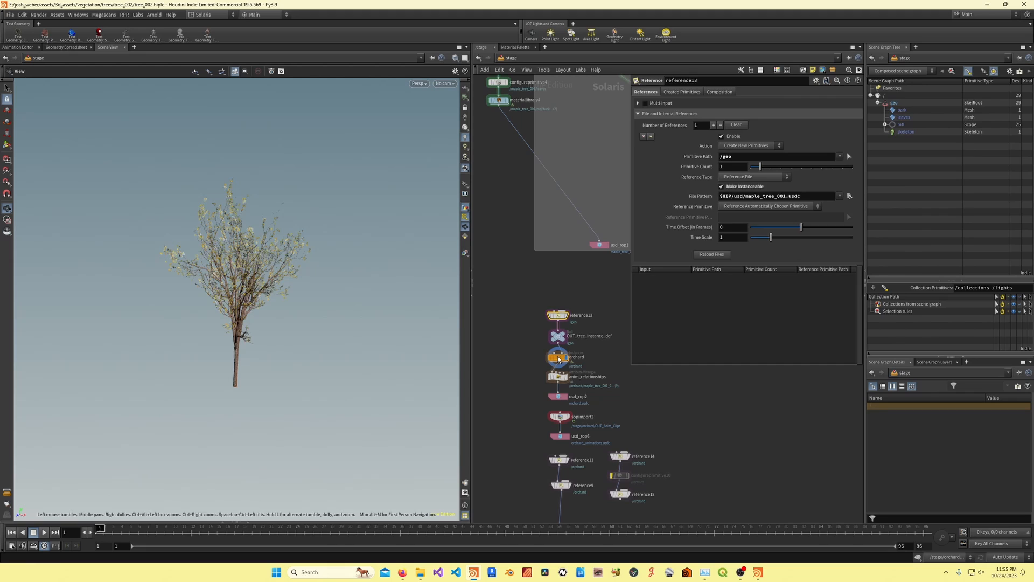
click(559, 357)
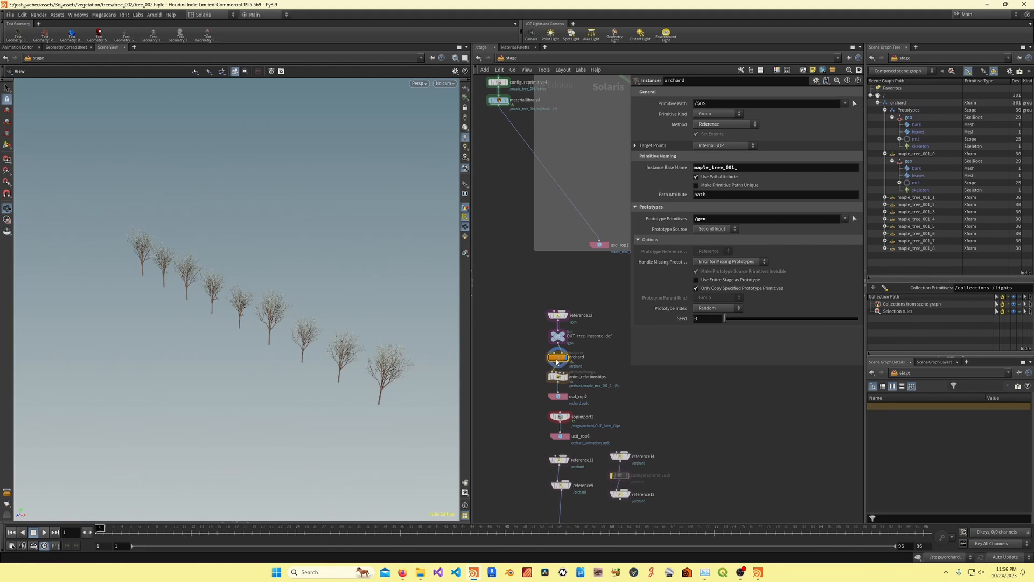
double_click(560, 357)
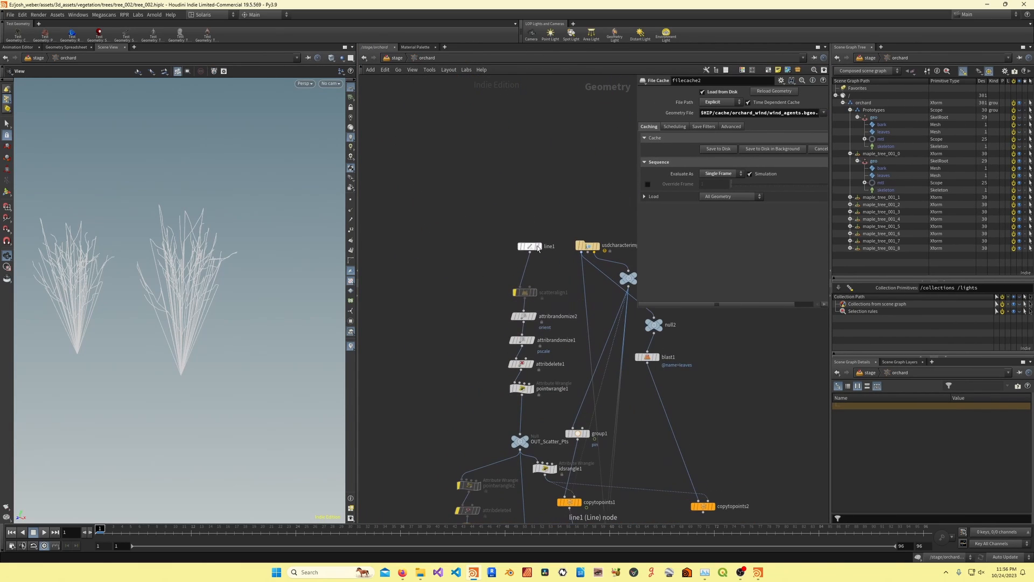
Inside the orchard wind geometry network, inspect output0 and idsrangle1, then display copytopoints1's row of ten strand trees
click(530, 246)
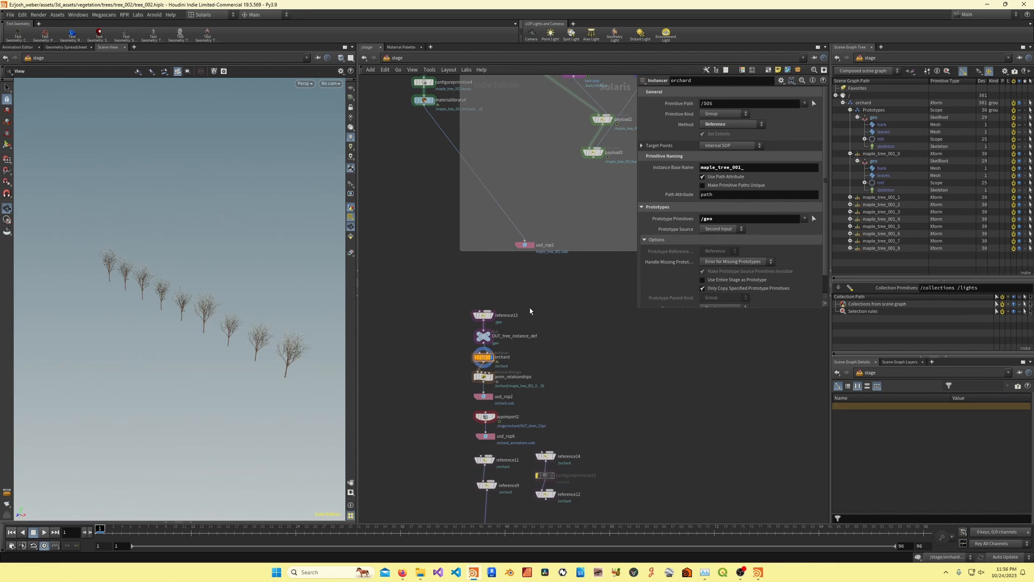
double_click(501, 357)
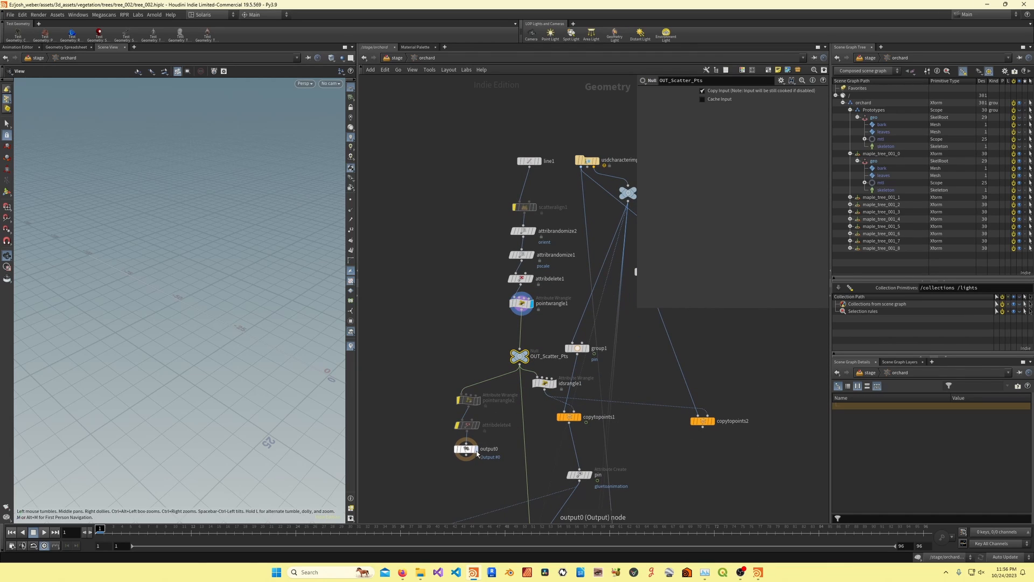
click(465, 448)
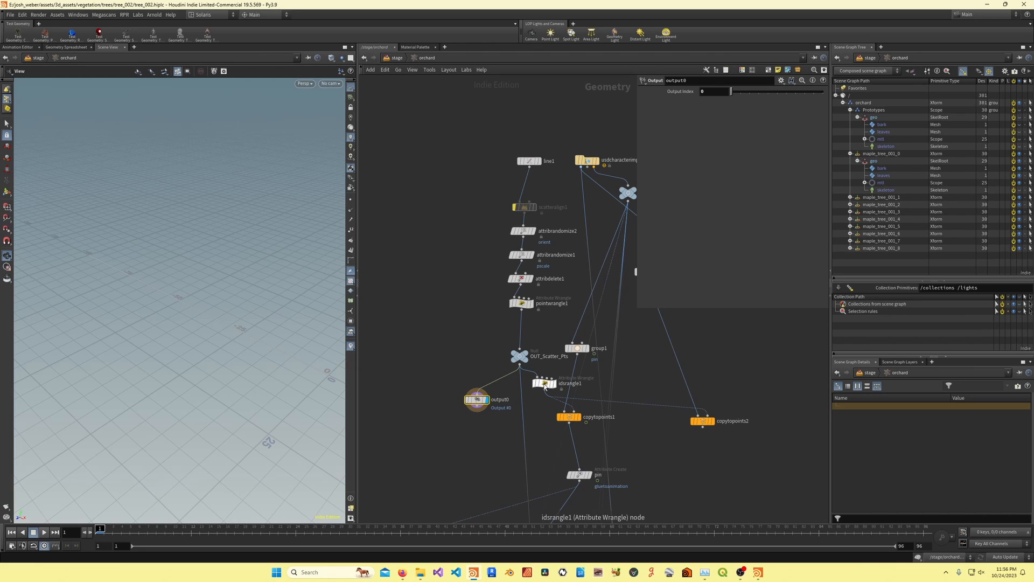
click(545, 384)
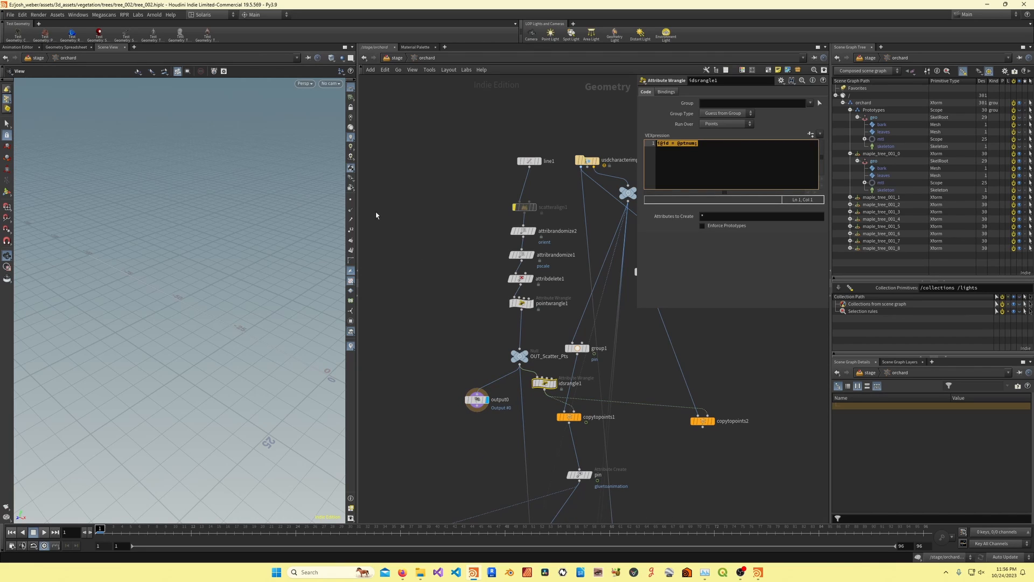
key(h)
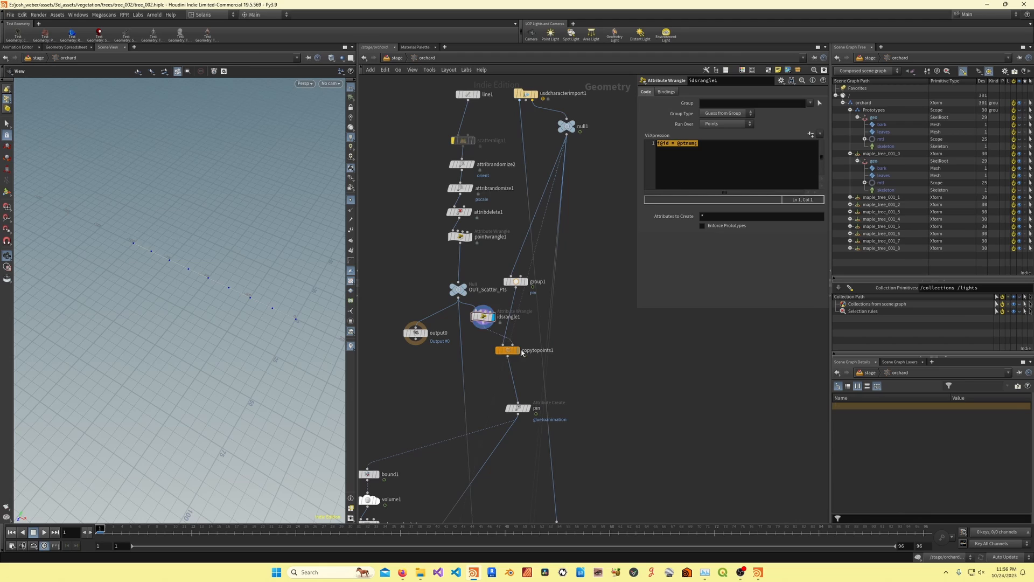
click(507, 349)
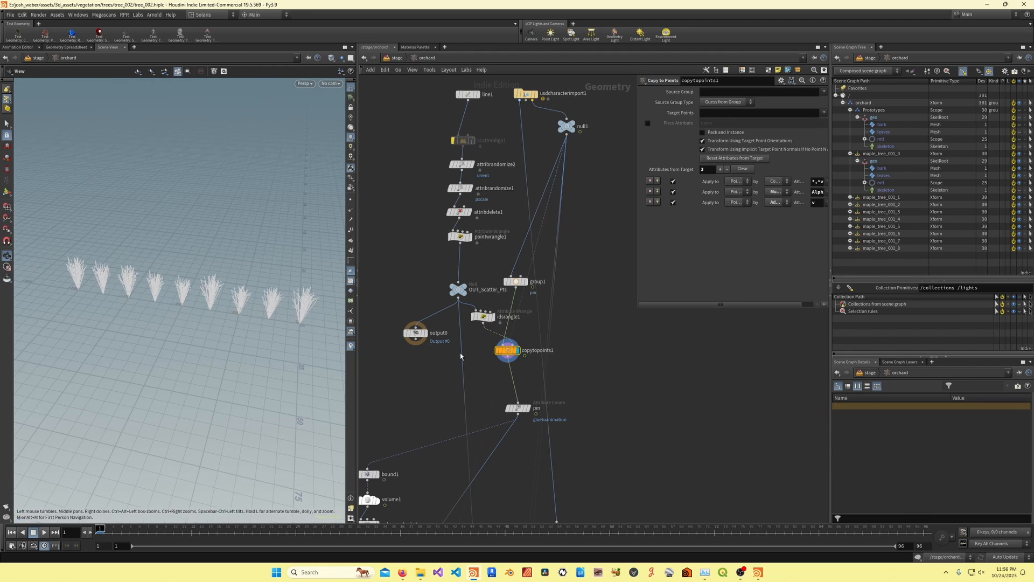
click(527, 408)
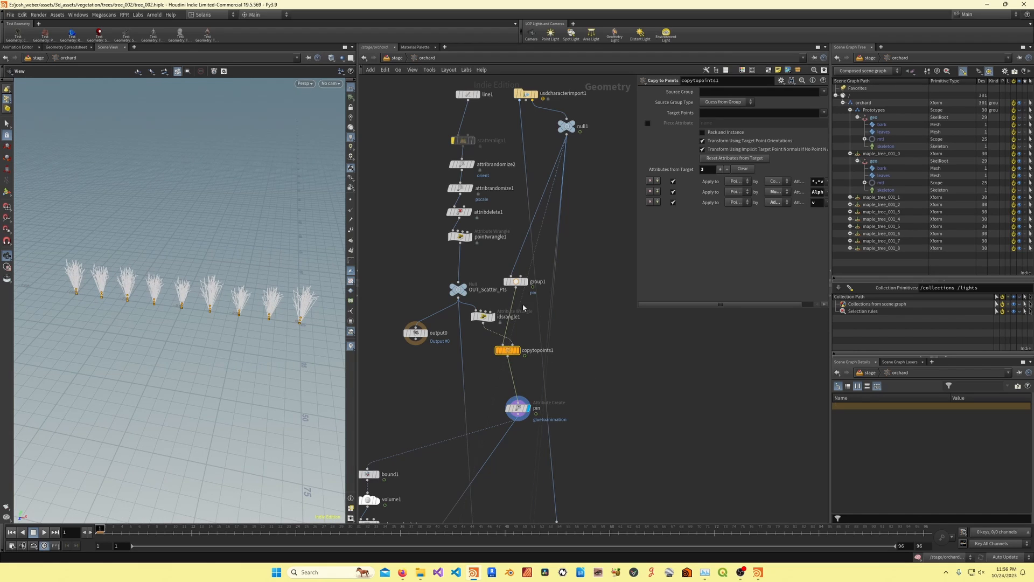
click(515, 281)
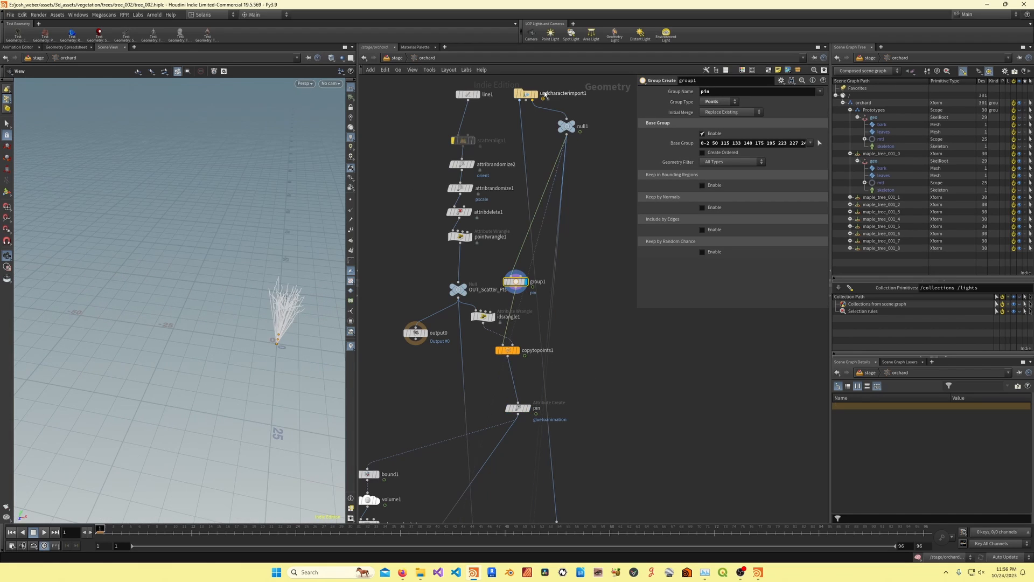
click(535, 94)
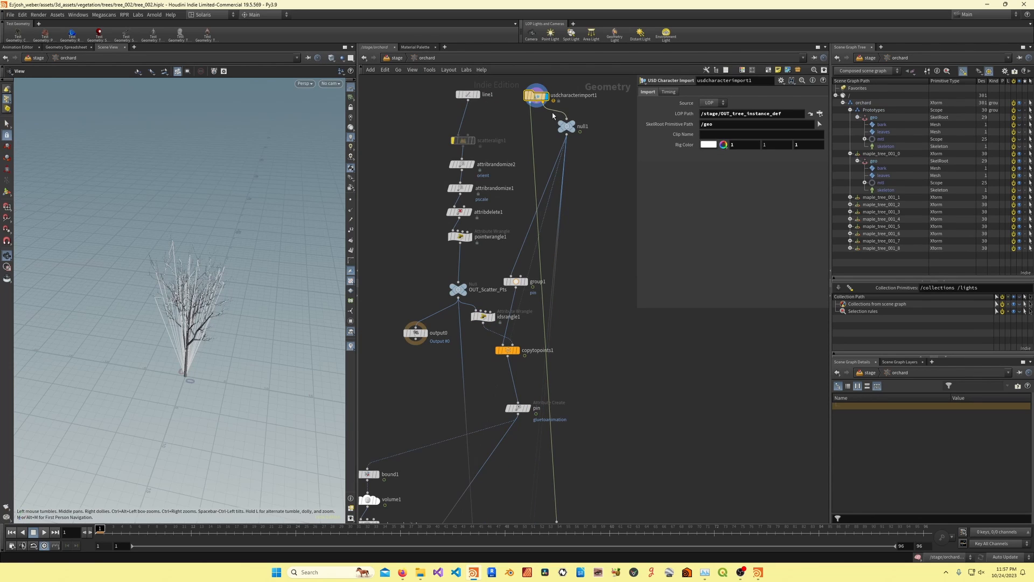
click(516, 281)
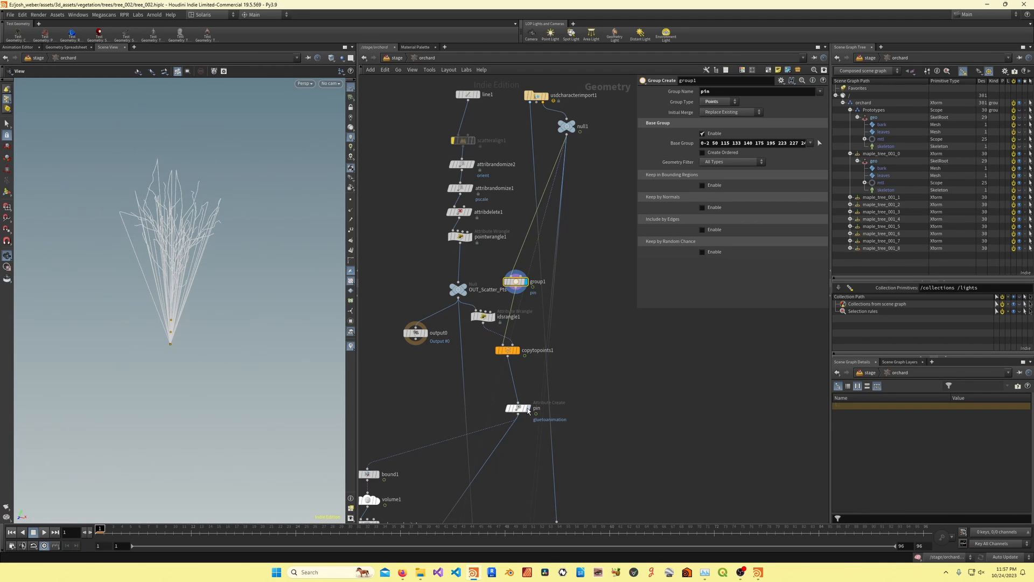
click(519, 407)
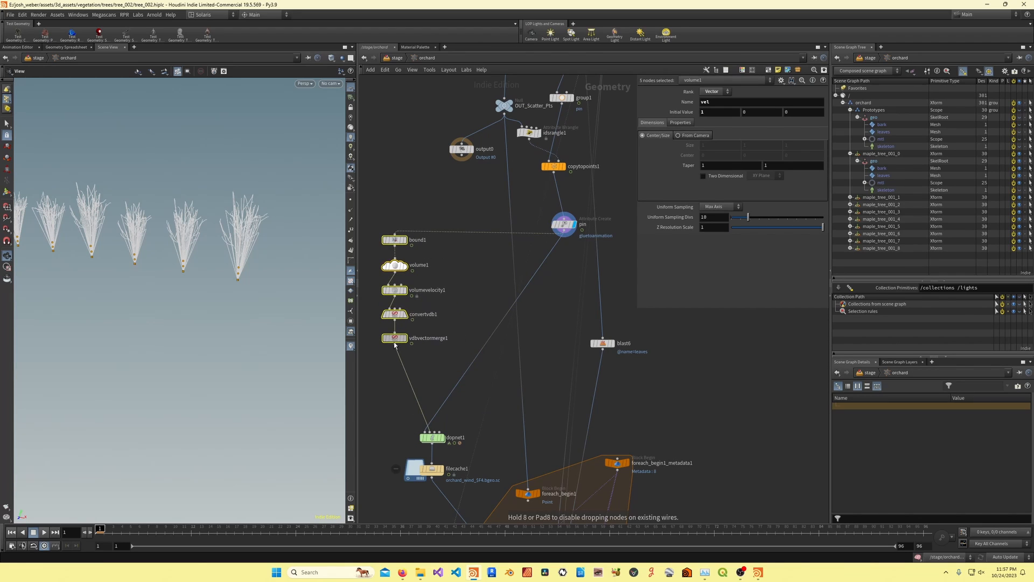
Select the wind volume and dopnet1 DOP network, then play the timeline to run the wind simulation
click(432, 437)
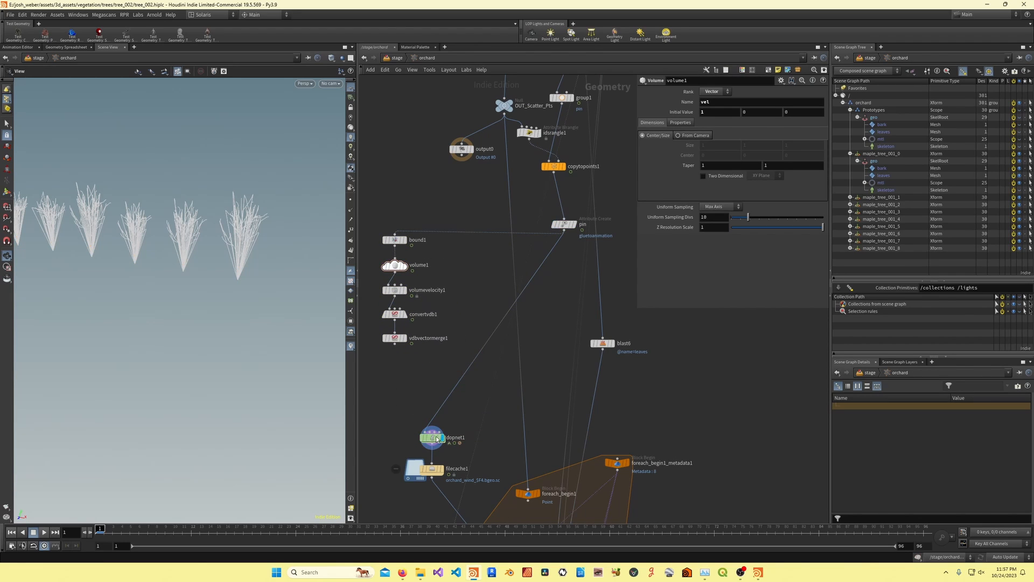
double_click(432, 437)
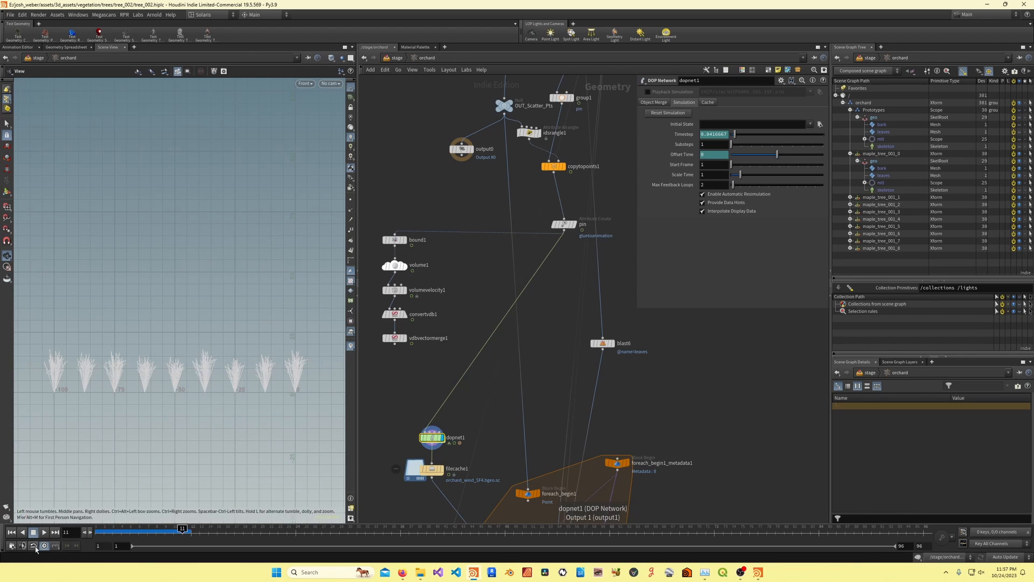
click(43, 531)
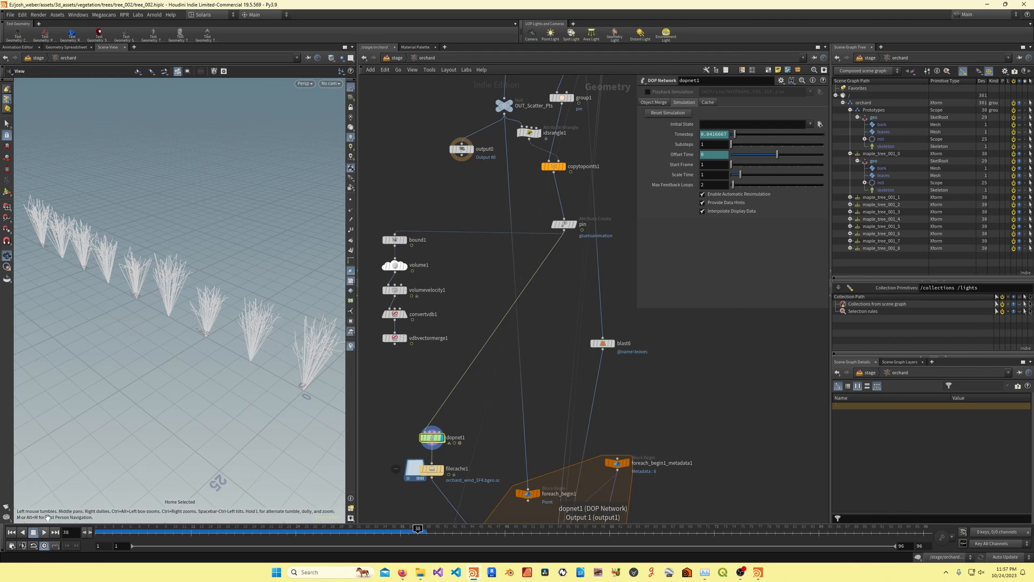
click(44, 531)
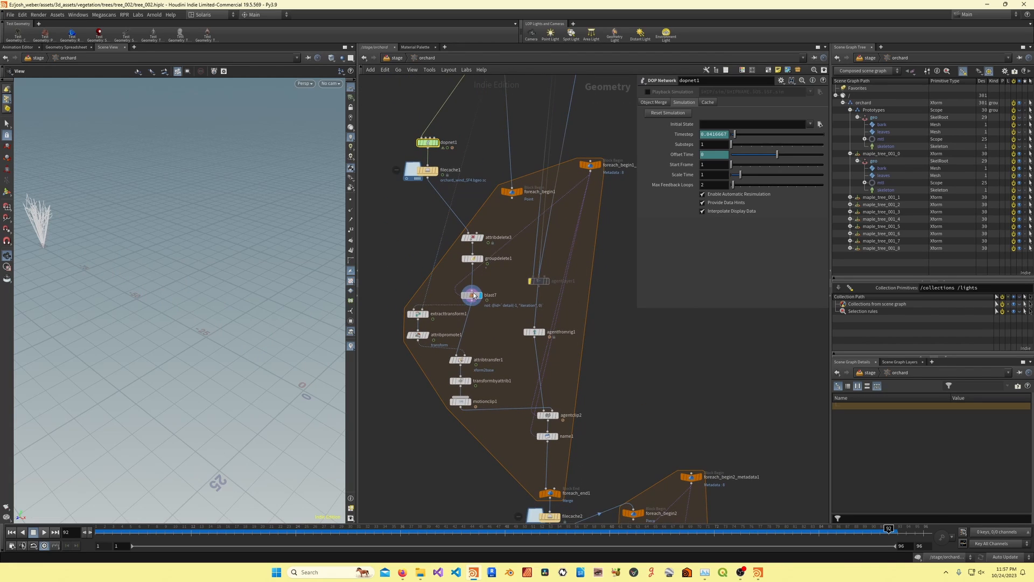
Review the per-tree blast, the cached wind simulation and the kept point attributes
click(473, 292)
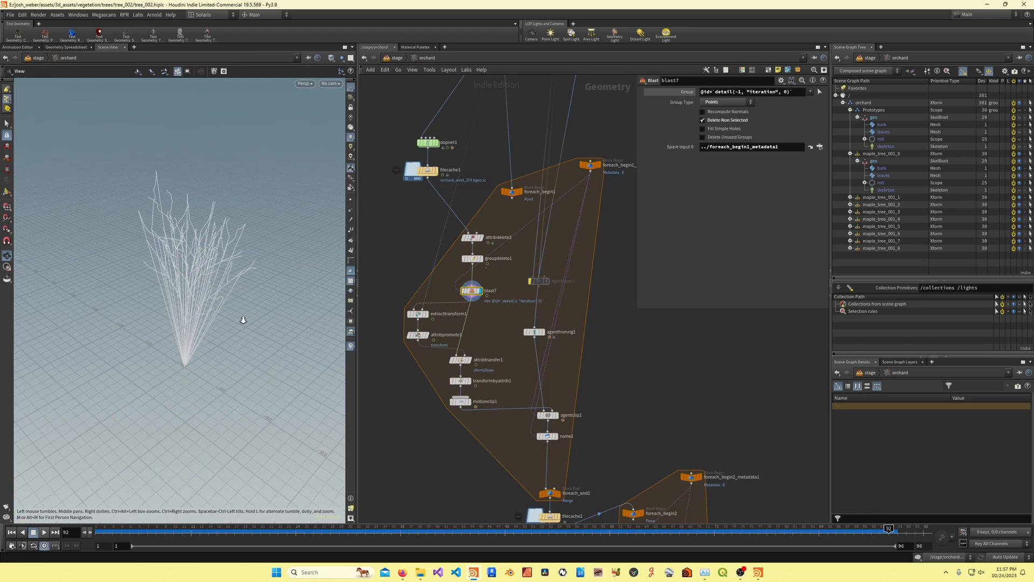
click(419, 170)
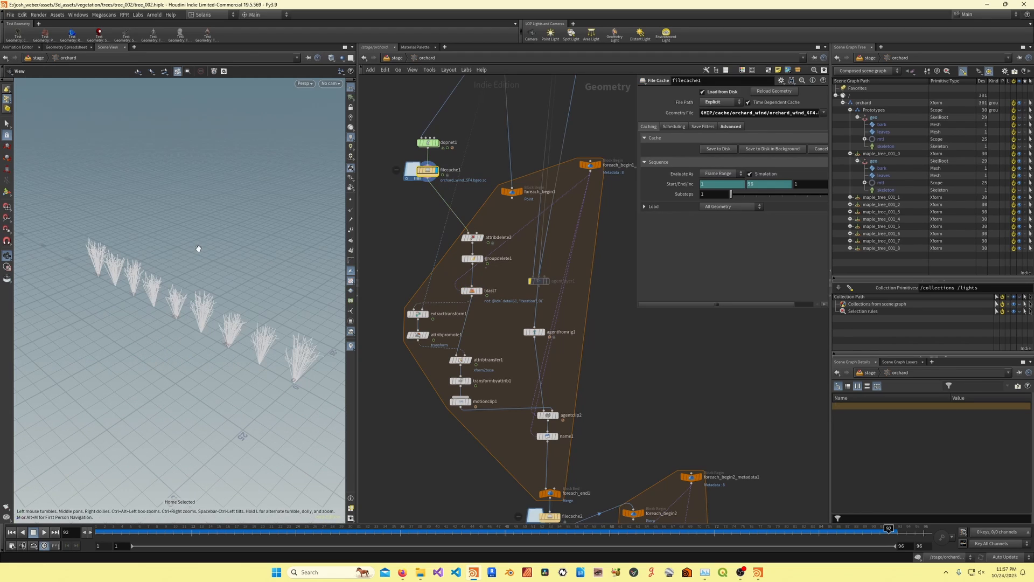
click(474, 237)
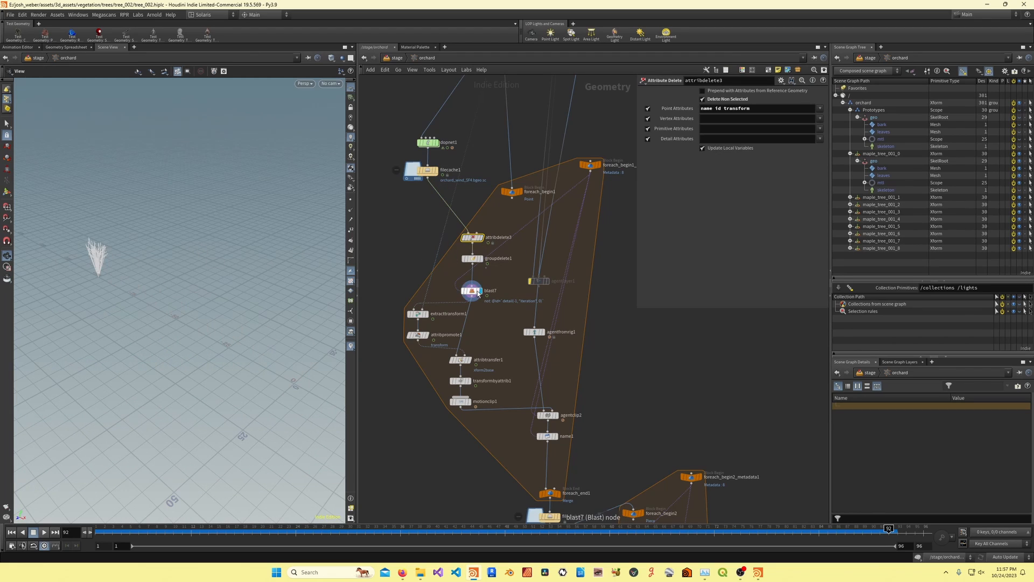
click(472, 292)
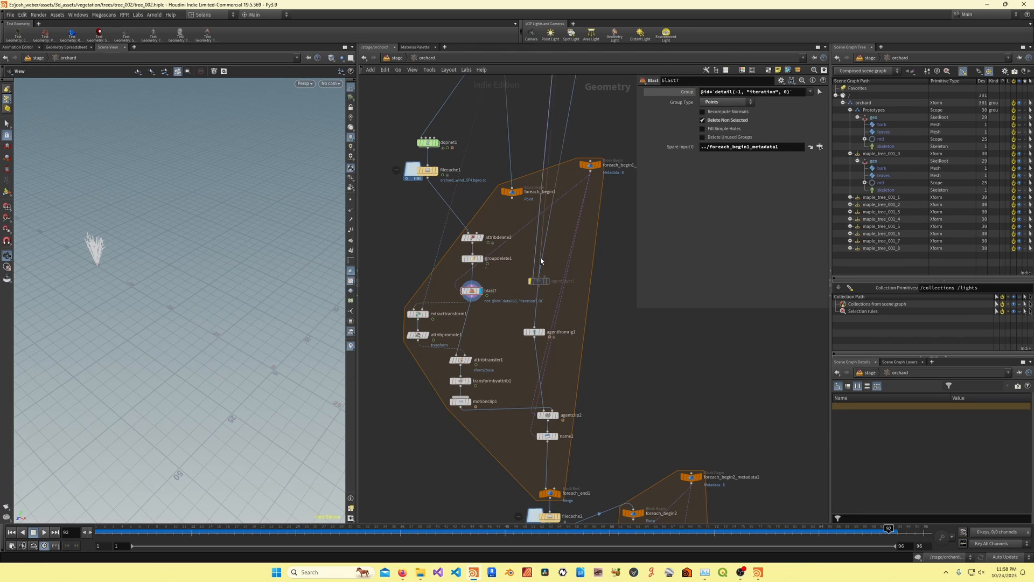
mouse_move(432, 317)
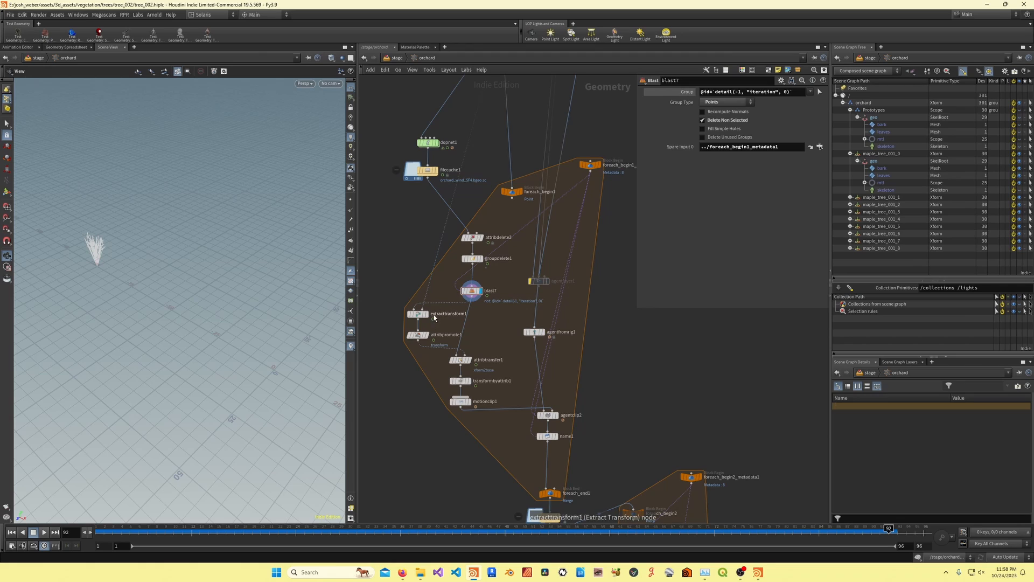
Review the extracted transform, attribute transfer, transform-by-attribute and the motion clip built from the simulation
click(427, 314)
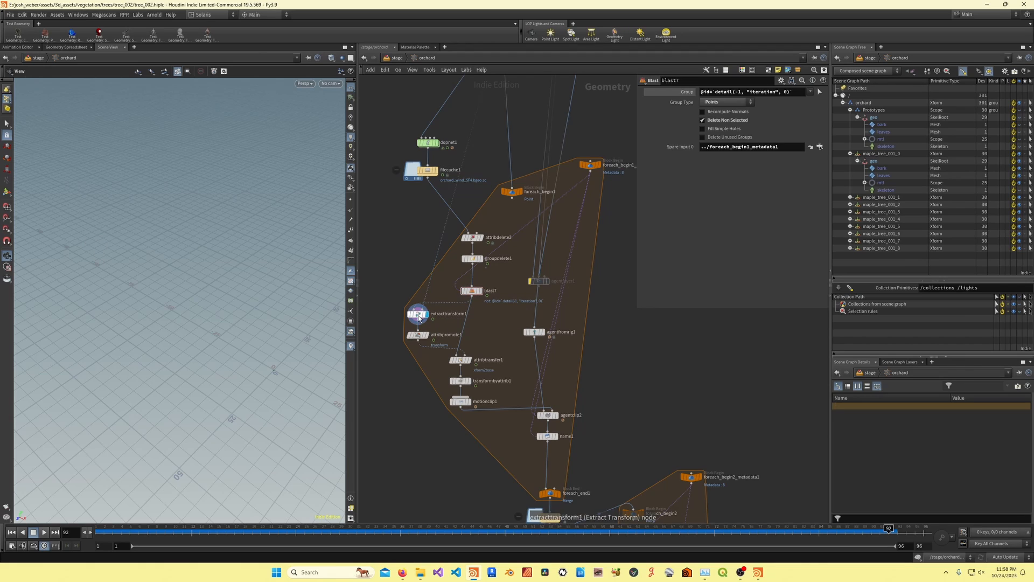
click(461, 360)
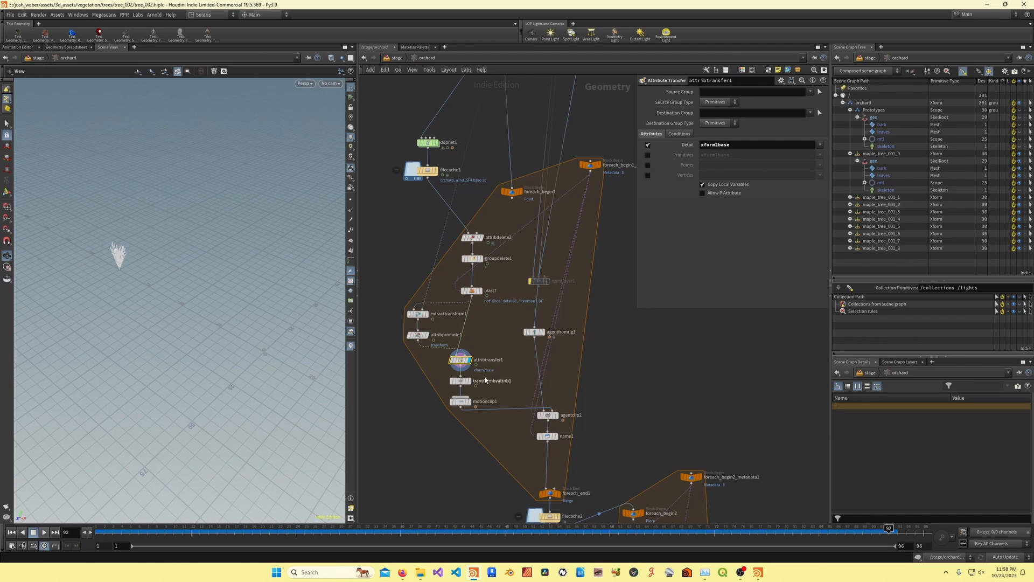
click(461, 380)
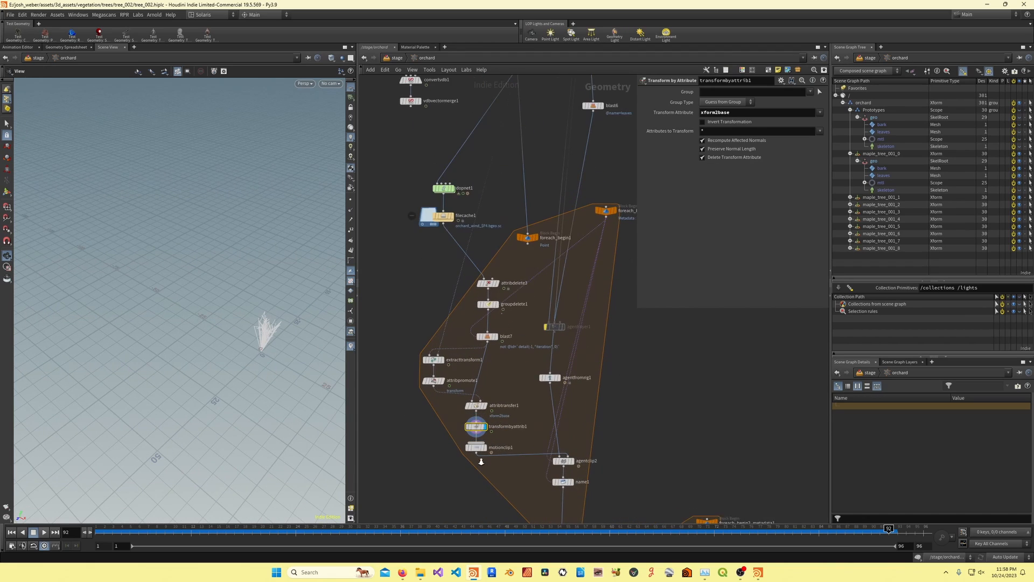
click(477, 447)
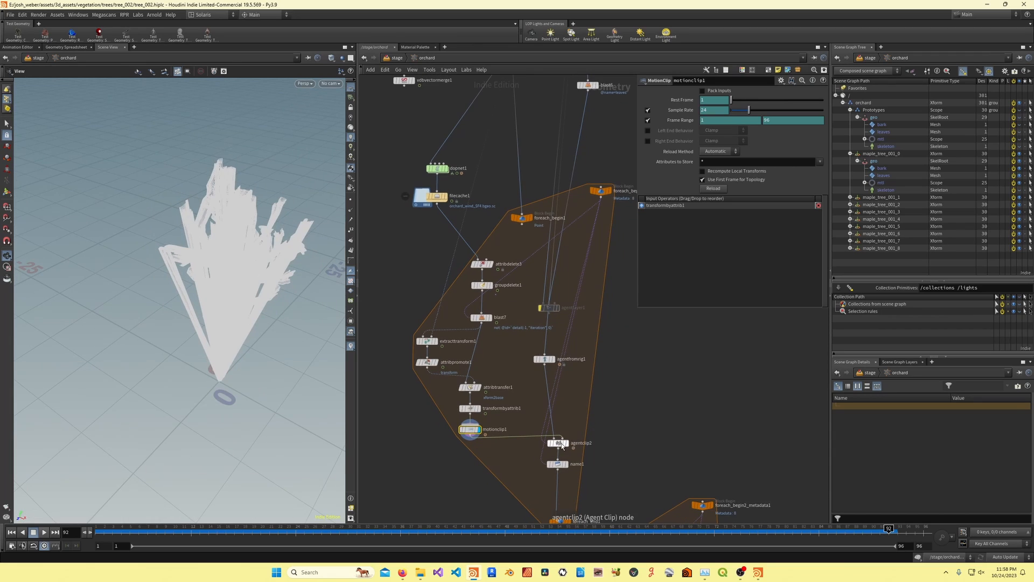
Review the agent clip and agent naming, selecting the /orchard/maple_tree_001_ primitive path expression
click(557, 443)
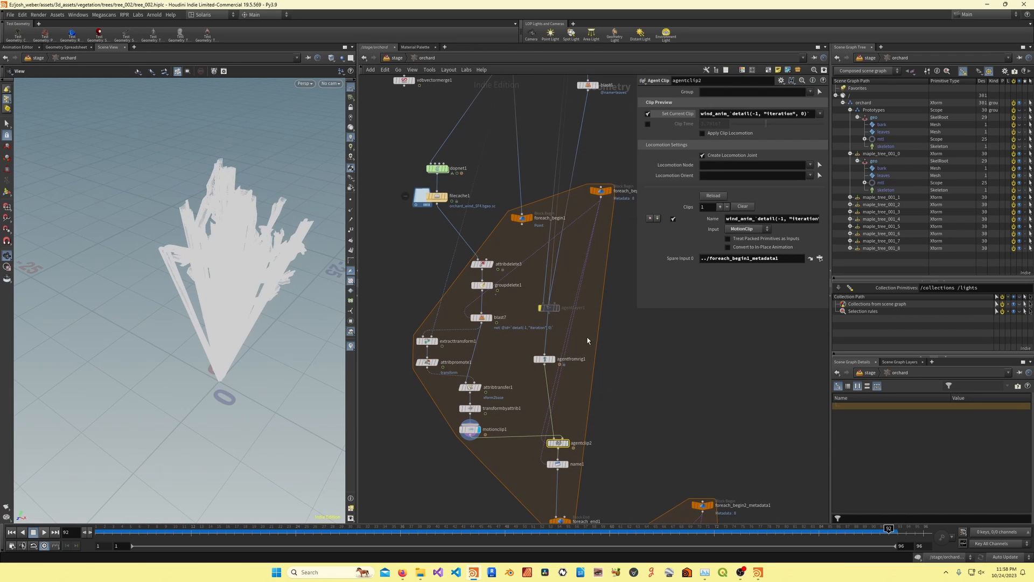
click(544, 358)
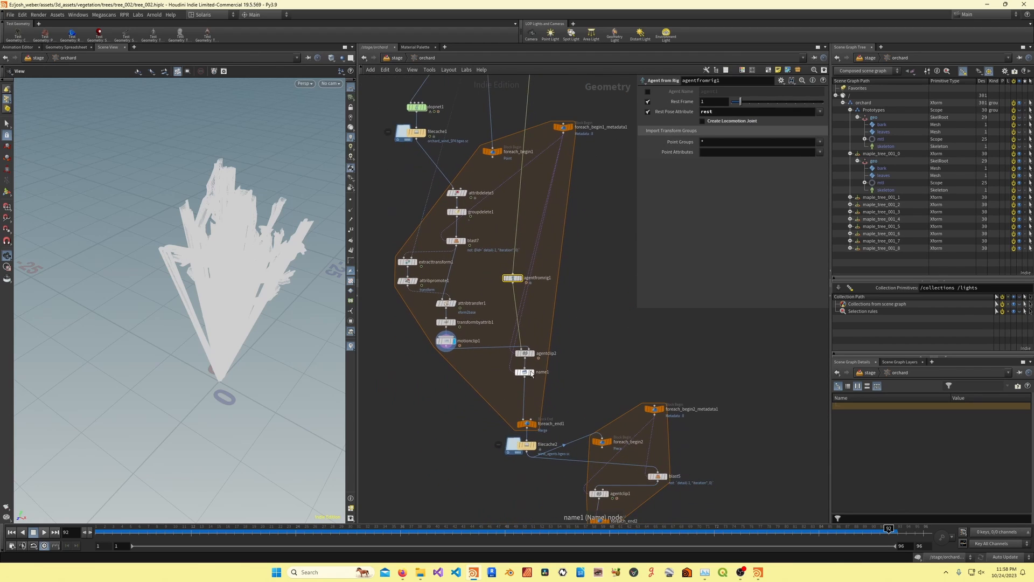
click(525, 371)
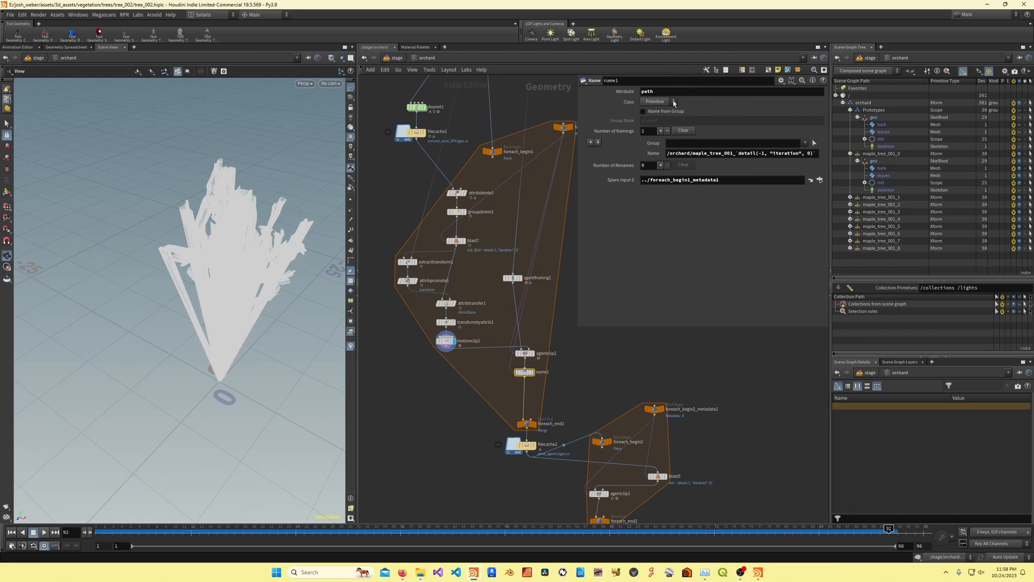
triple_click(726, 153)
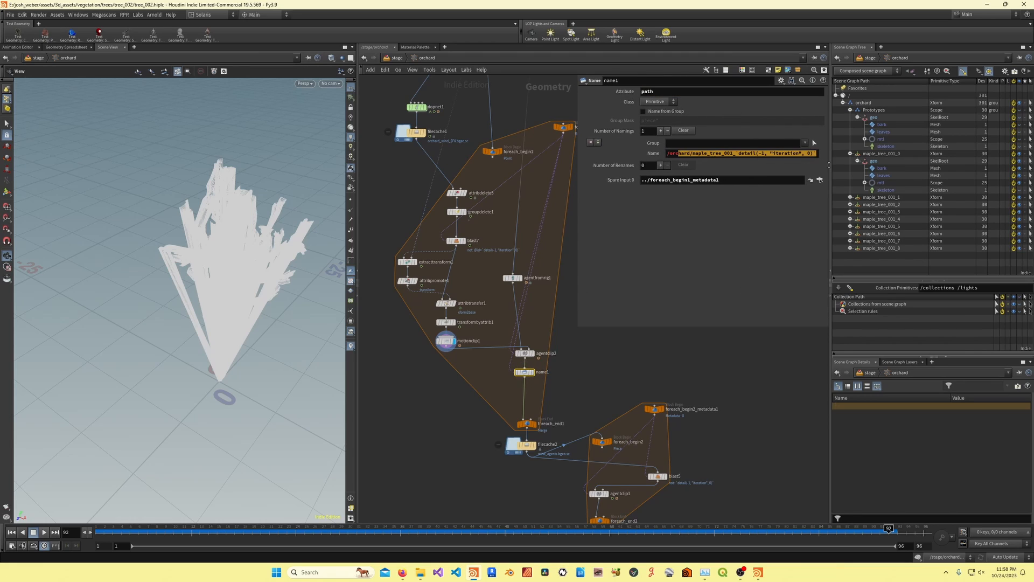
mouse_move(530, 376)
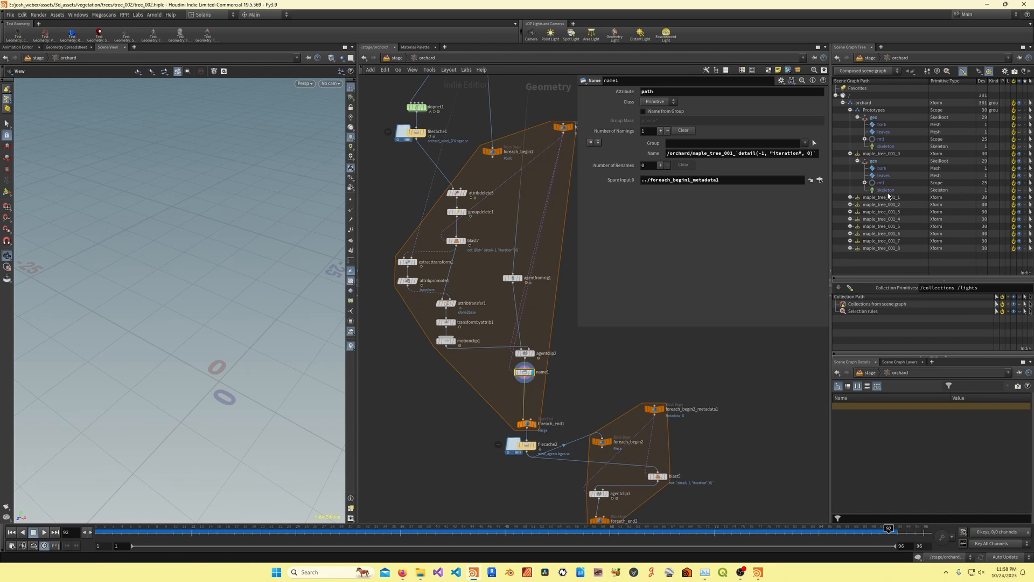
click(524, 424)
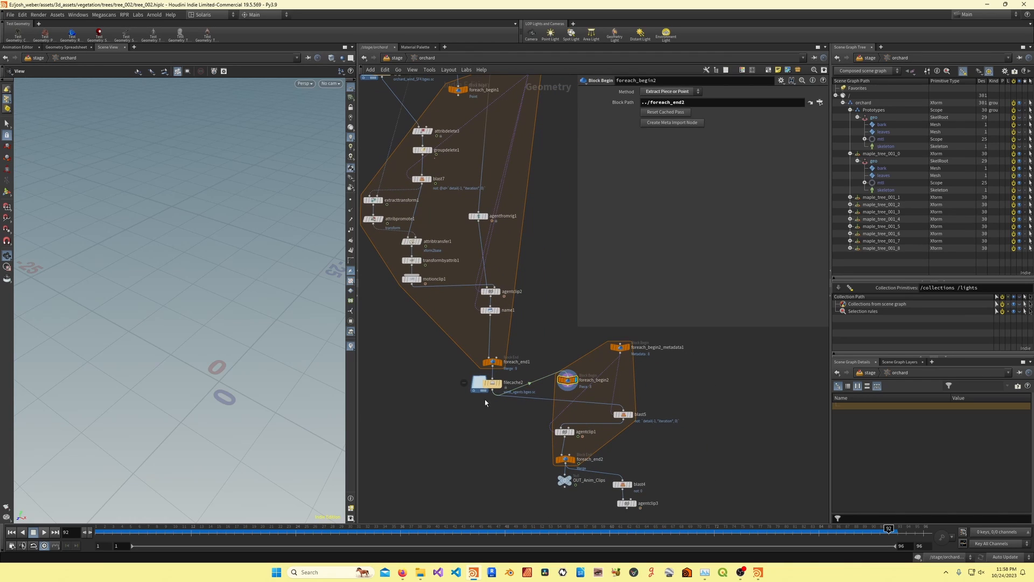
Review filecache2, motionclip1 and the wind_anim_ agentclip1, then return to /stage and the orchard's agent network
click(491, 382)
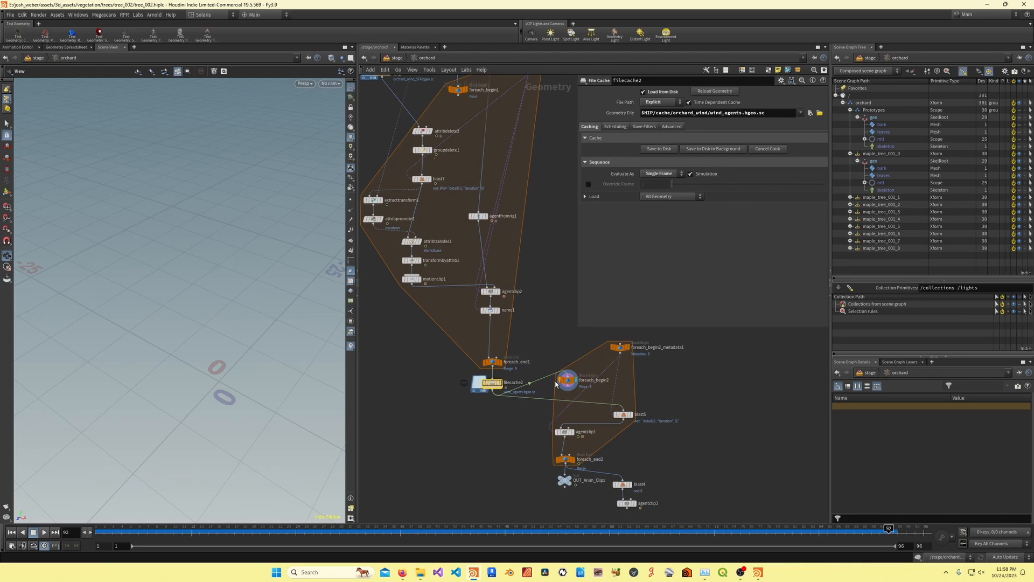
click(413, 278)
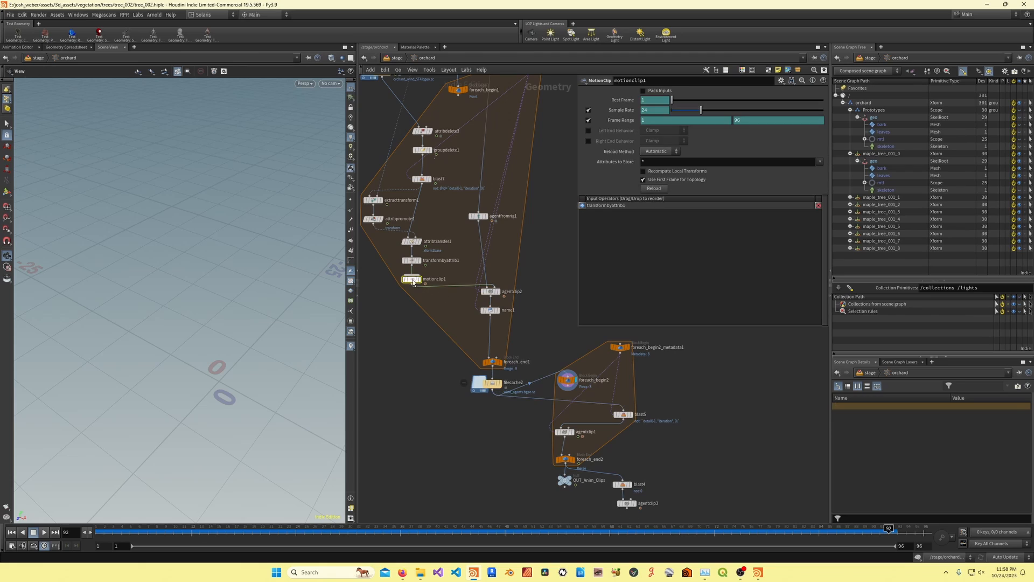
mouse_move(574, 433)
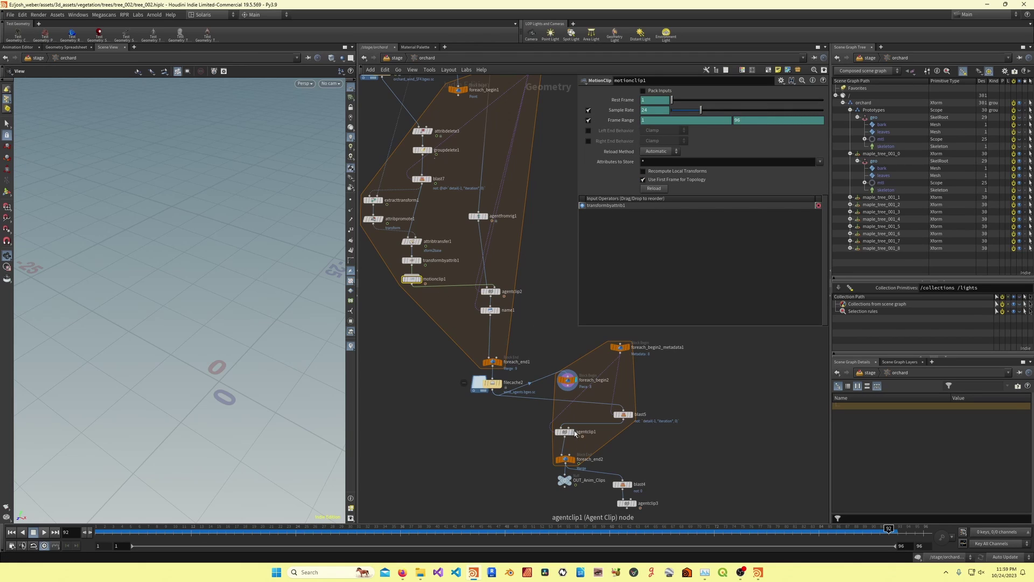
click(564, 431)
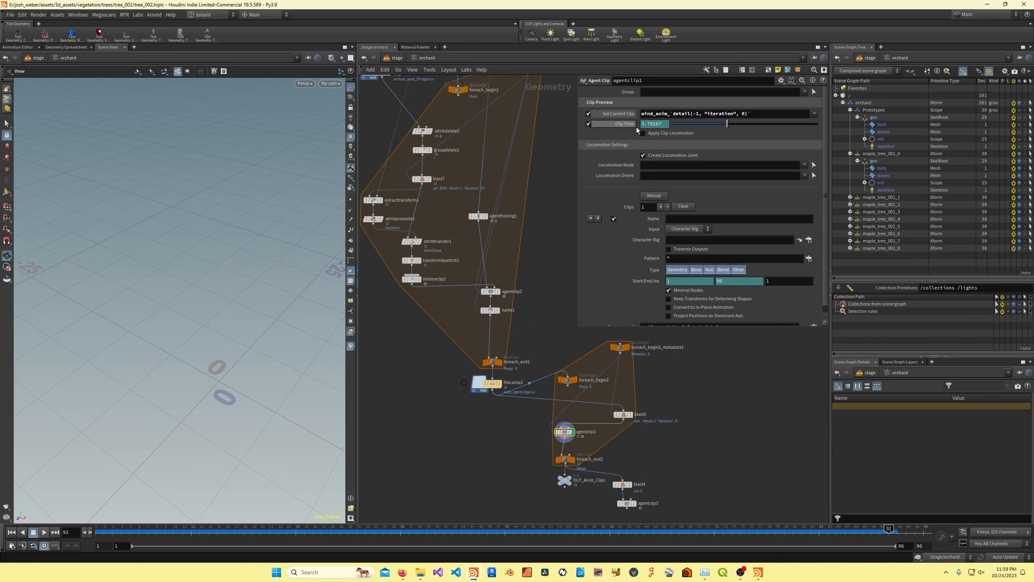
click(586, 126)
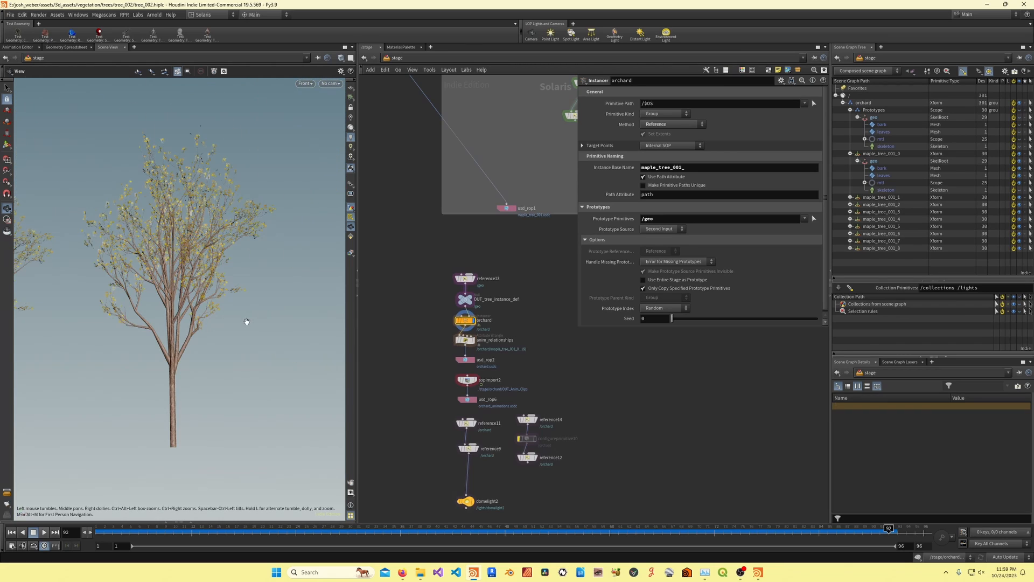
click(467, 321)
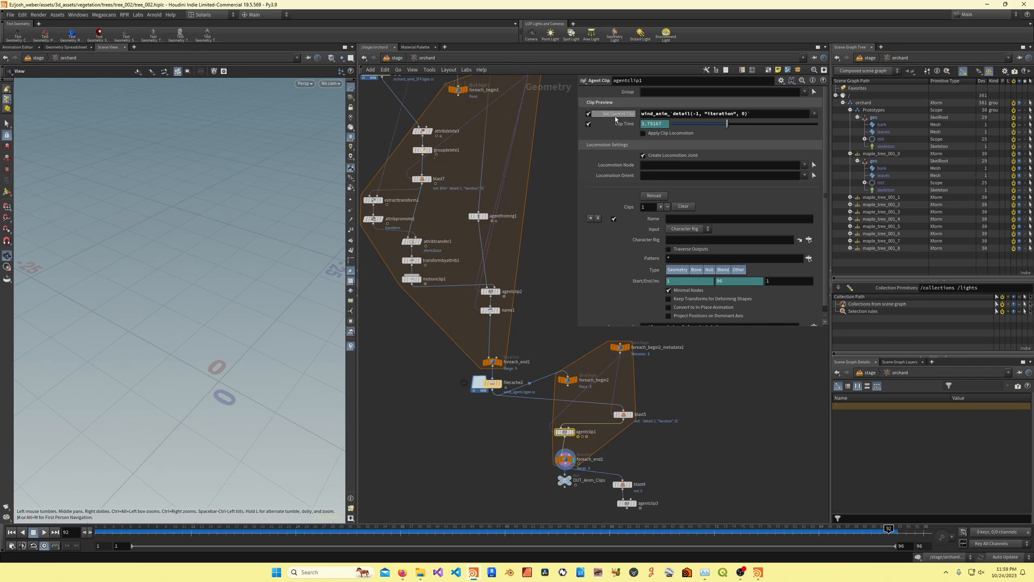
mouse_move(556, 216)
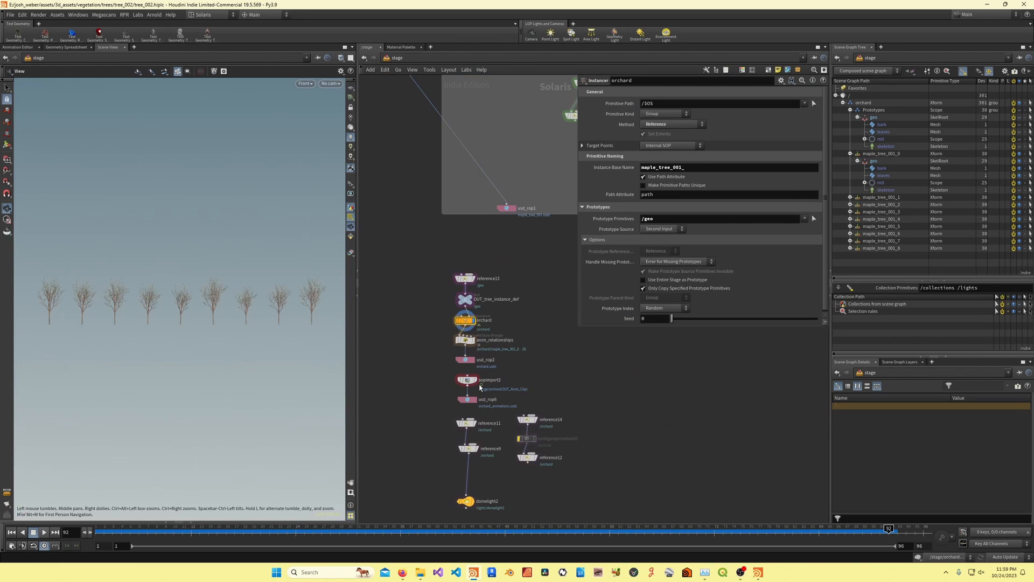
Review the static orchard USD export, orchard instancer, animation USD export and agent clips sopimport
click(466, 360)
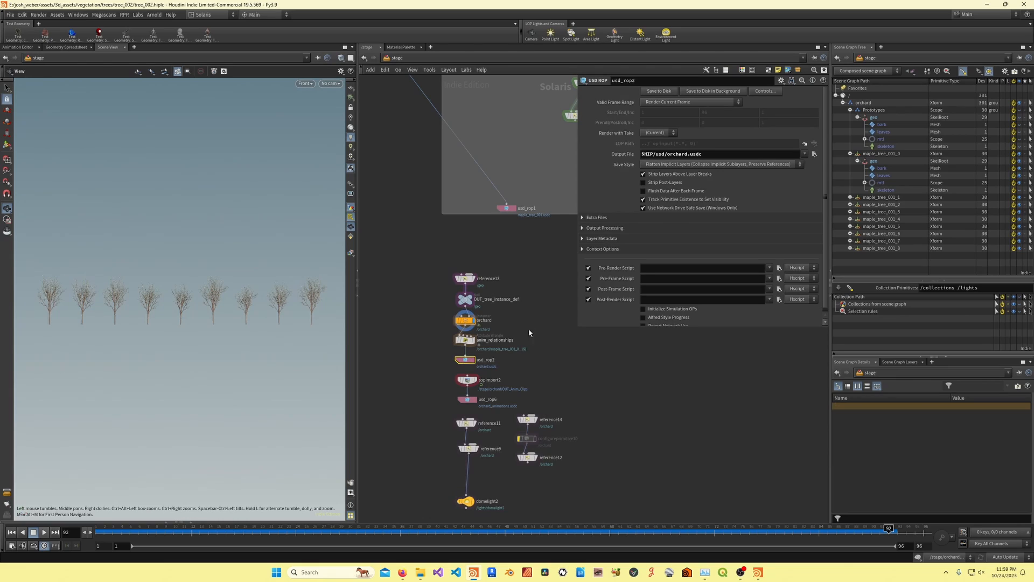
mouse_move(613, 255)
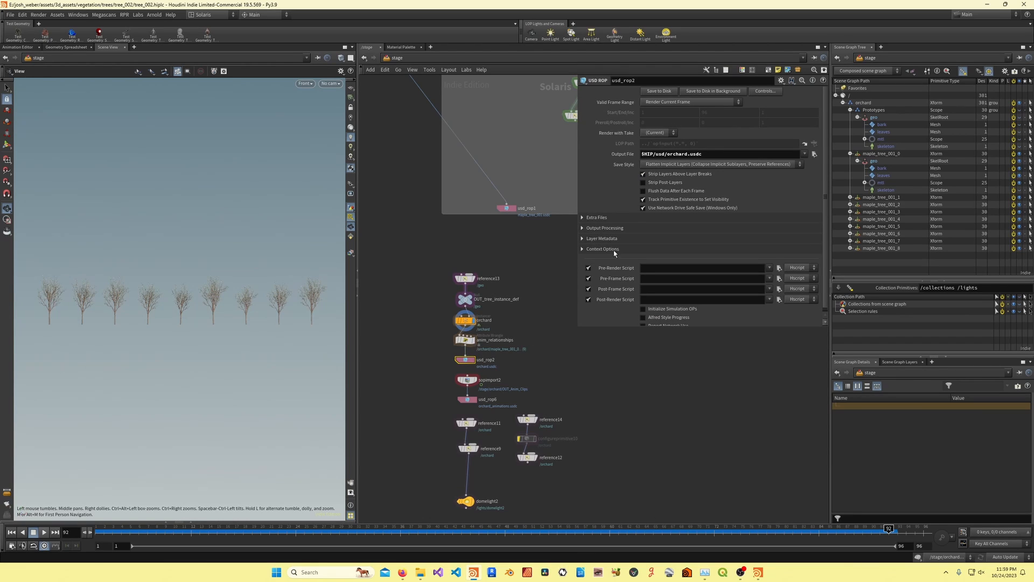
mouse_move(452, 344)
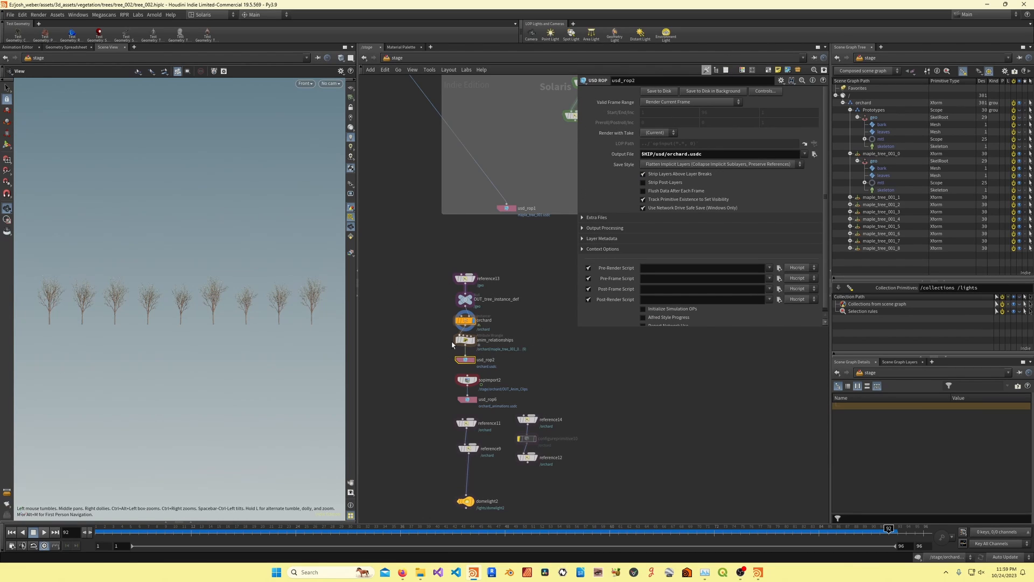
click(466, 380)
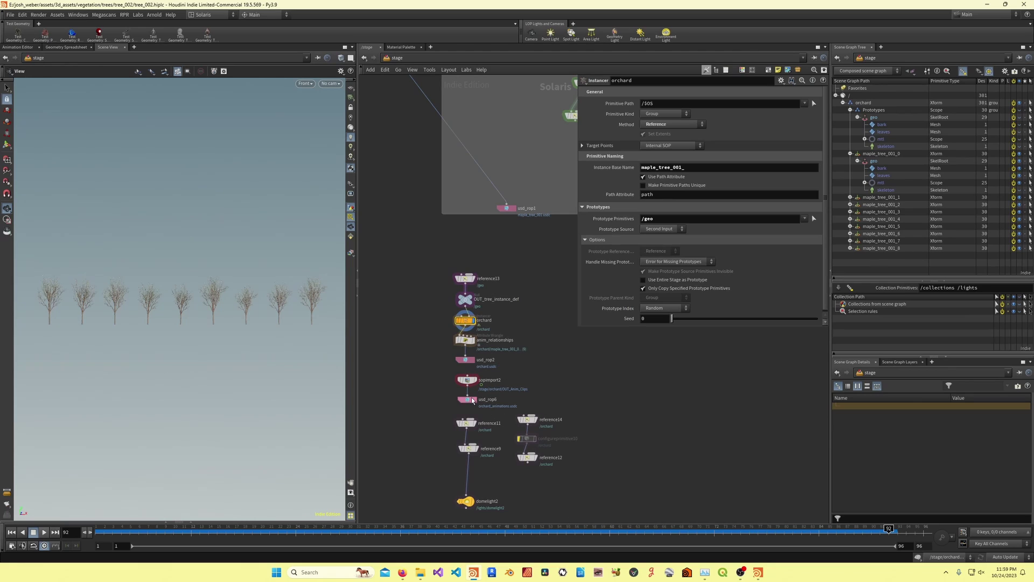
click(466, 398)
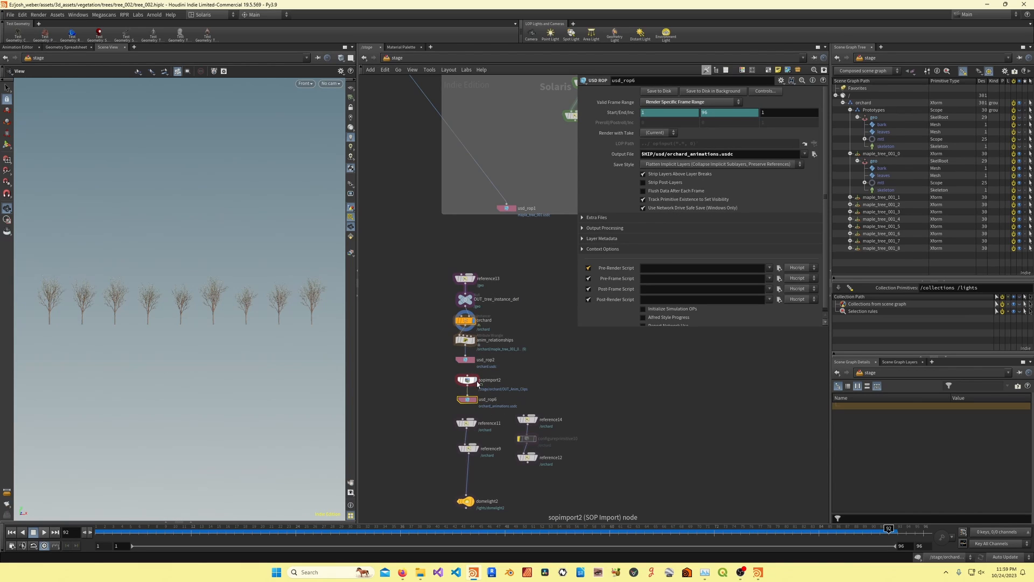
click(467, 381)
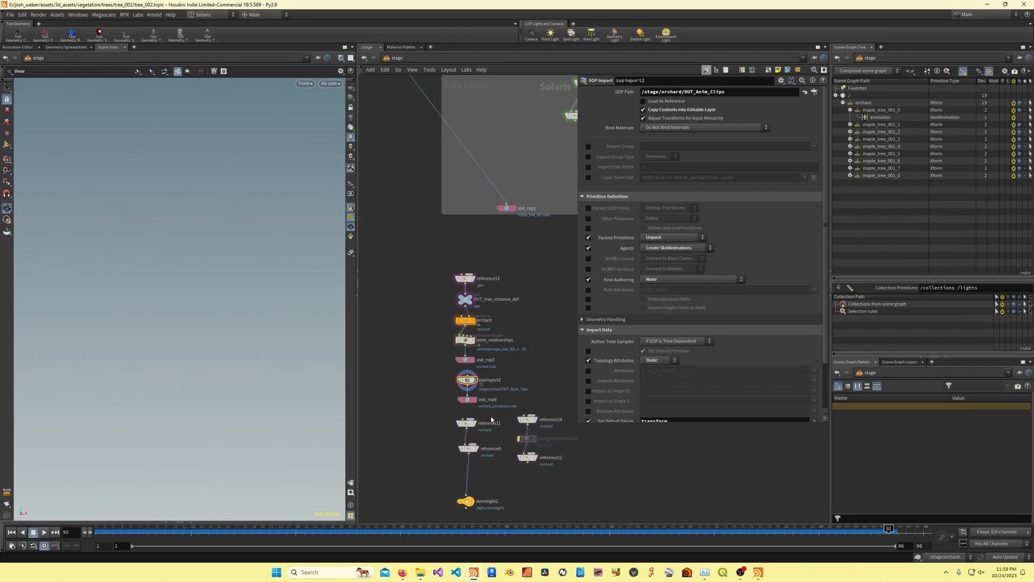
Review the static orchard and animation layer references, jump to frame 1, and show the anim_relationships wrangle
click(467, 410)
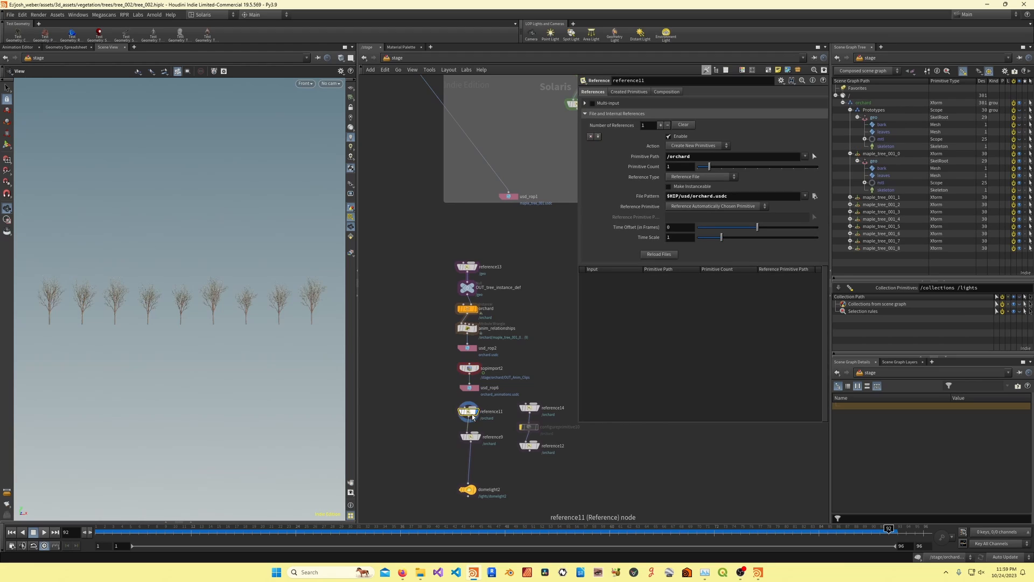
click(471, 436)
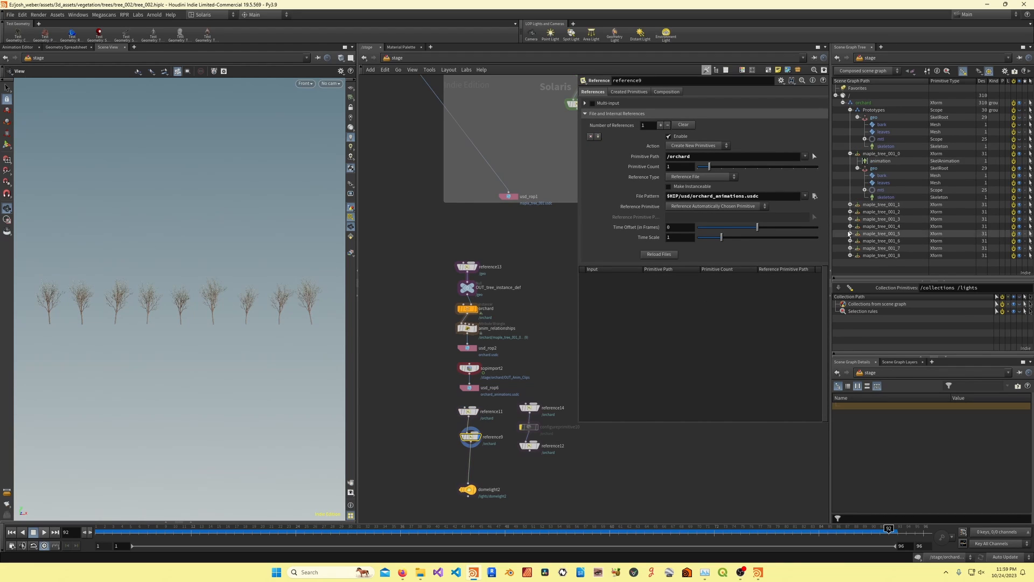
mouse_move(240, 348)
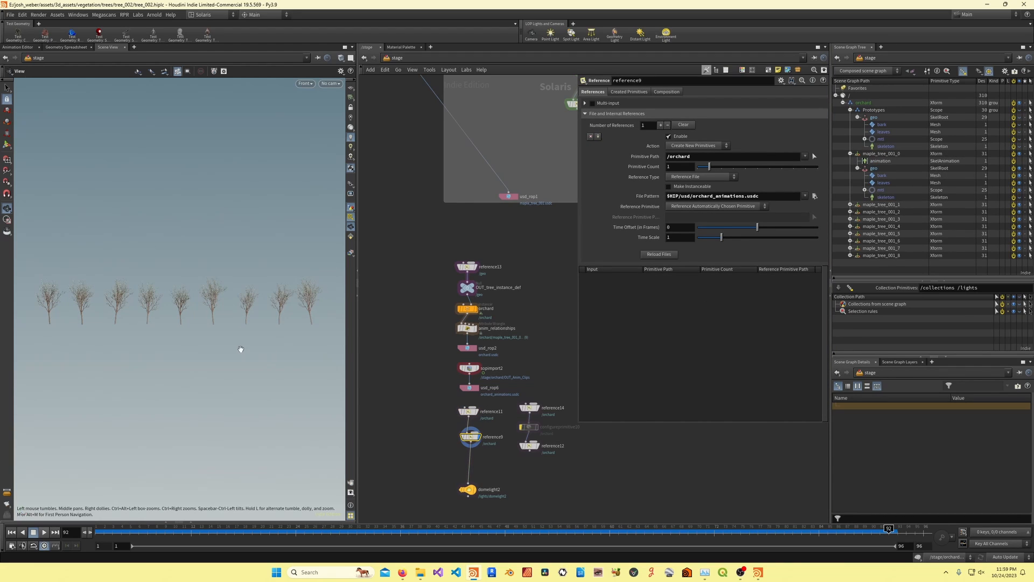
click(11, 532)
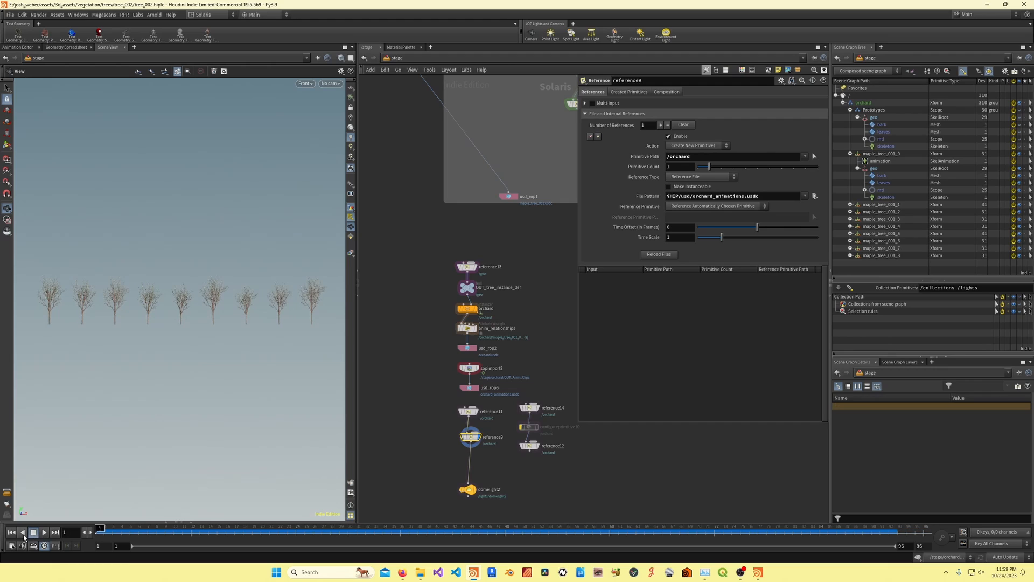
click(466, 328)
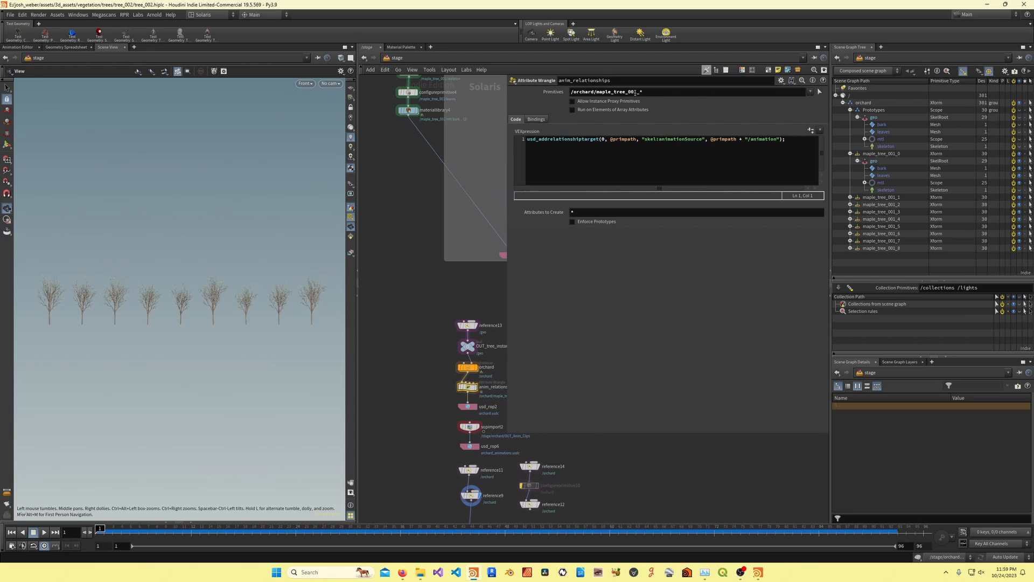
Expand and collapse the prototypes branch in the Scene Graph Tree and select the skel:animationSource VEX line
click(850, 154)
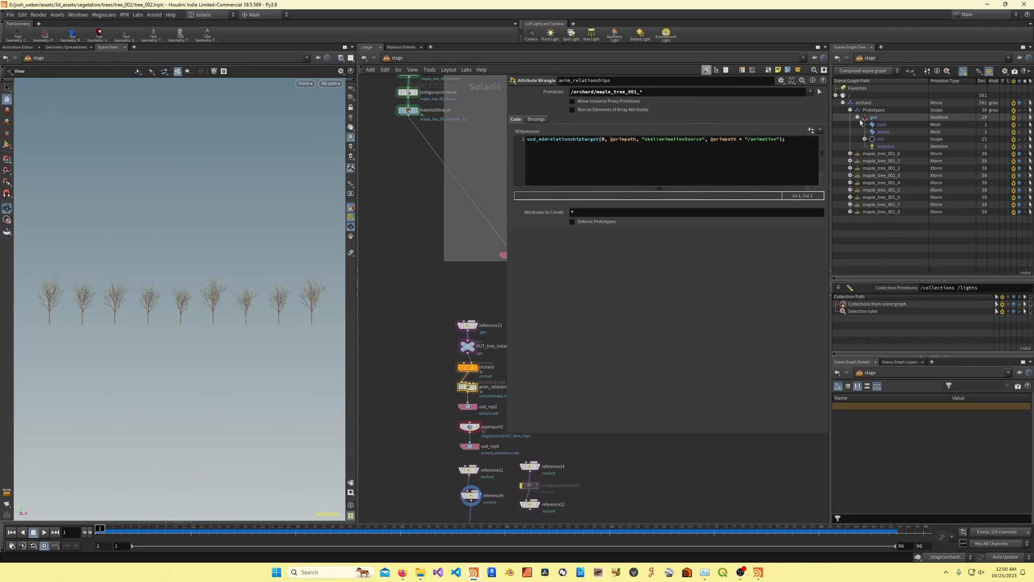
click(859, 109)
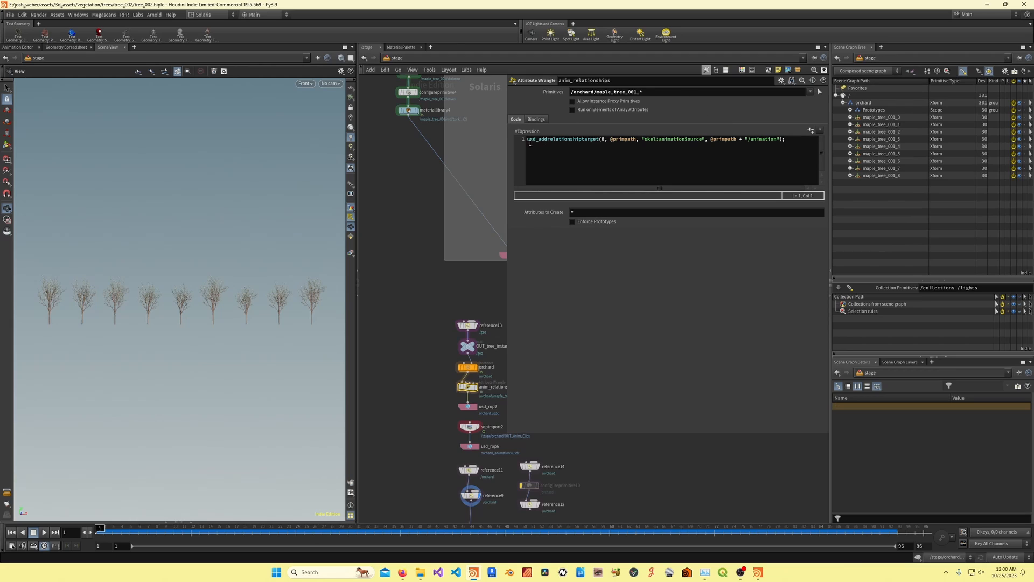
double_click(539, 139)
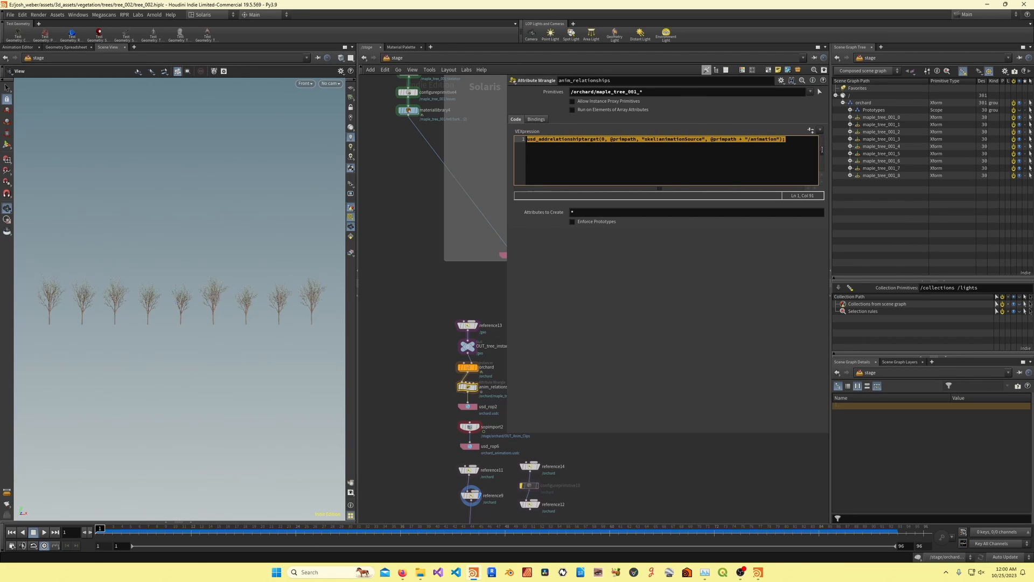
Expand the last maple tree's geo prim and review the bind_skel_to_geo5 Python Script inside rigpose2
click(852, 175)
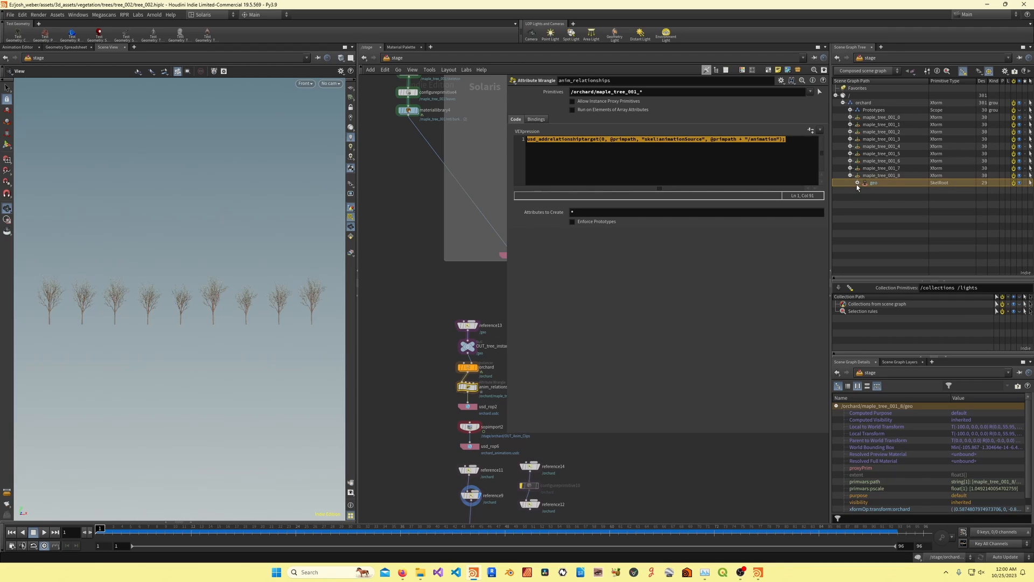
click(858, 184)
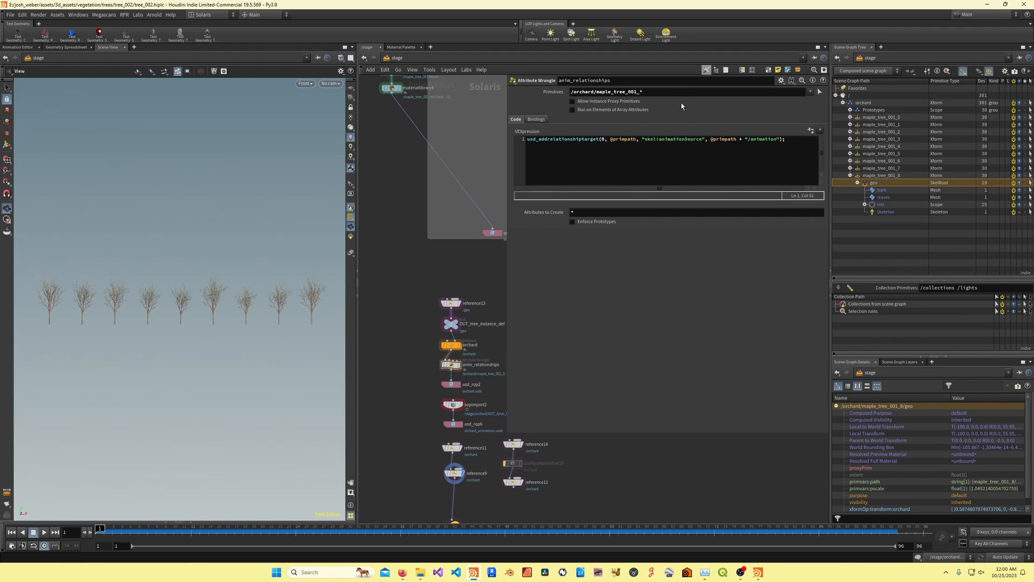
scroll(down, 3)
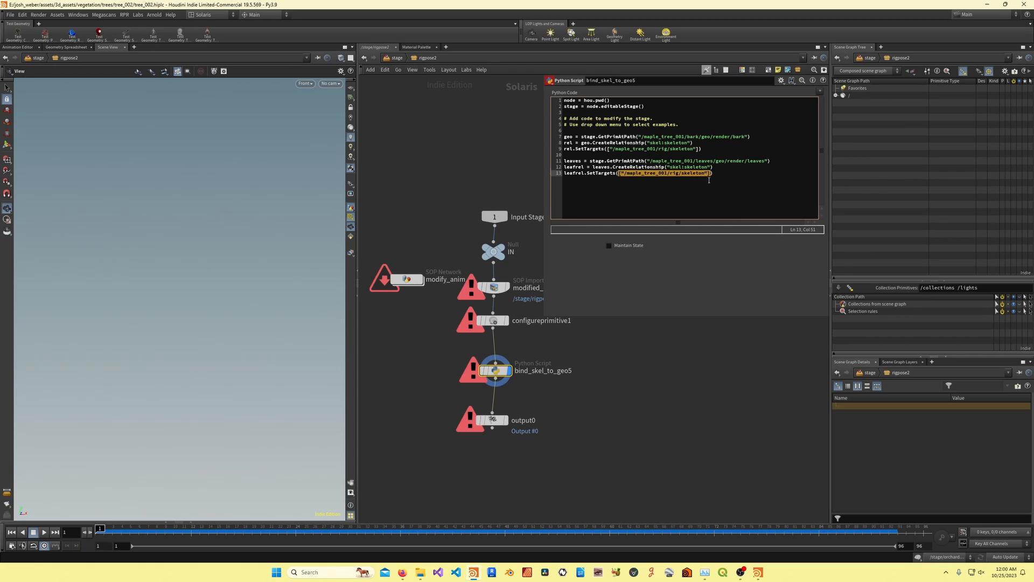
Mark the relationship creation call in the script, then jump up to the stage network with U
click(634, 167)
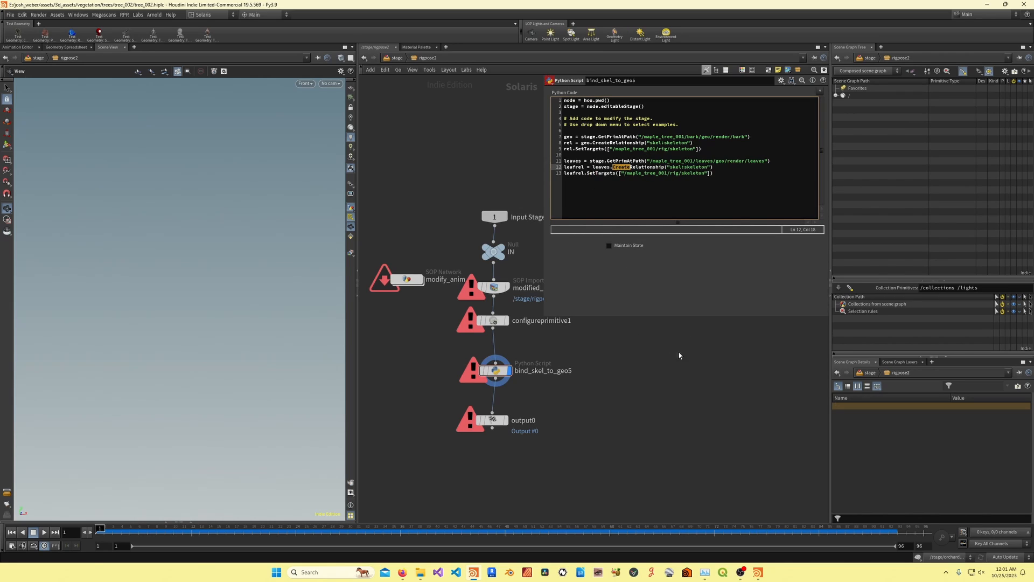
key(u)
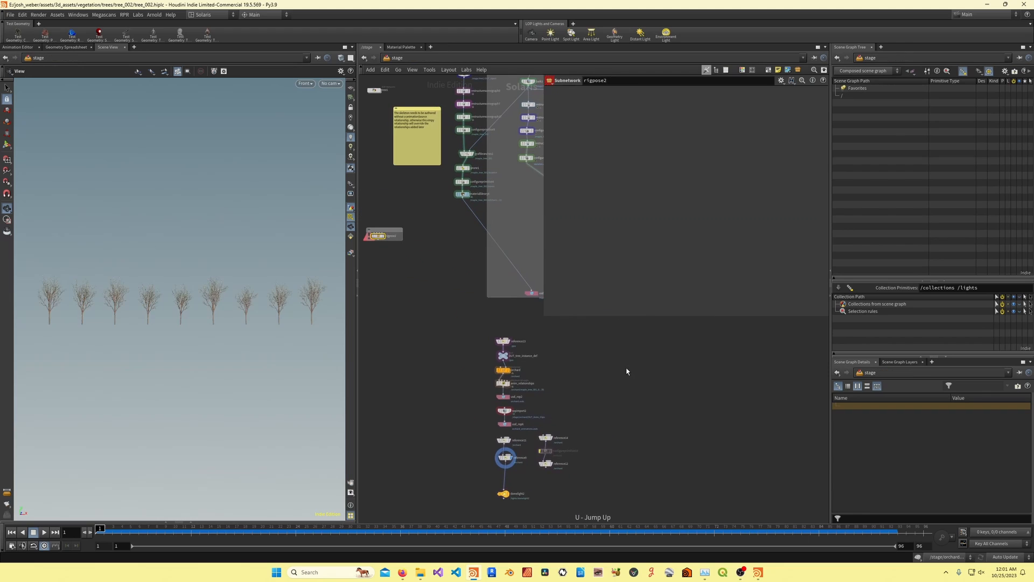